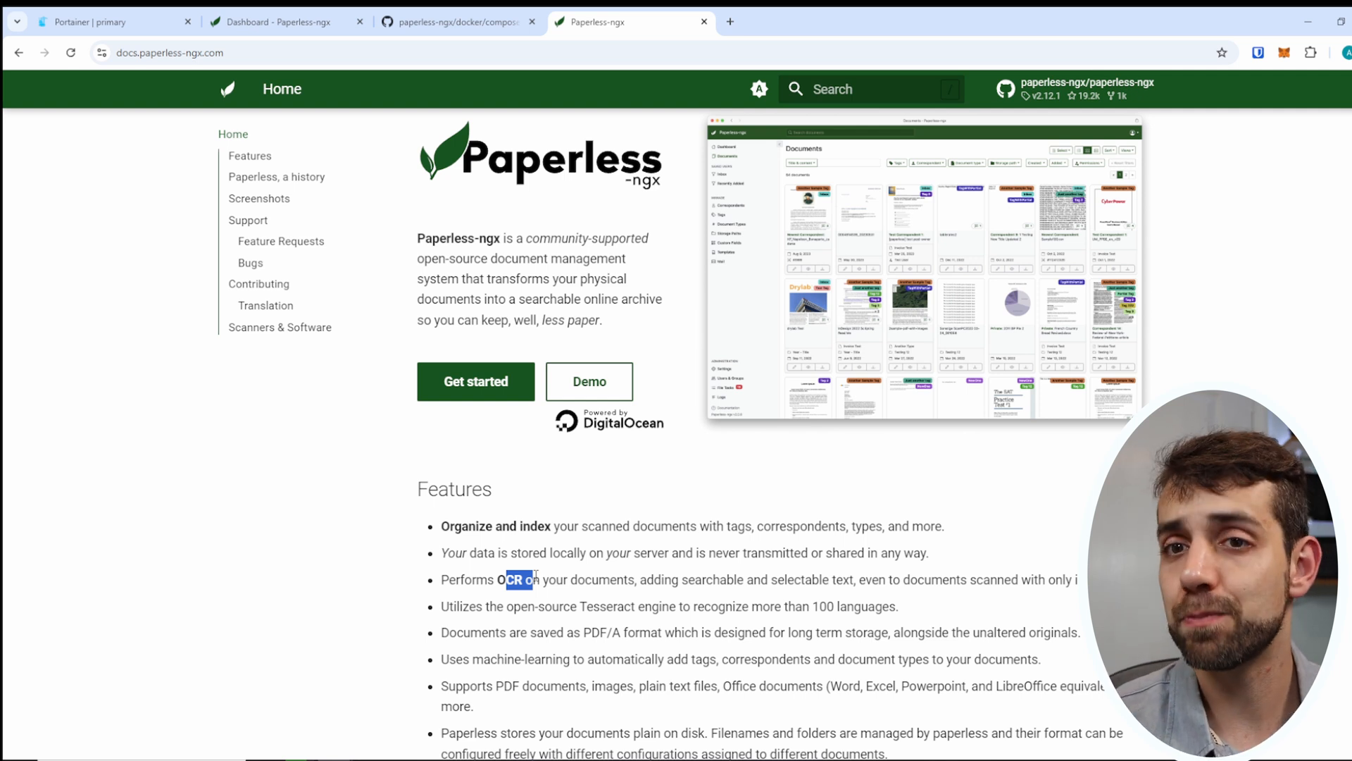
# Step: Read through the docs Features list, highlighting the Tesseract and PDF/A lines
pyautogui.scroll(-3)
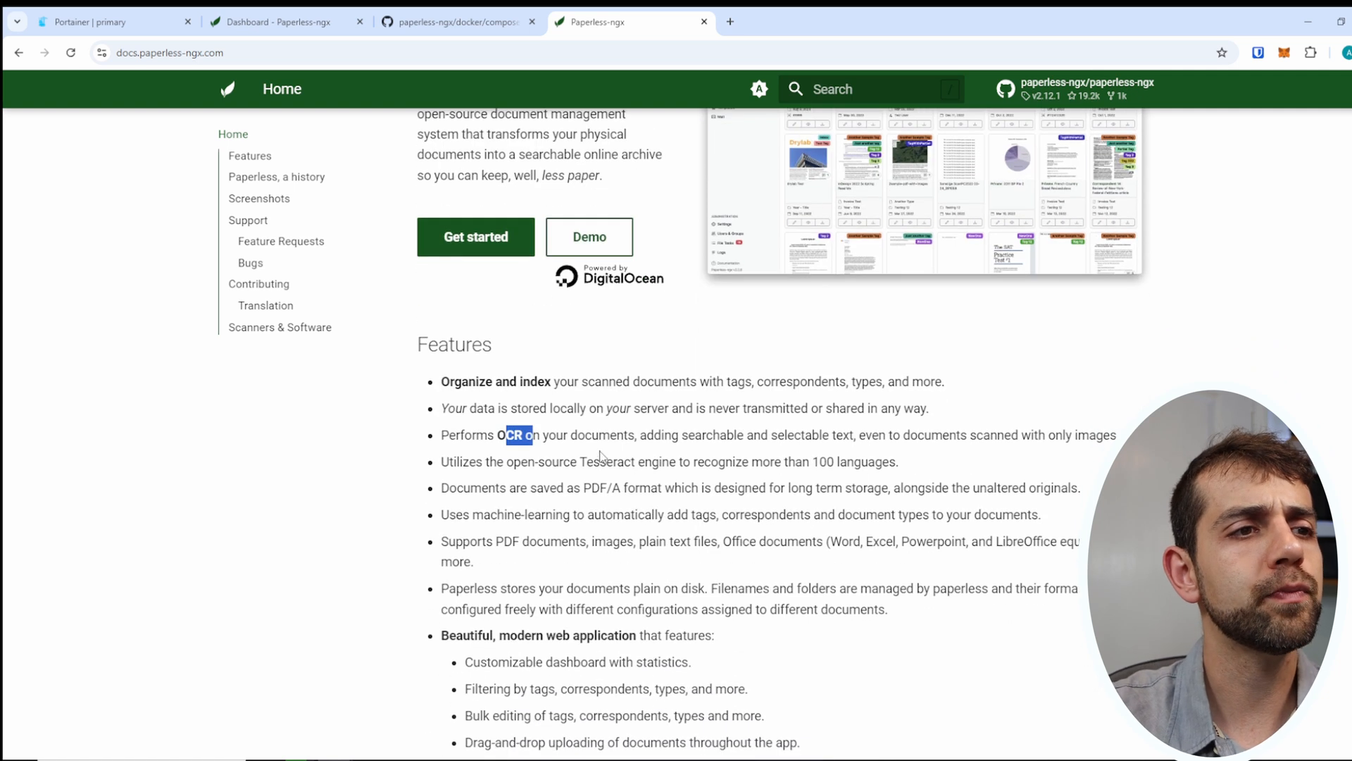
pyautogui.moveTo(806, 453)
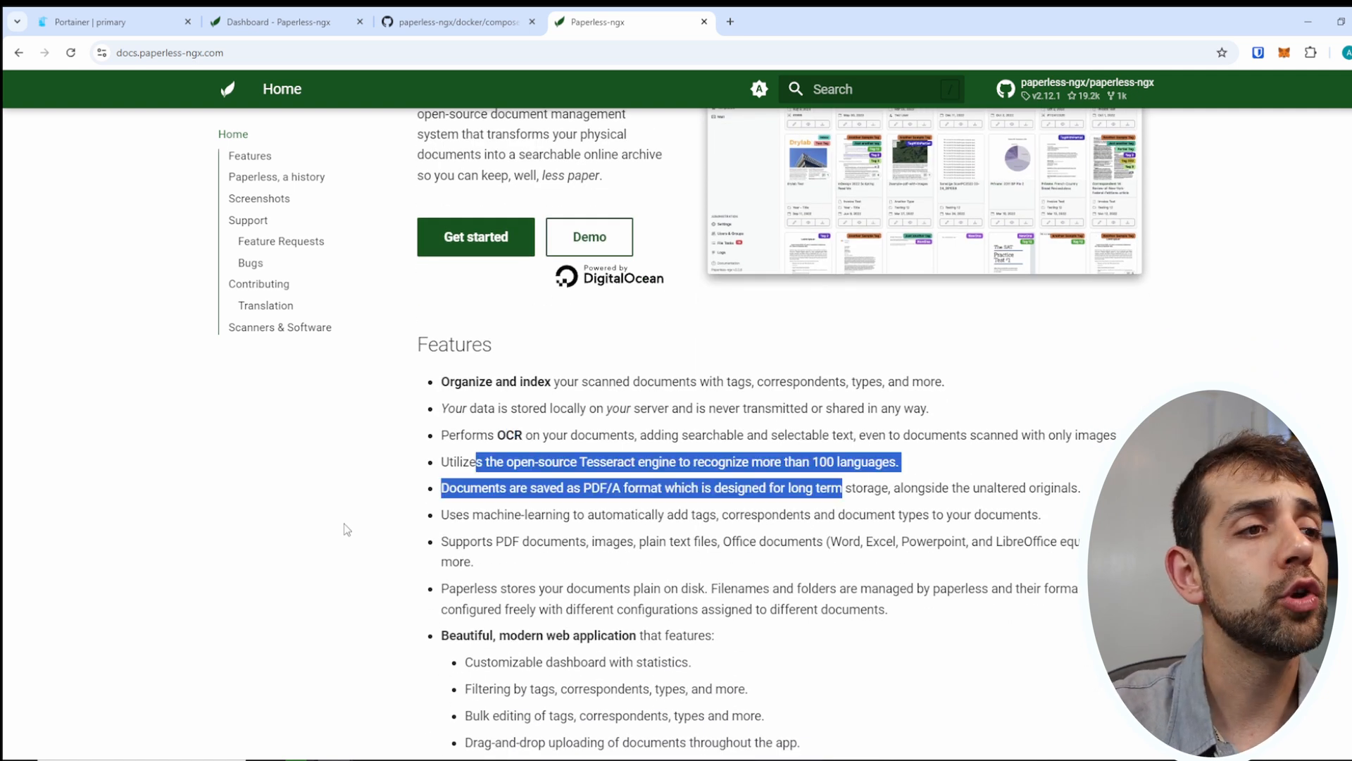
pyautogui.moveTo(441, 541); pyautogui.dragTo(473, 560)
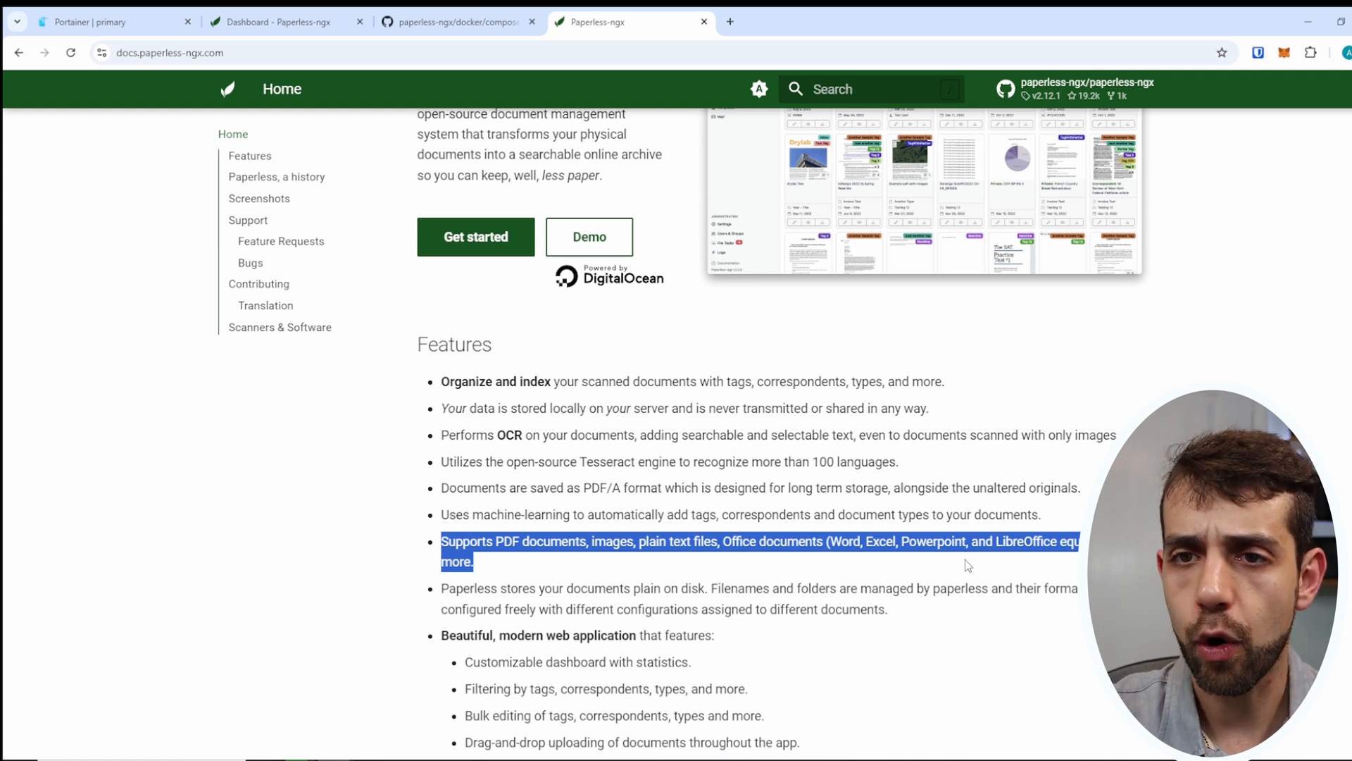
pyautogui.scroll(-3)
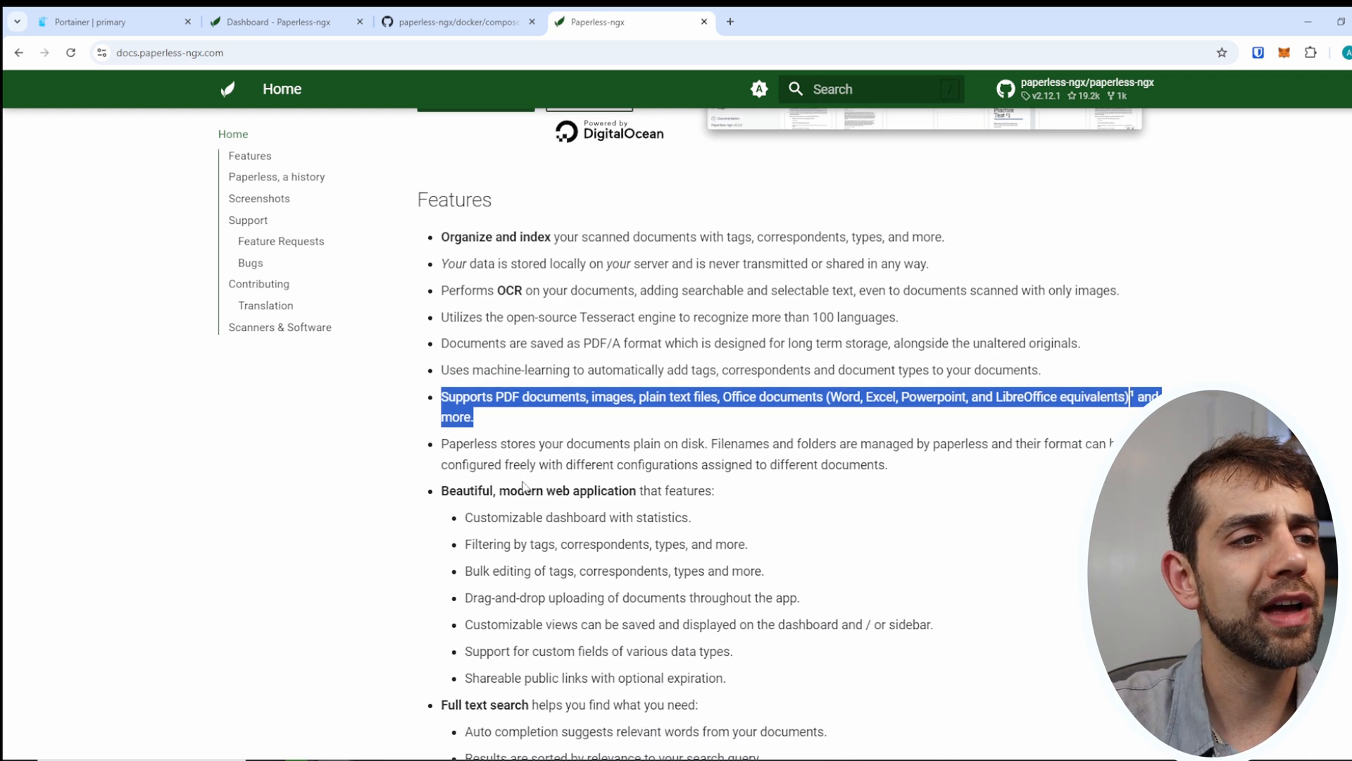
pyautogui.moveTo(400, 597)
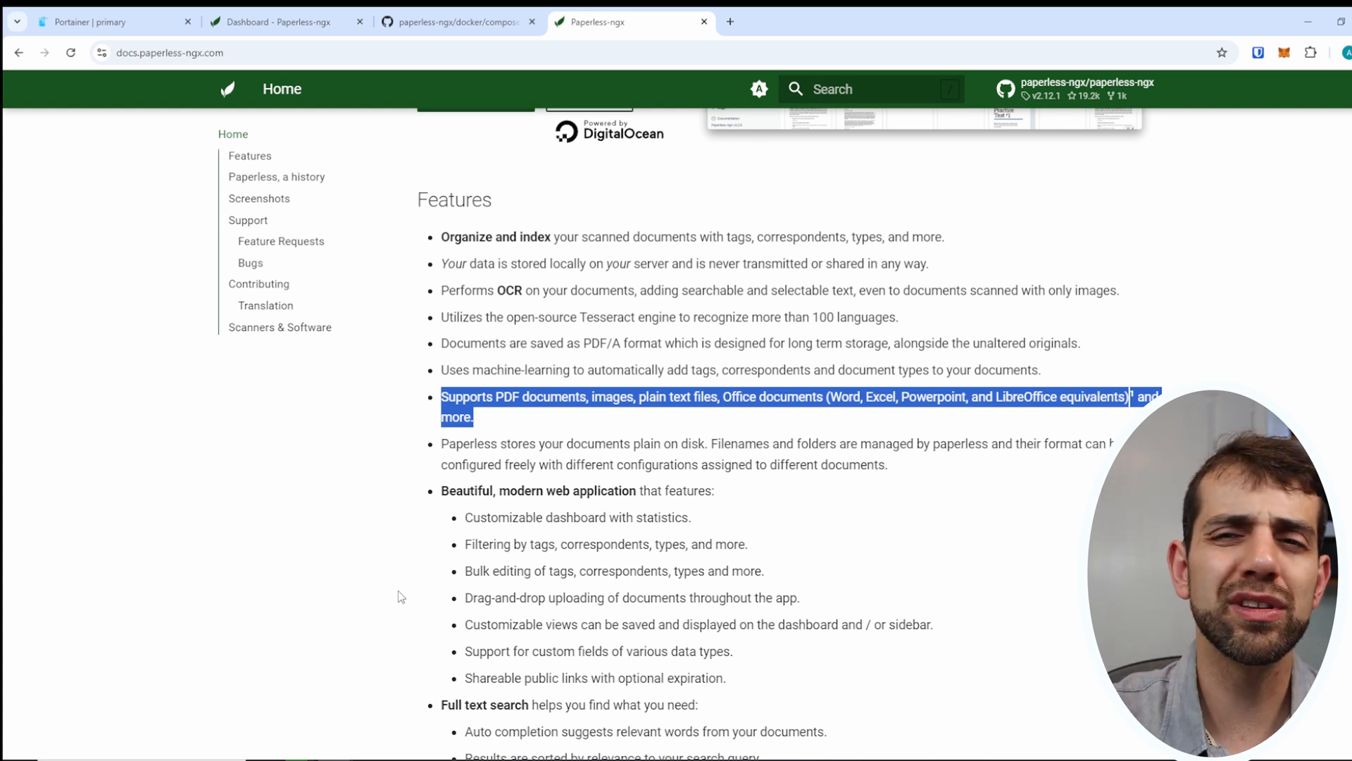
pyautogui.scroll(-3)
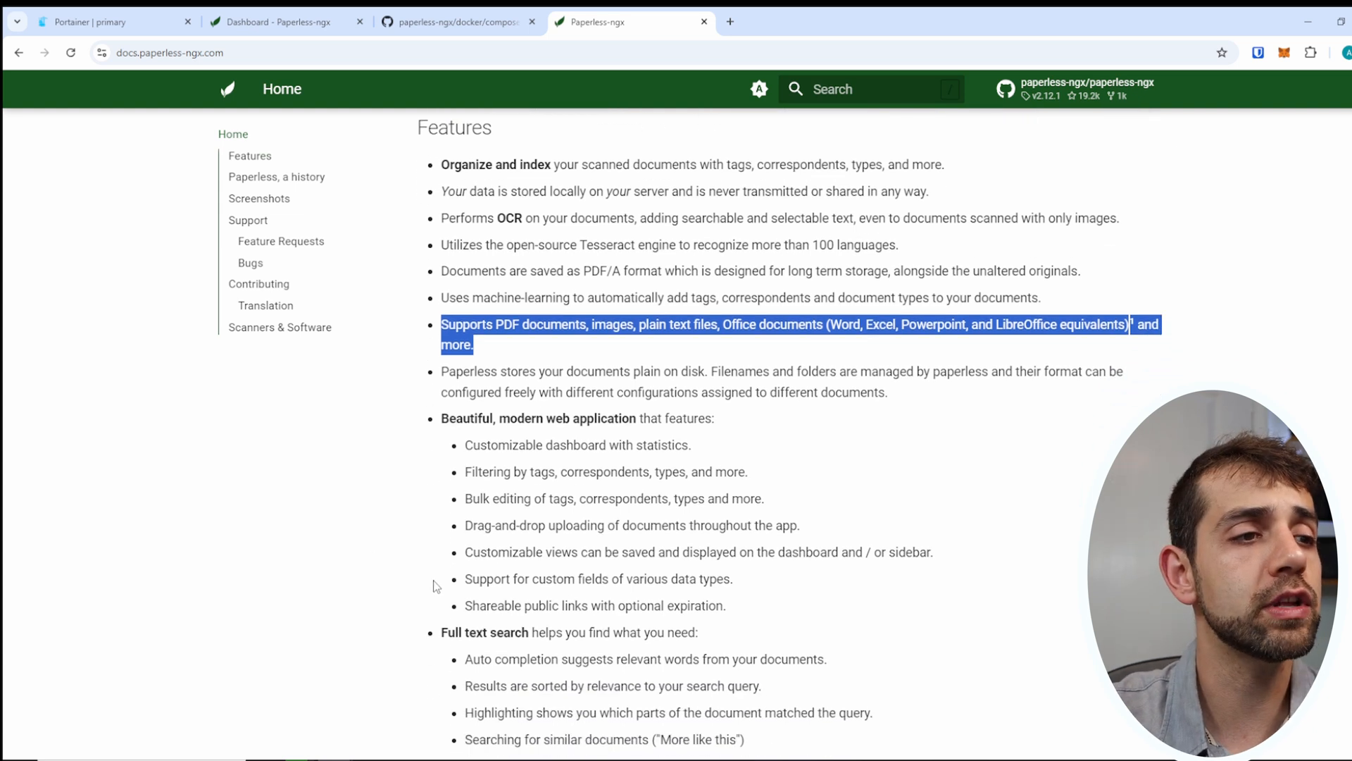
pyautogui.scroll(-3)
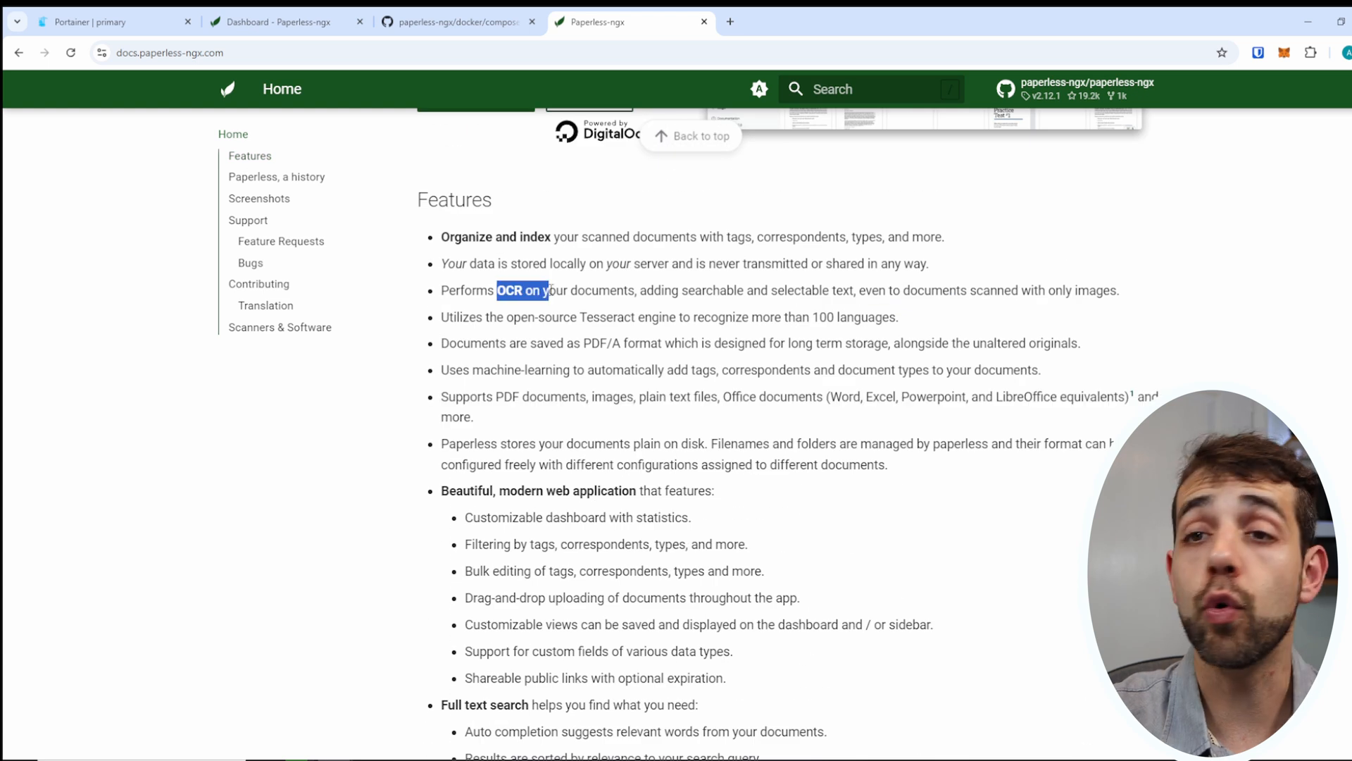
# Step: Scroll past the Screenshots section and switch to the running Paperless-ngx dashboard
pyautogui.scroll(-3)
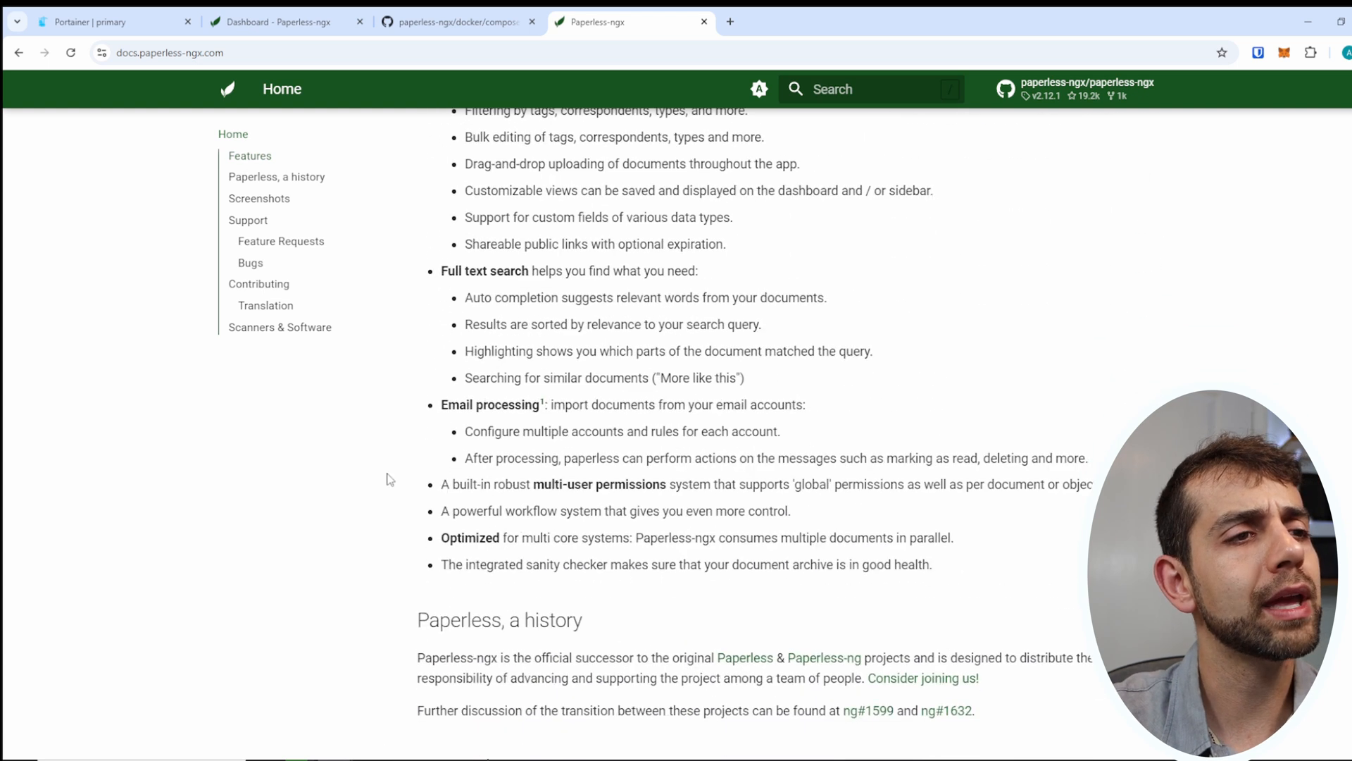
pyautogui.moveTo(308, 562)
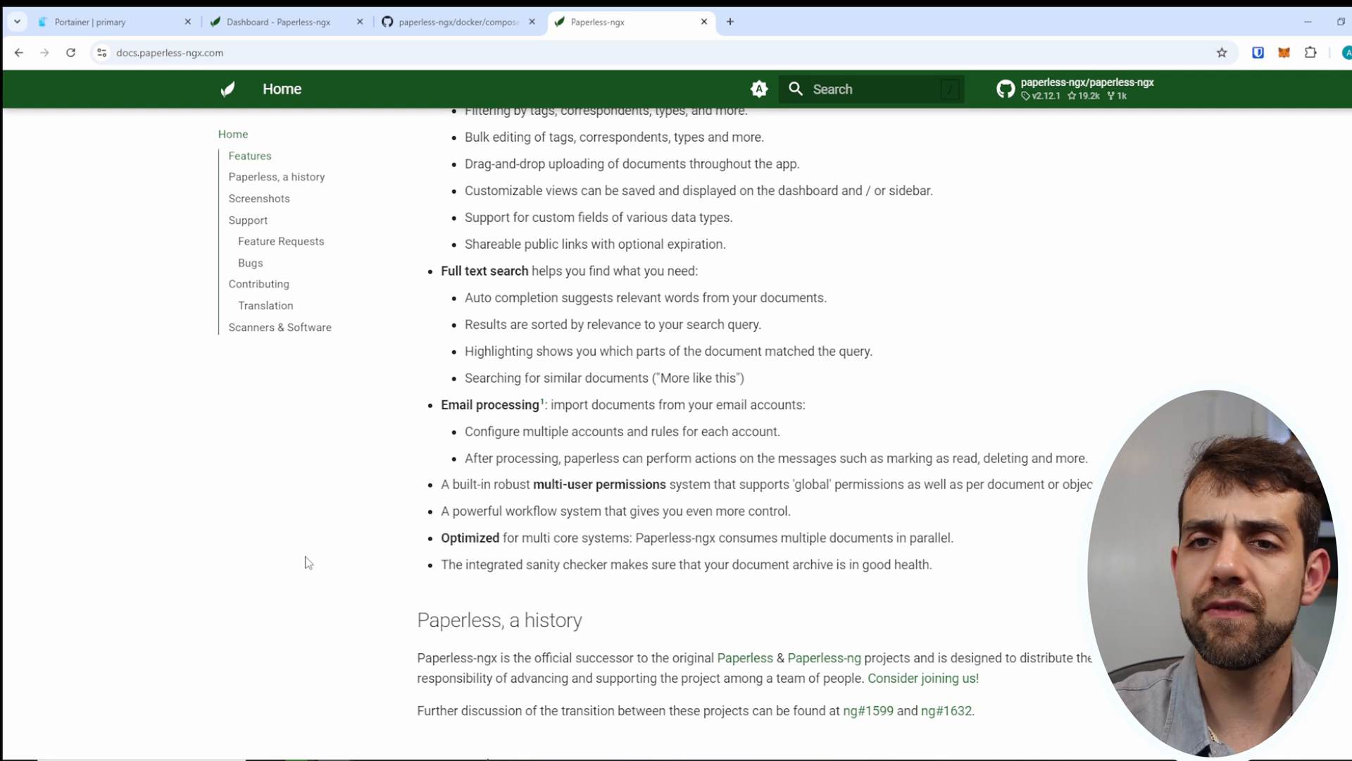
pyautogui.scroll(-3)
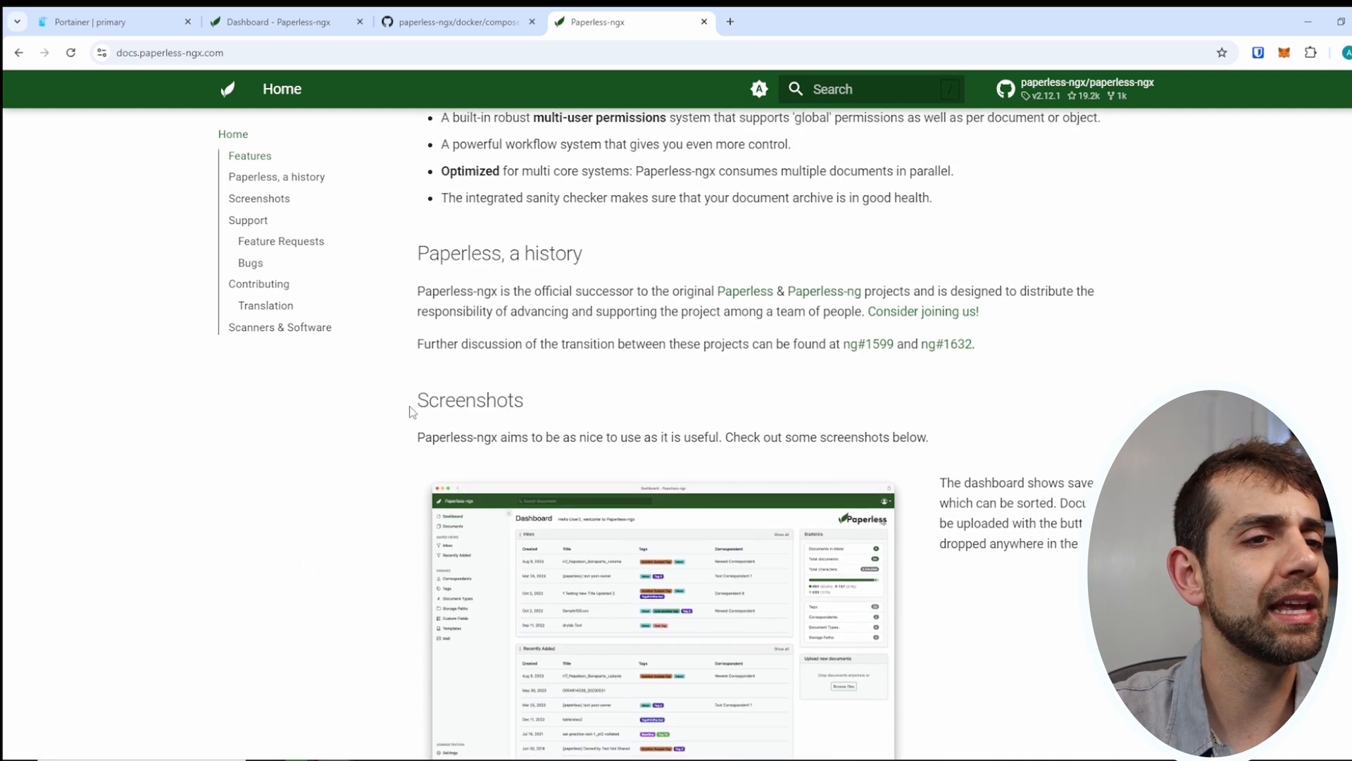
pyautogui.scroll(-3)
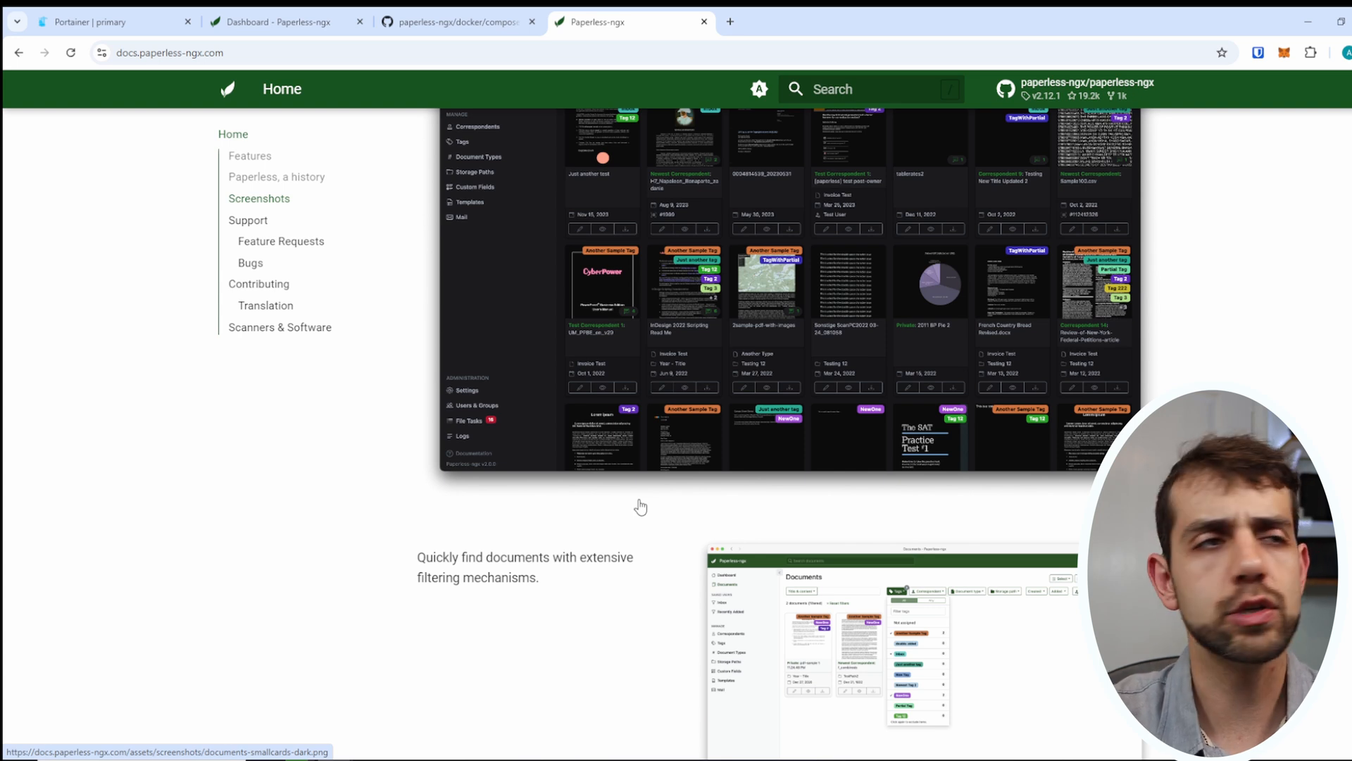
pyautogui.click(279, 22)
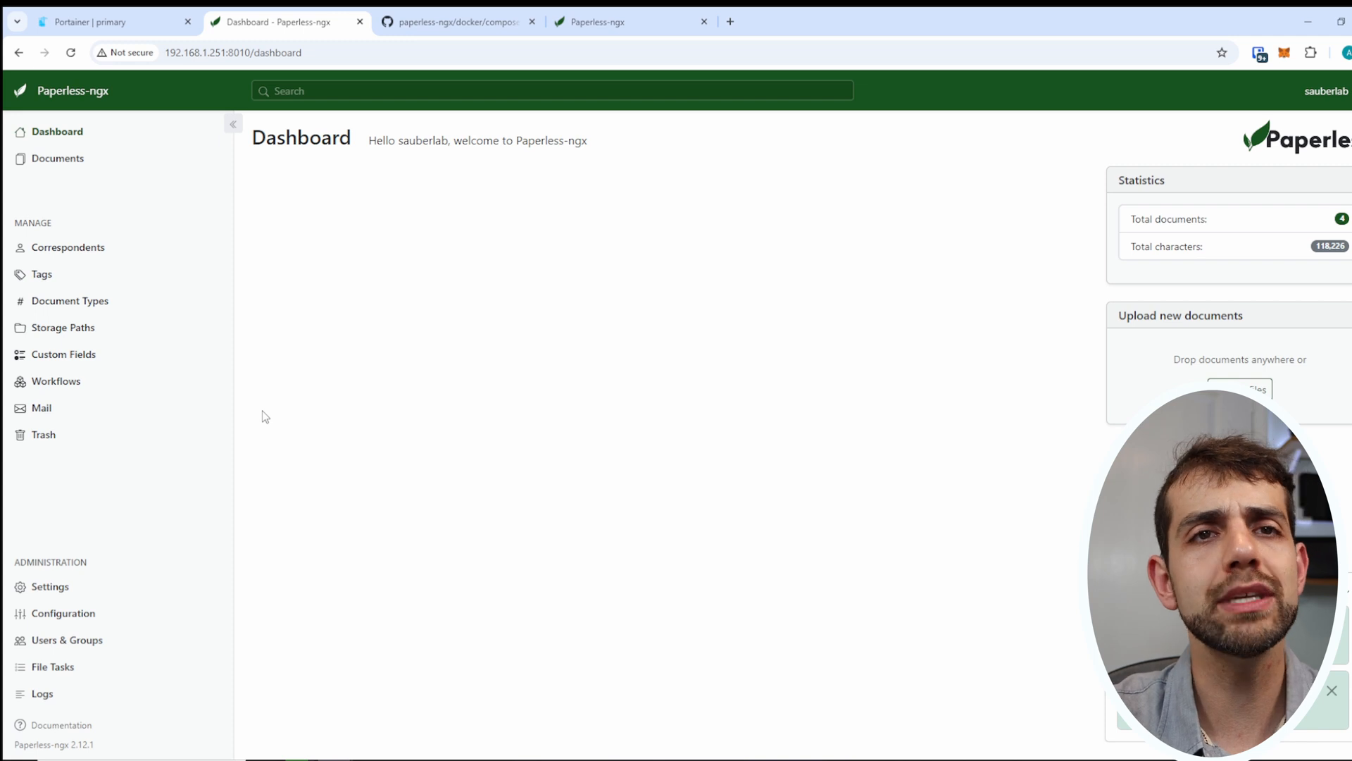
pyautogui.moveTo(828, 361)
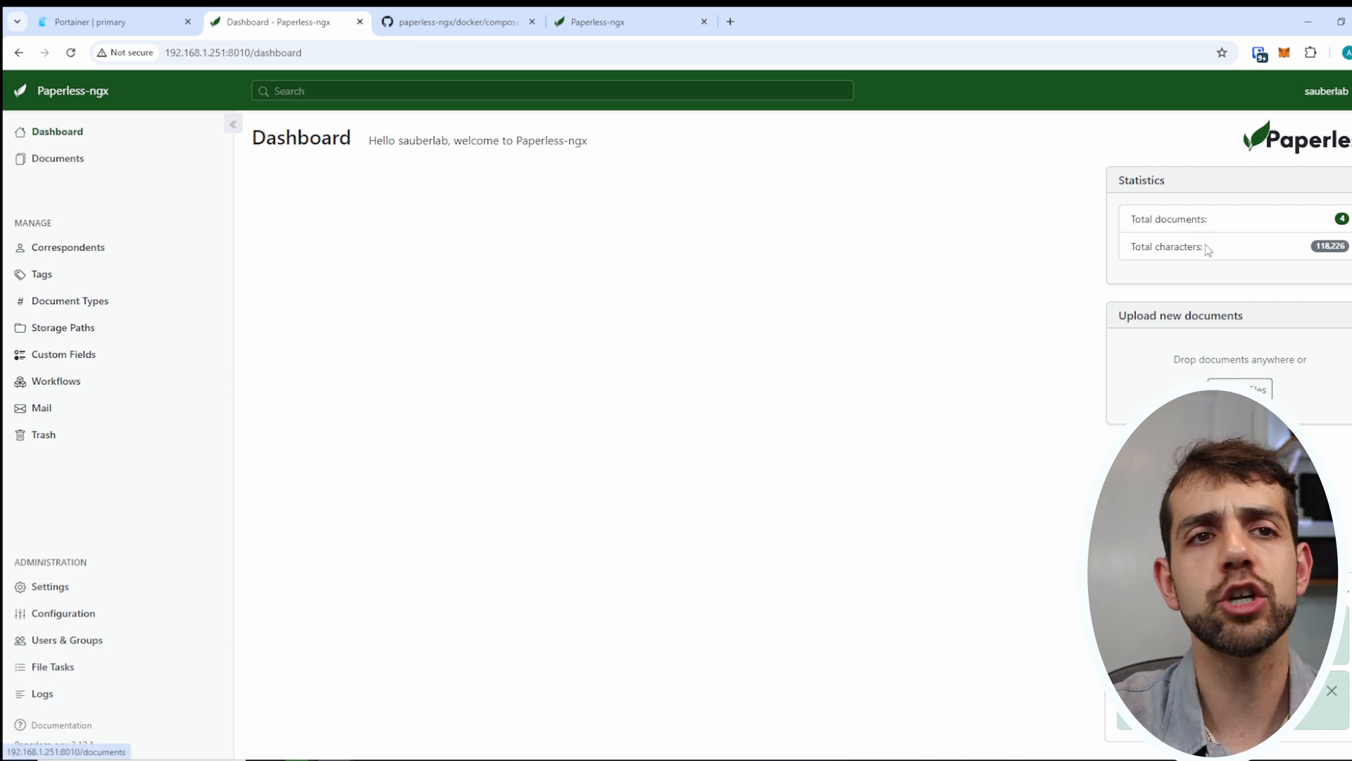
# Step: Open the BBQ instalation document from the Documents list into its details editor
pyautogui.click(59, 157)
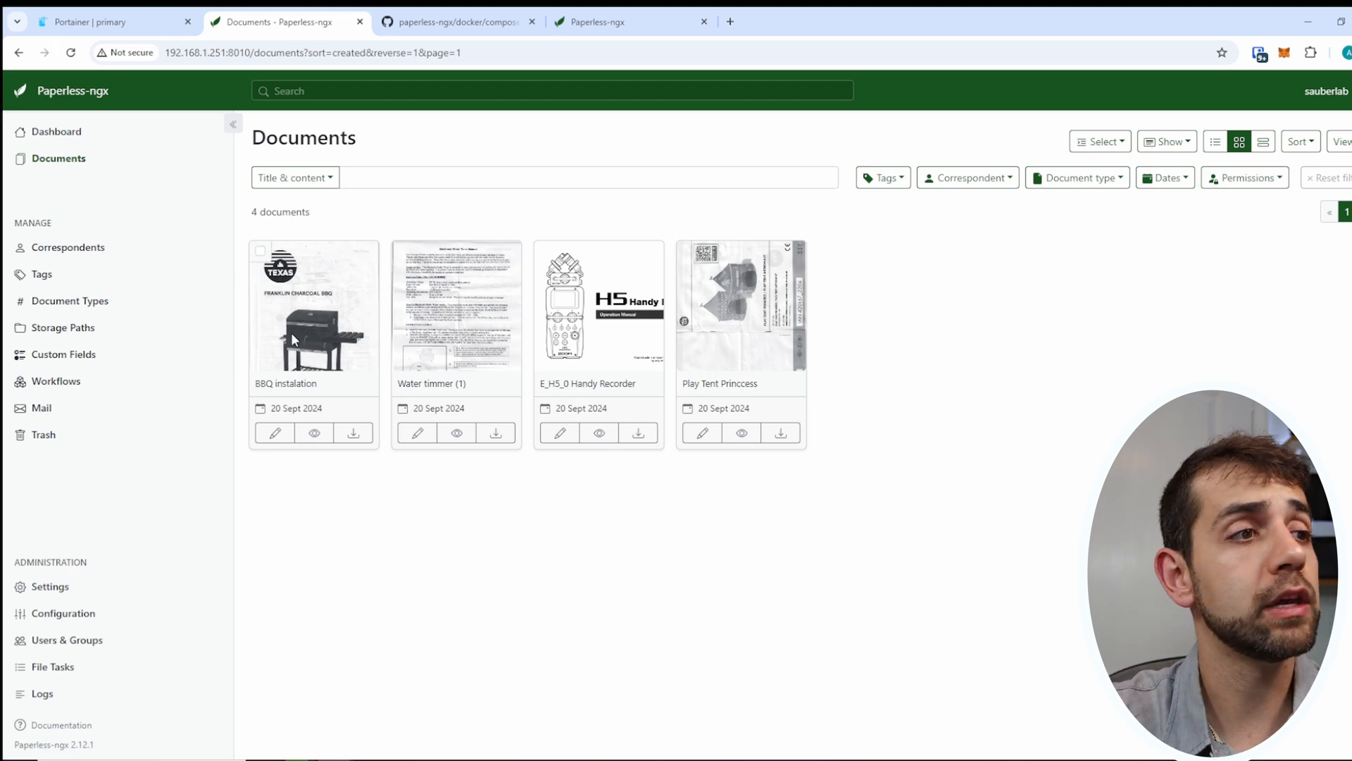
pyautogui.click(309, 323)
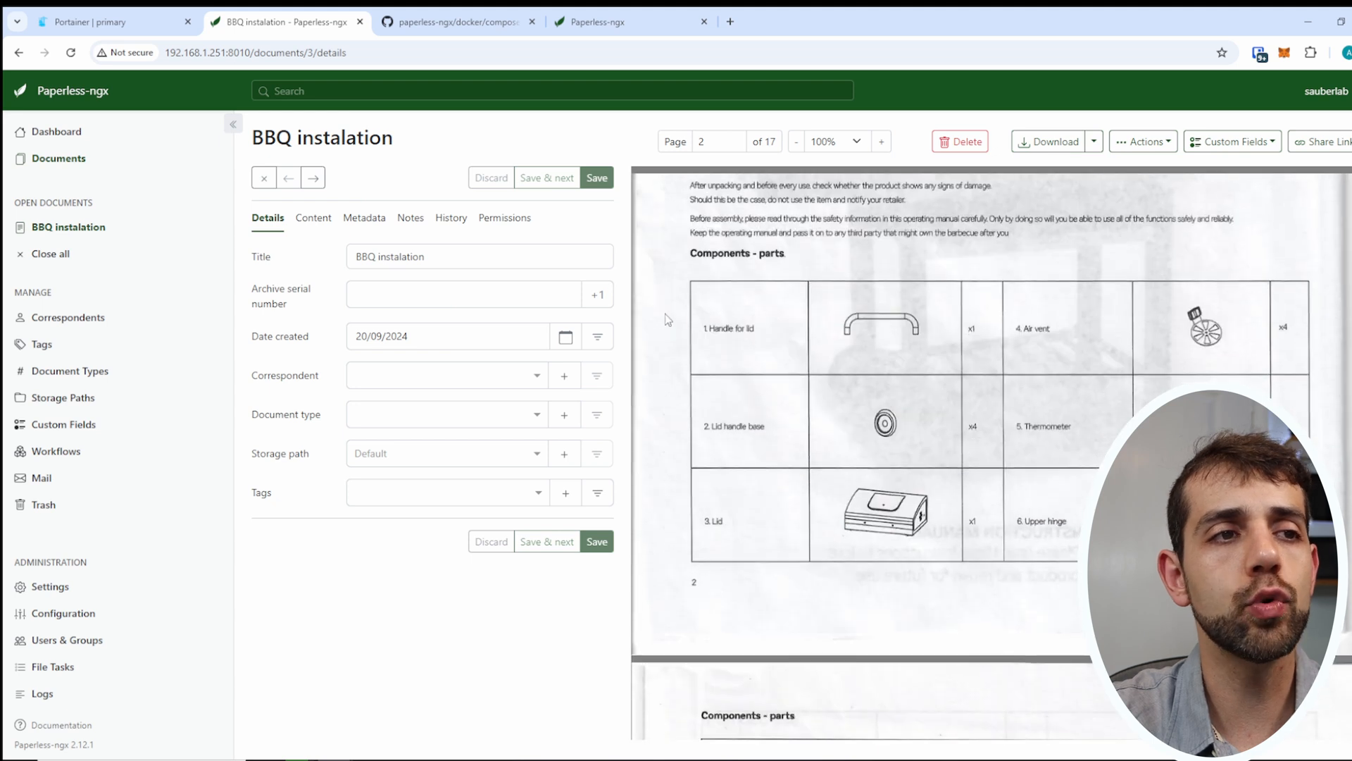
pyautogui.moveTo(794, 357)
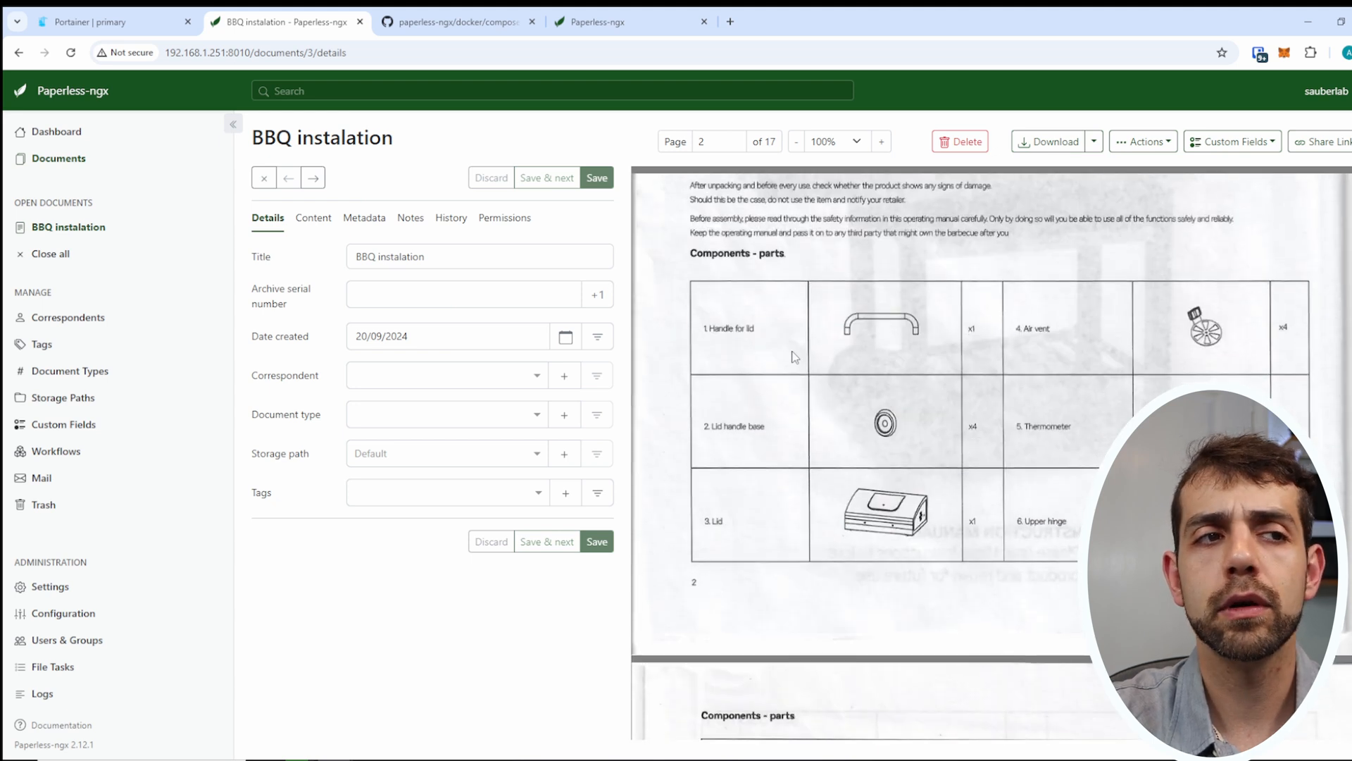
pyautogui.doubleClick(719, 328)
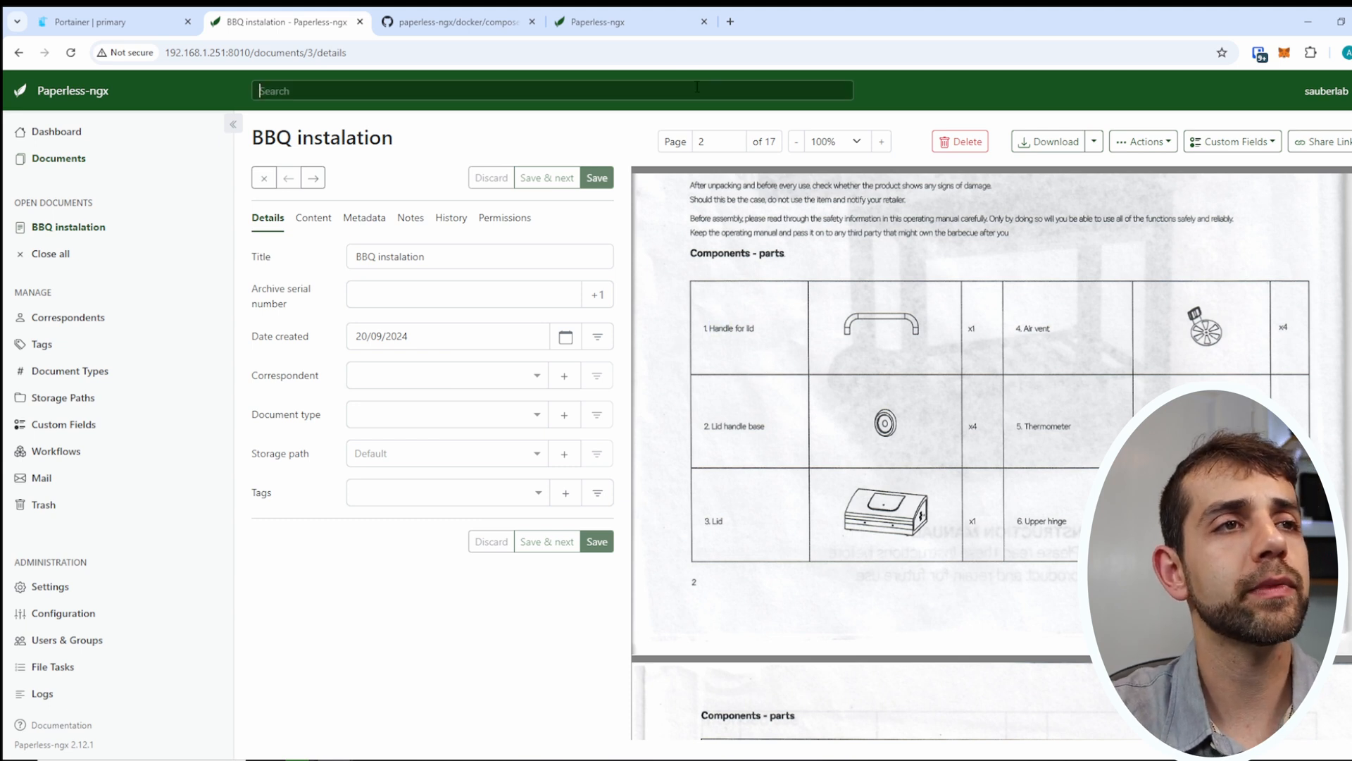
pyautogui.write('Handle')
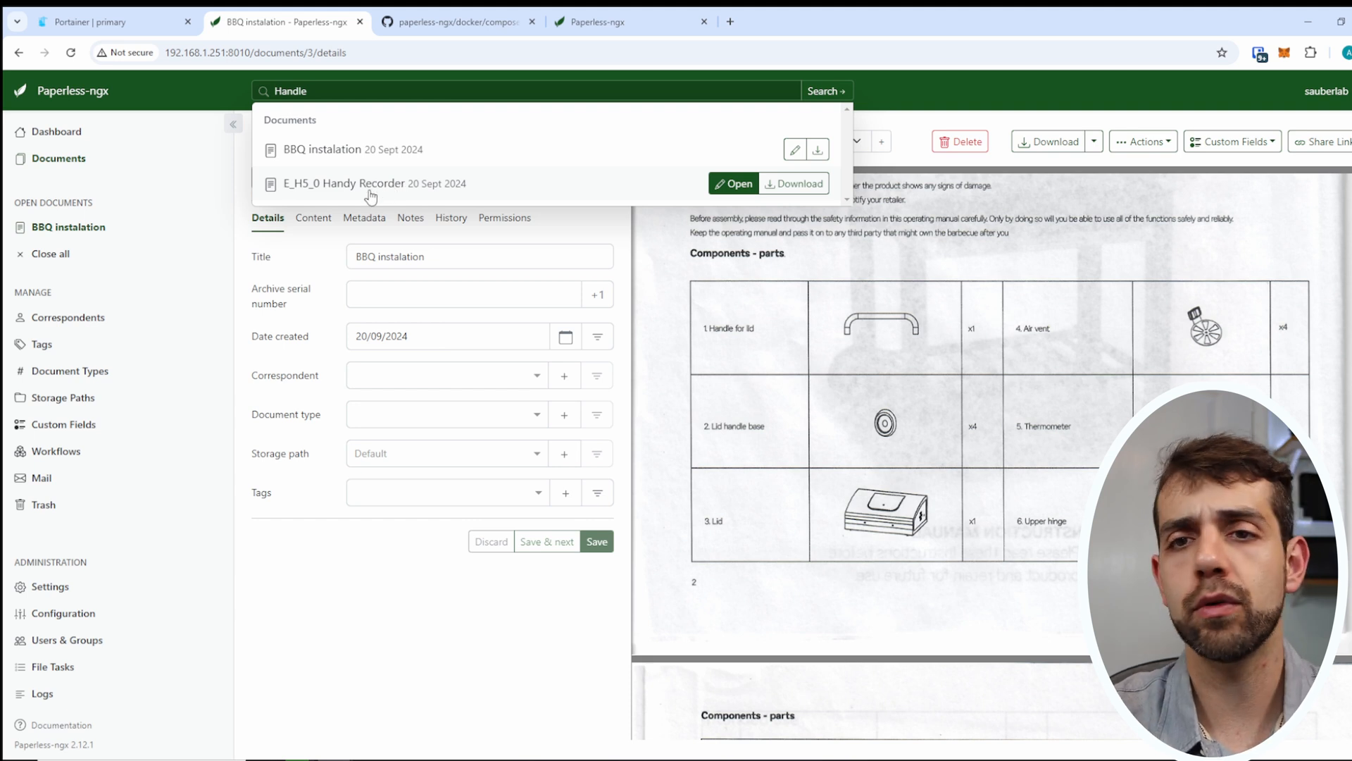
pyautogui.doubleClick(395, 257)
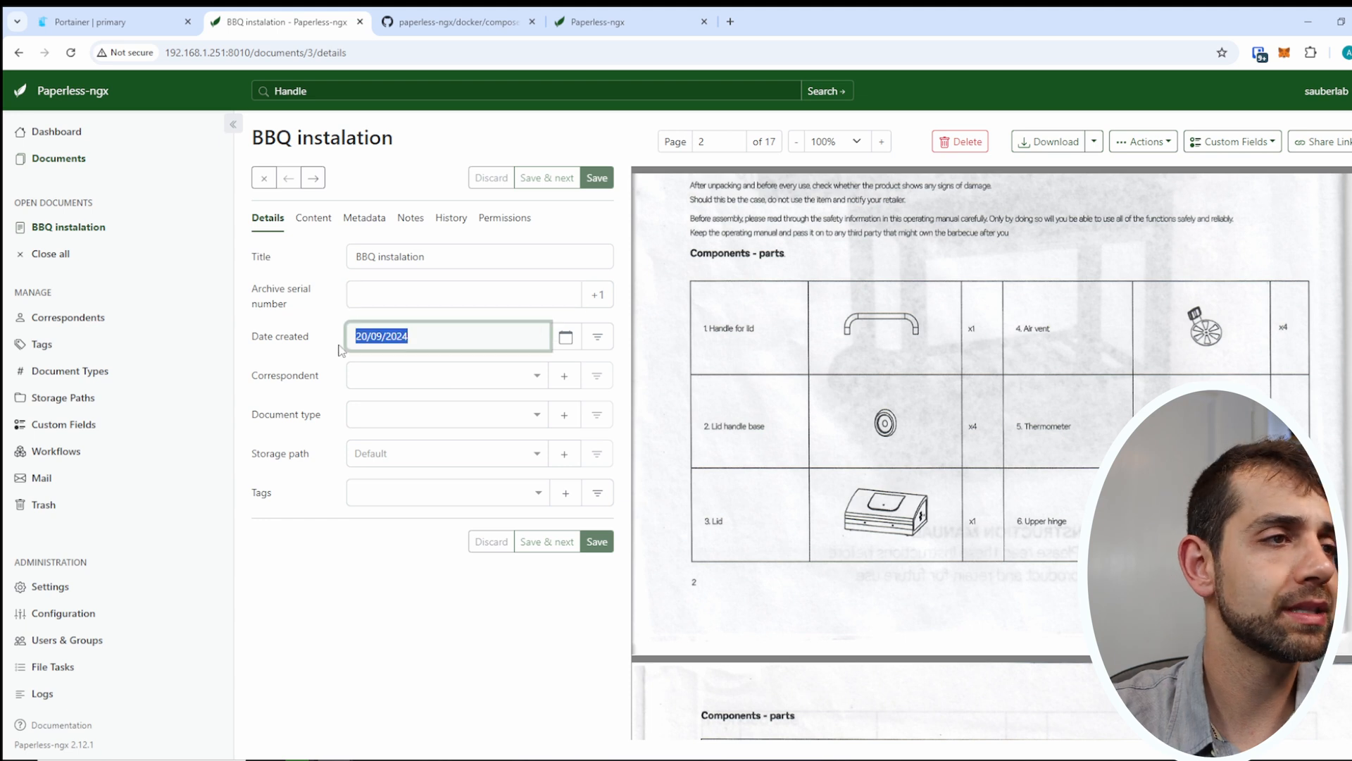
pyautogui.click(445, 374)
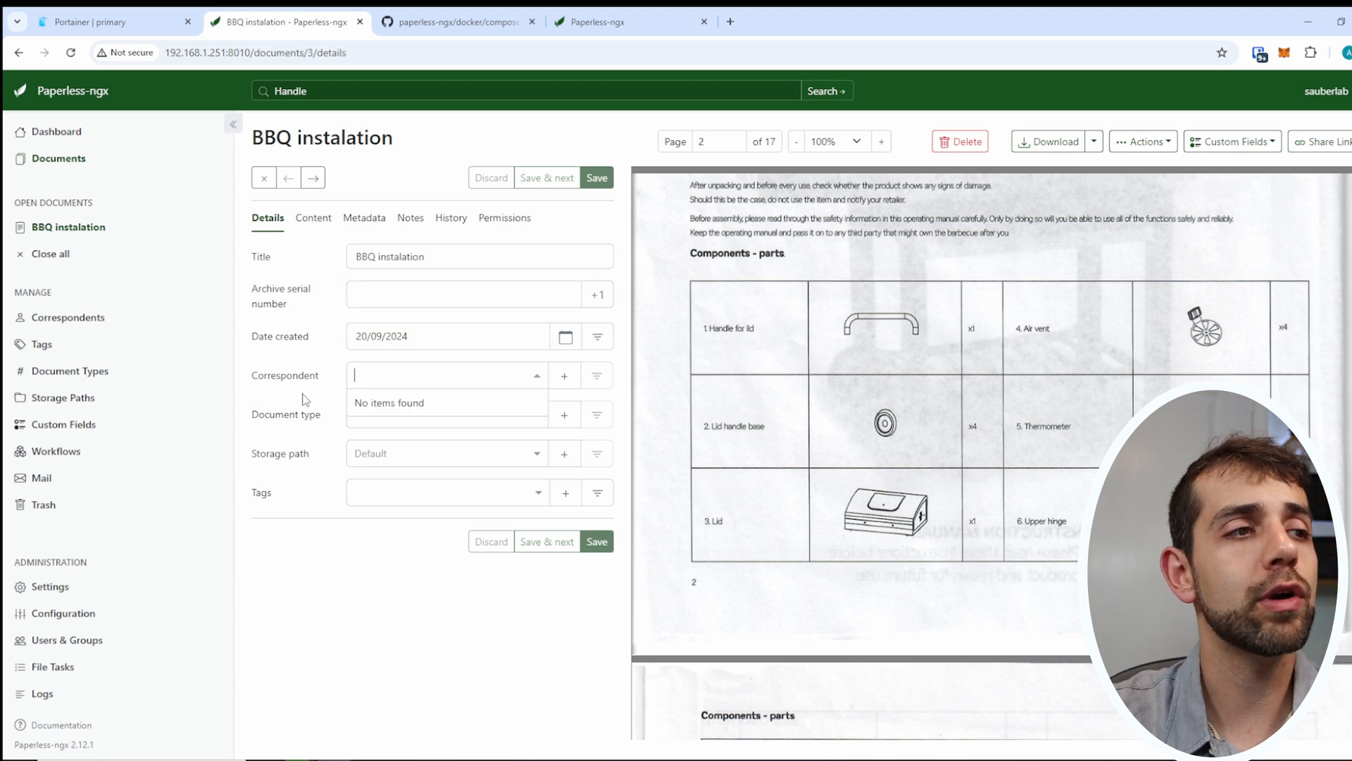
pyautogui.click(565, 414)
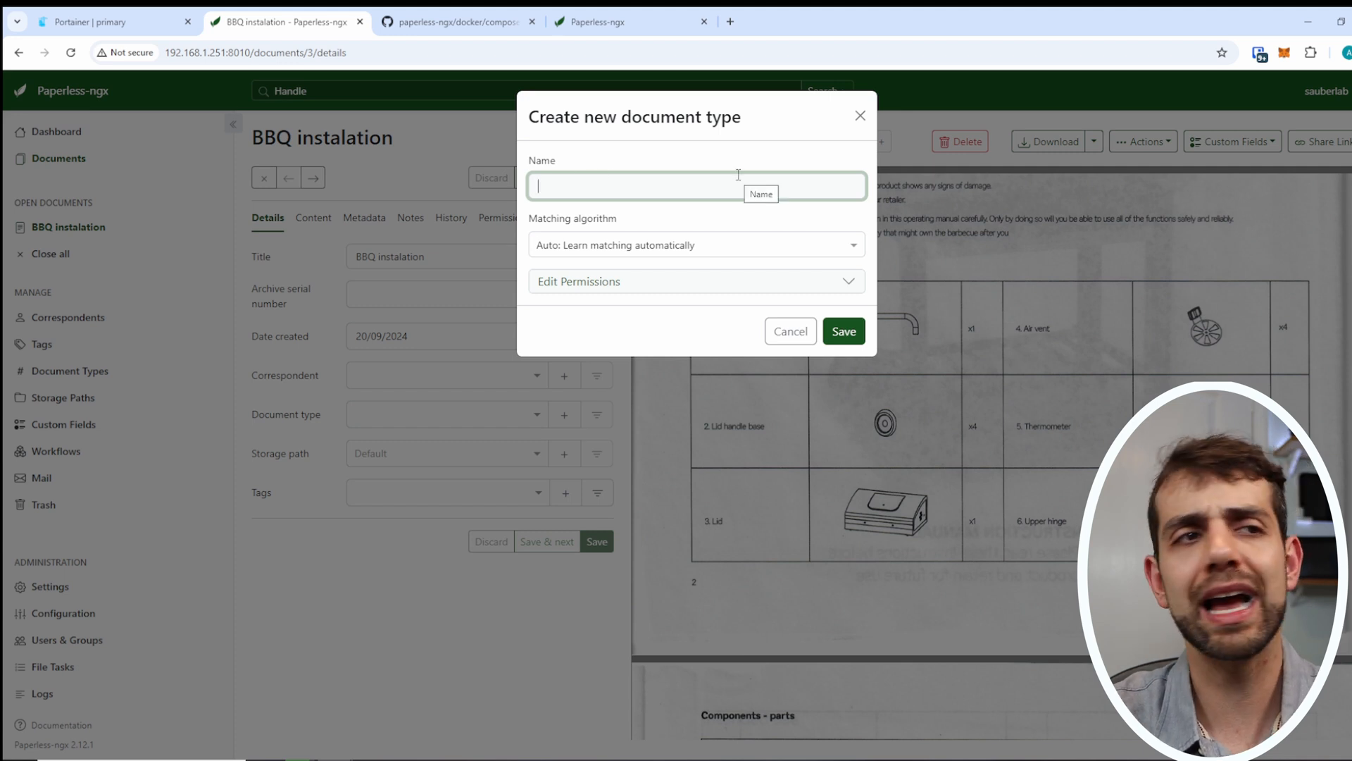
pyautogui.click(696, 245)
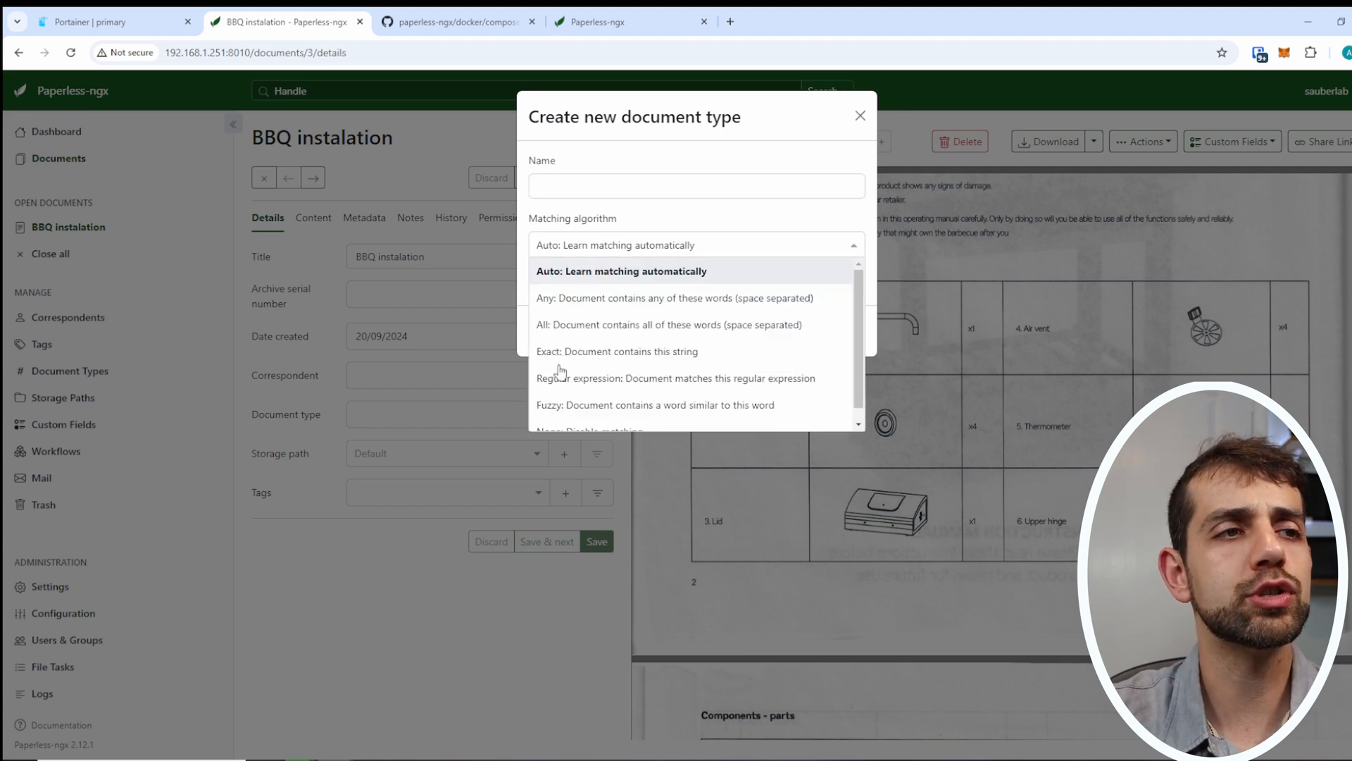
pyautogui.click(620, 272)
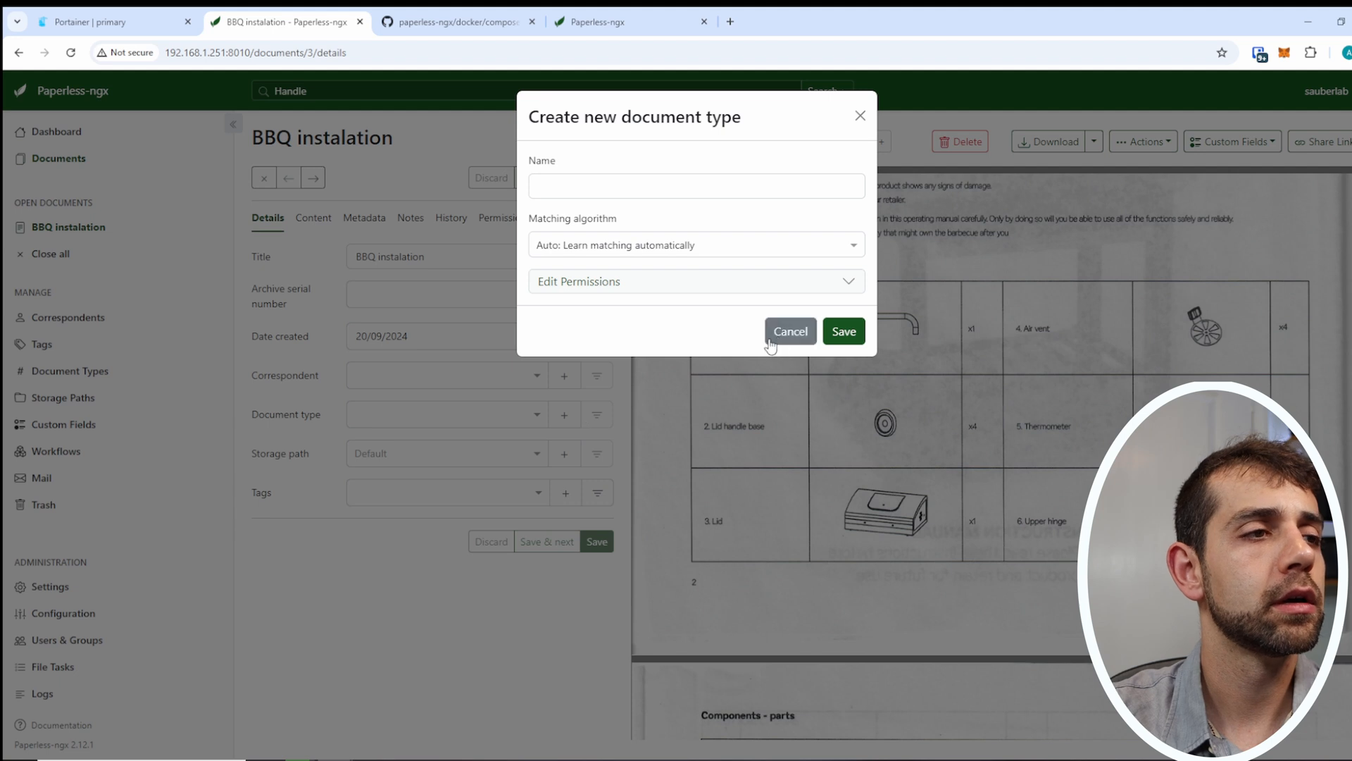
pyautogui.click(791, 331)
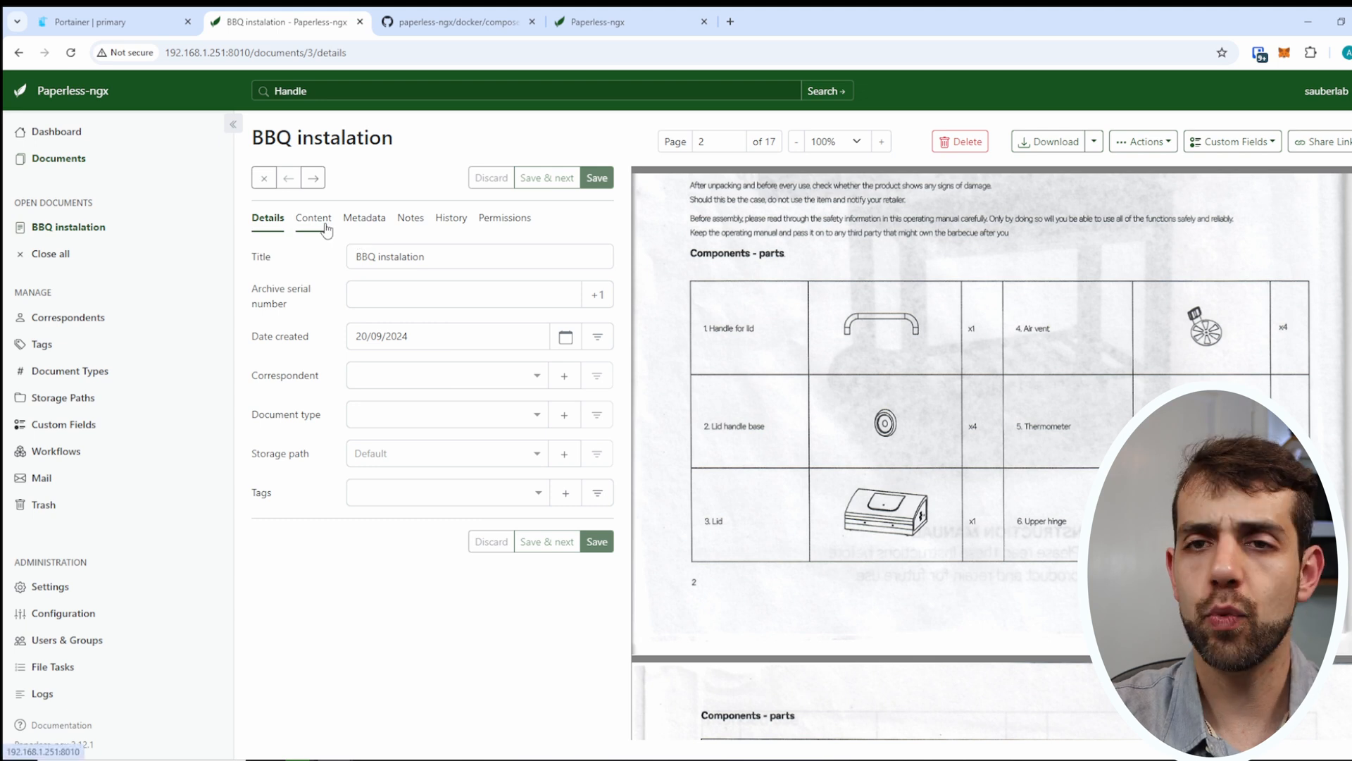
# Step: View the BBQ document's extracted text and file metadata, selecting the original file size
pyautogui.click(312, 217)
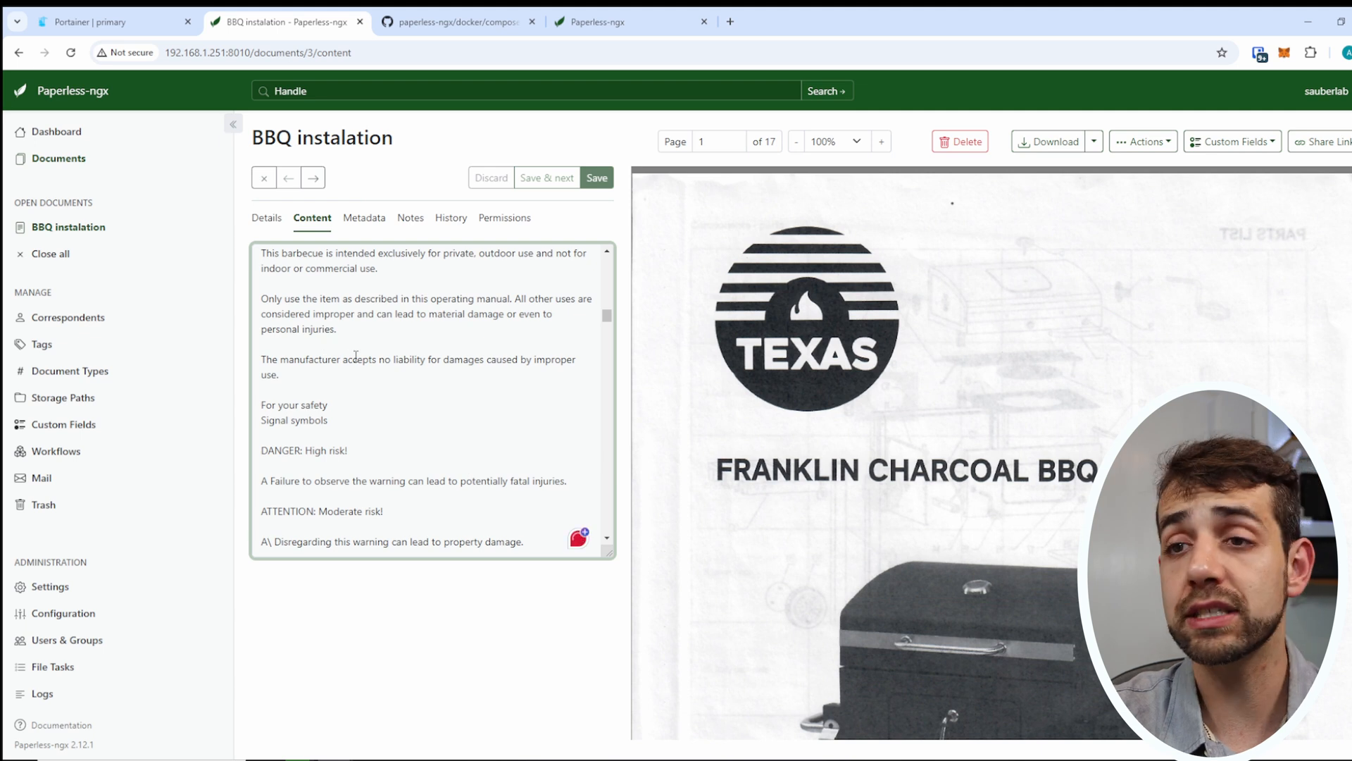
pyautogui.click(363, 217)
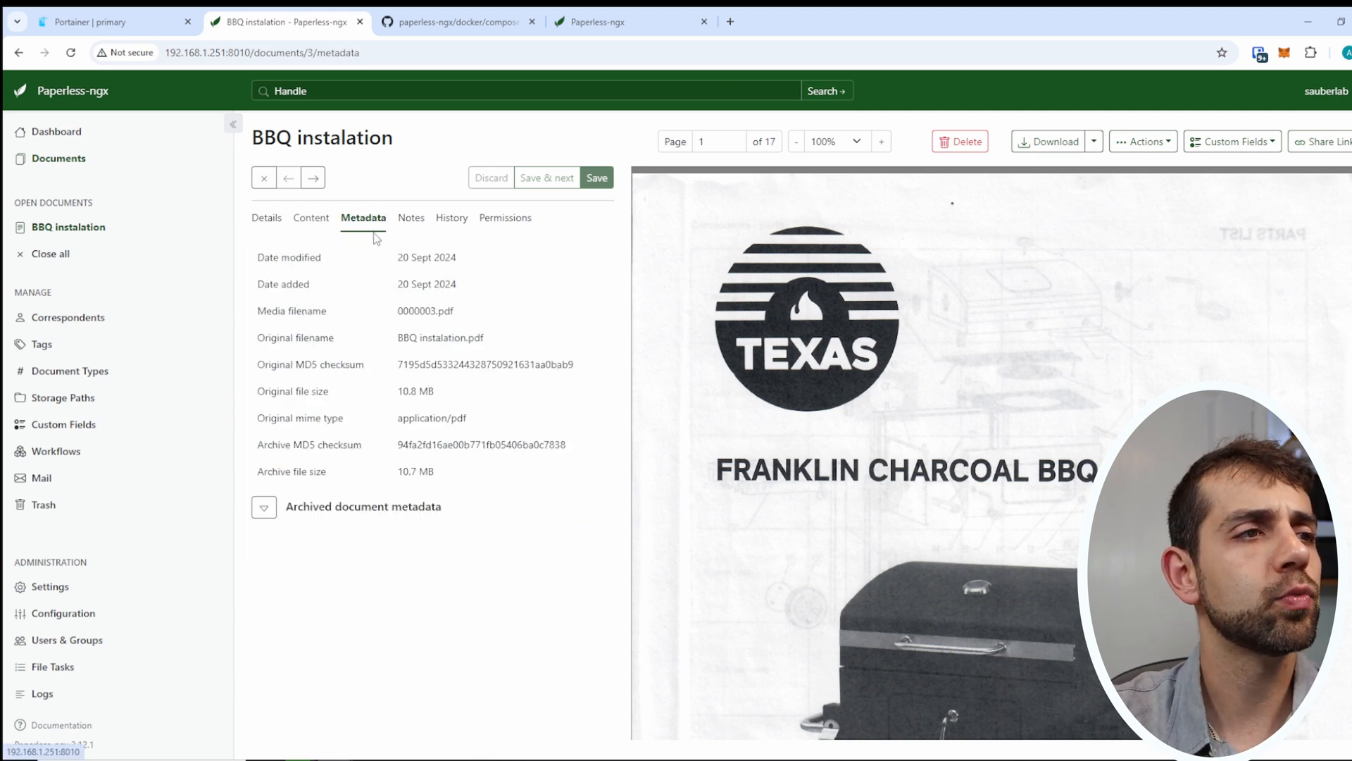
pyautogui.doubleClick(414, 391)
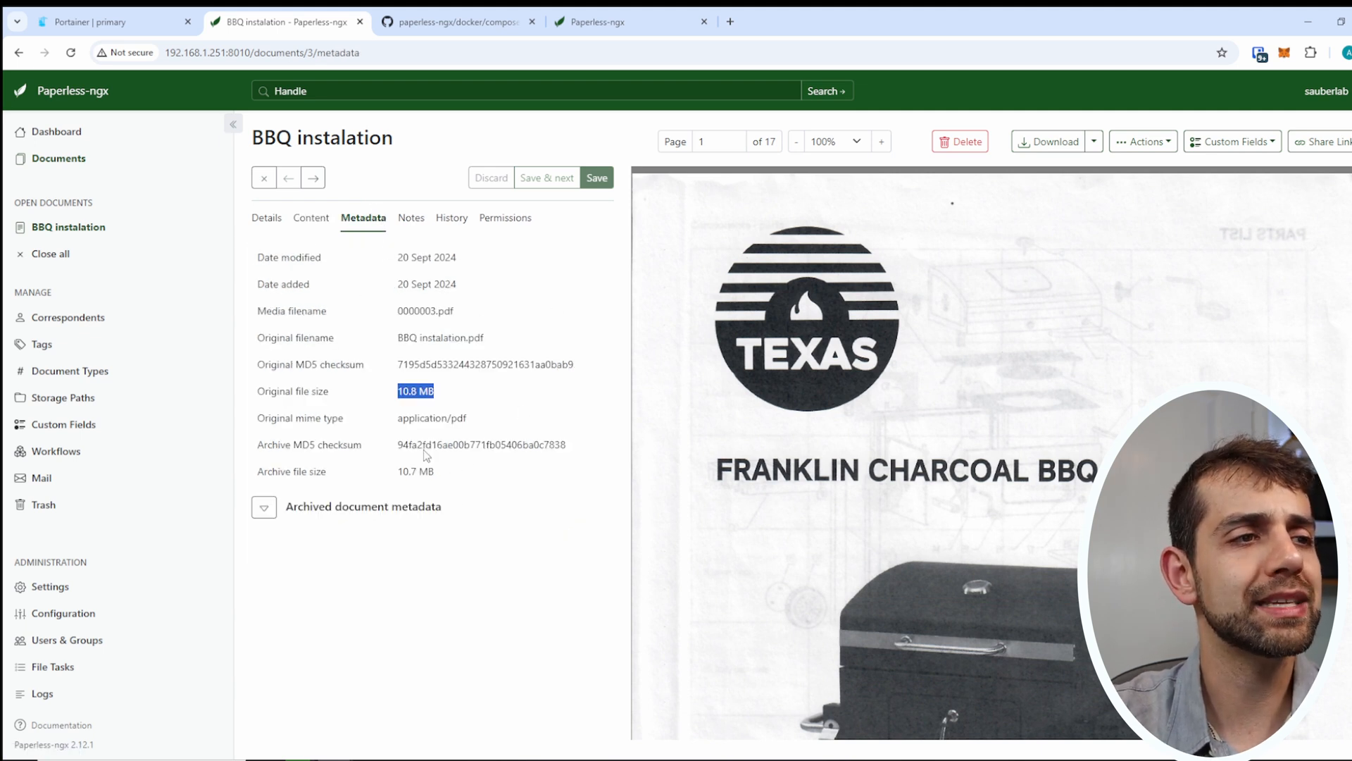
# Step: View the BBQ document's notes, change history and owner permissions
pyautogui.click(409, 217)
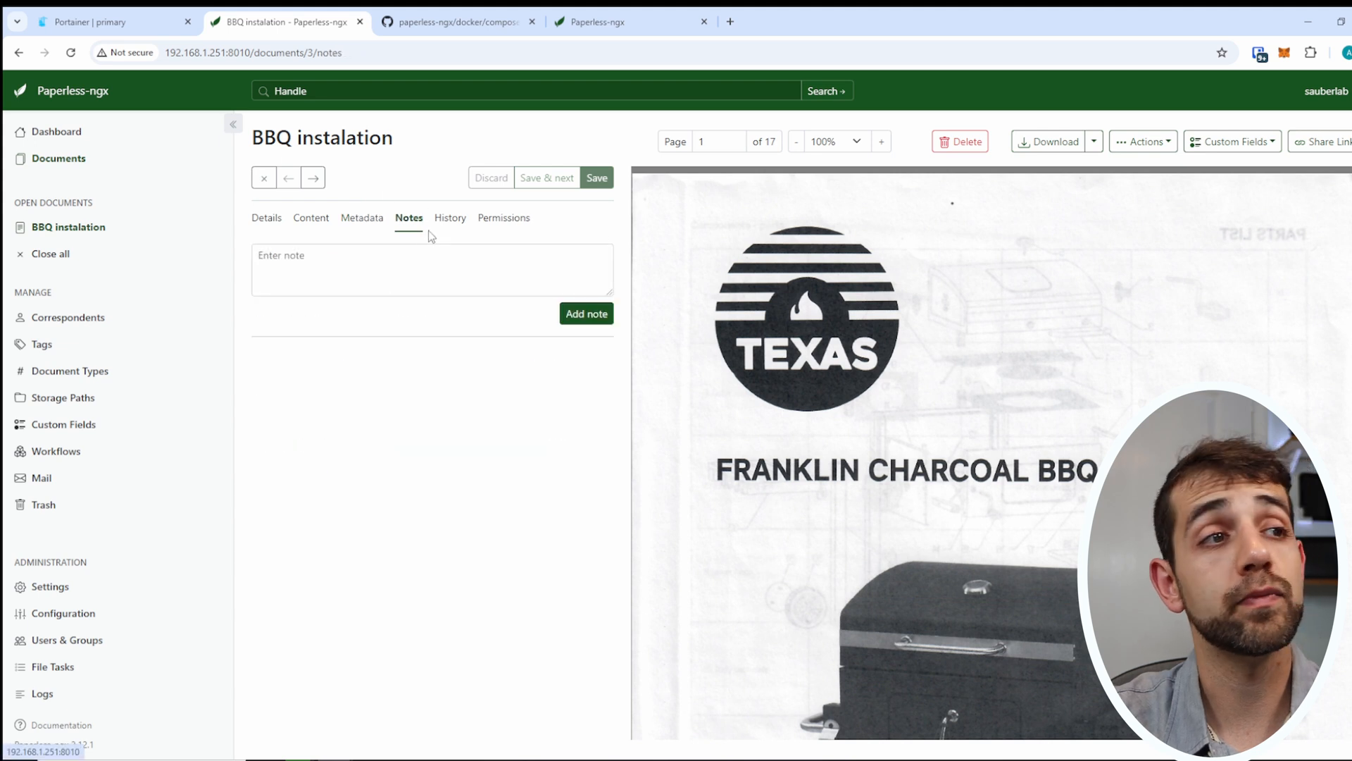
pyautogui.click(450, 217)
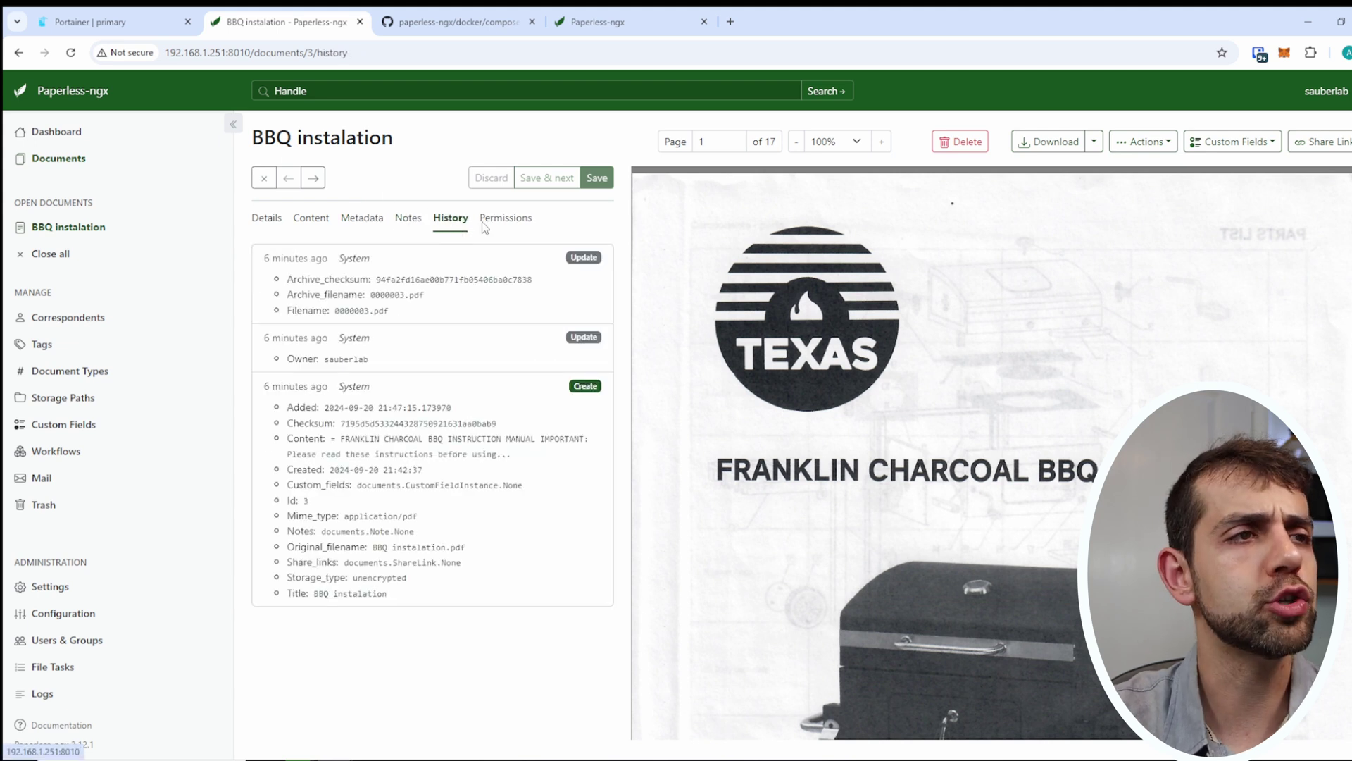
pyautogui.click(504, 217)
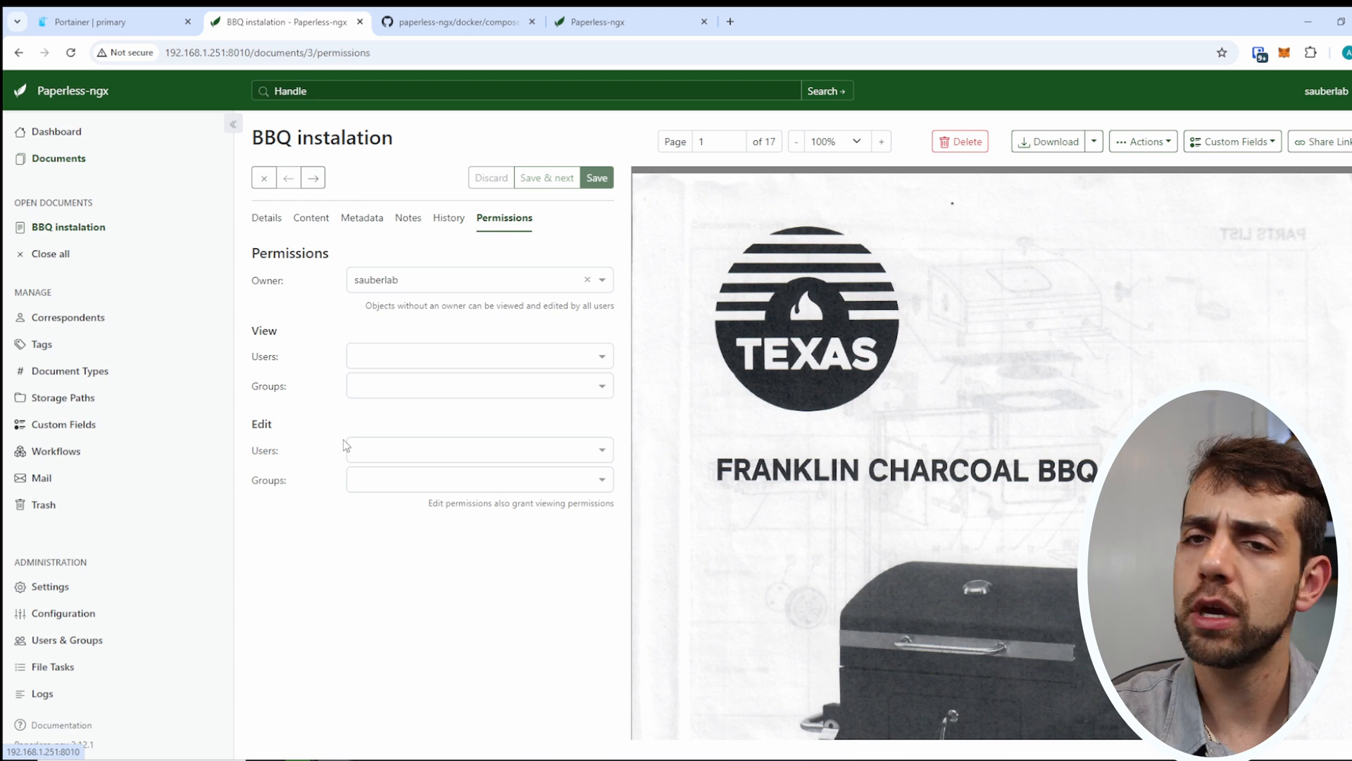
pyautogui.moveTo(426, 341)
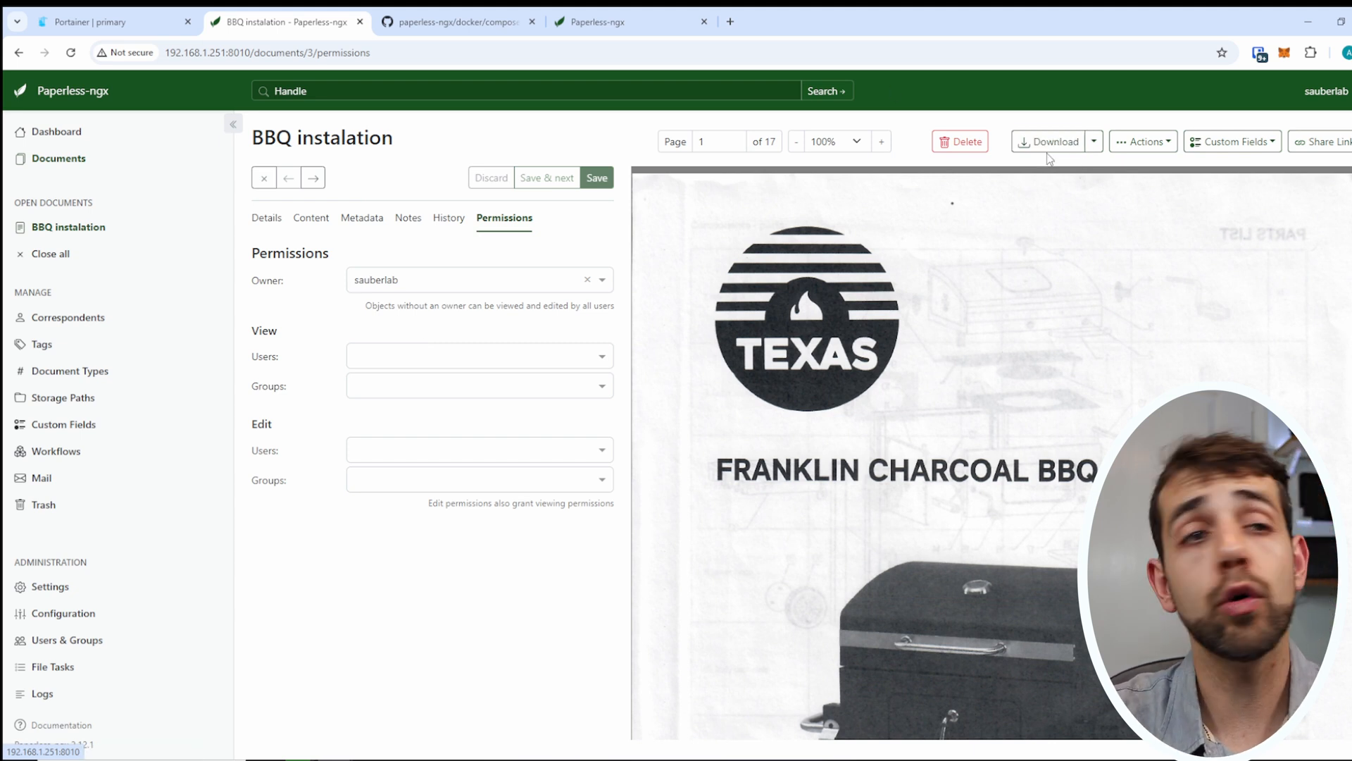
# Step: Return to the Handle search results and open the E_H5_0 Handy Recorder manual
pyautogui.click(56, 132)
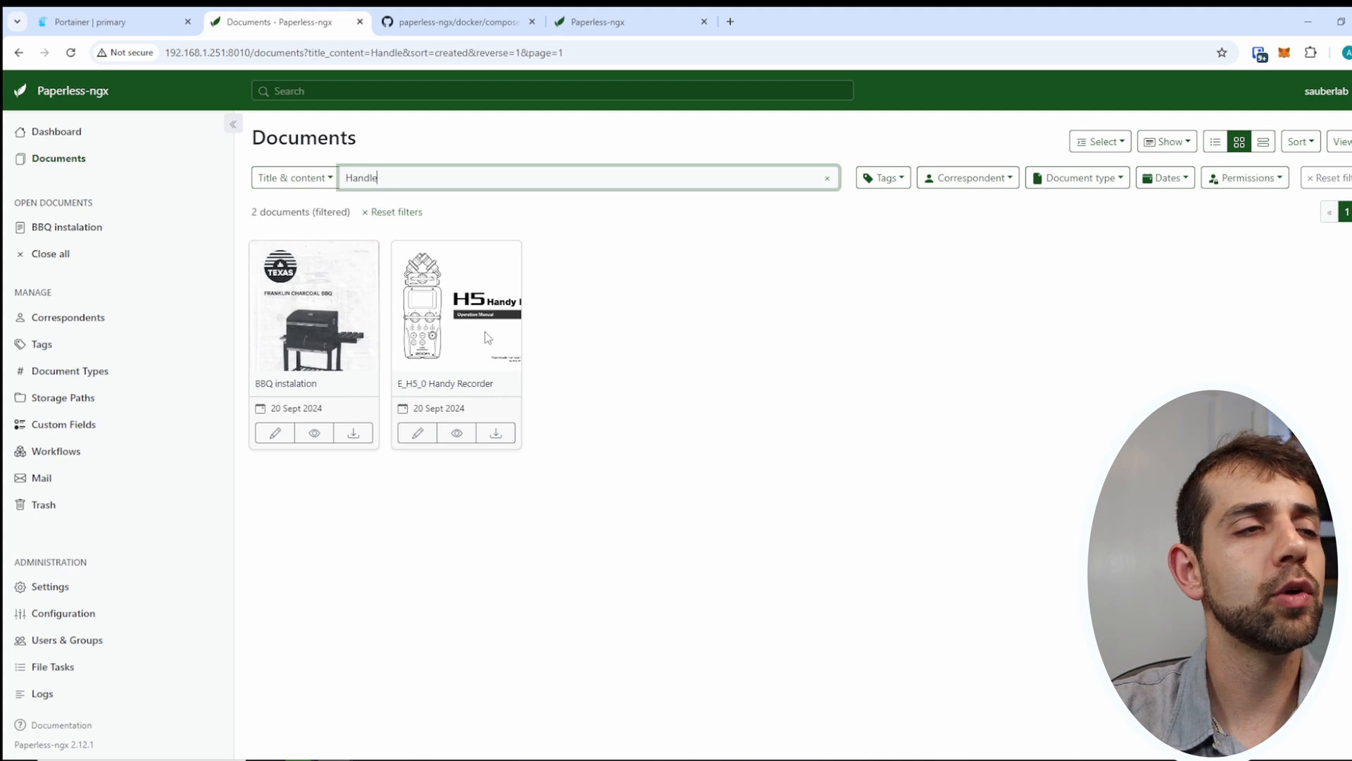
pyautogui.moveTo(361, 544)
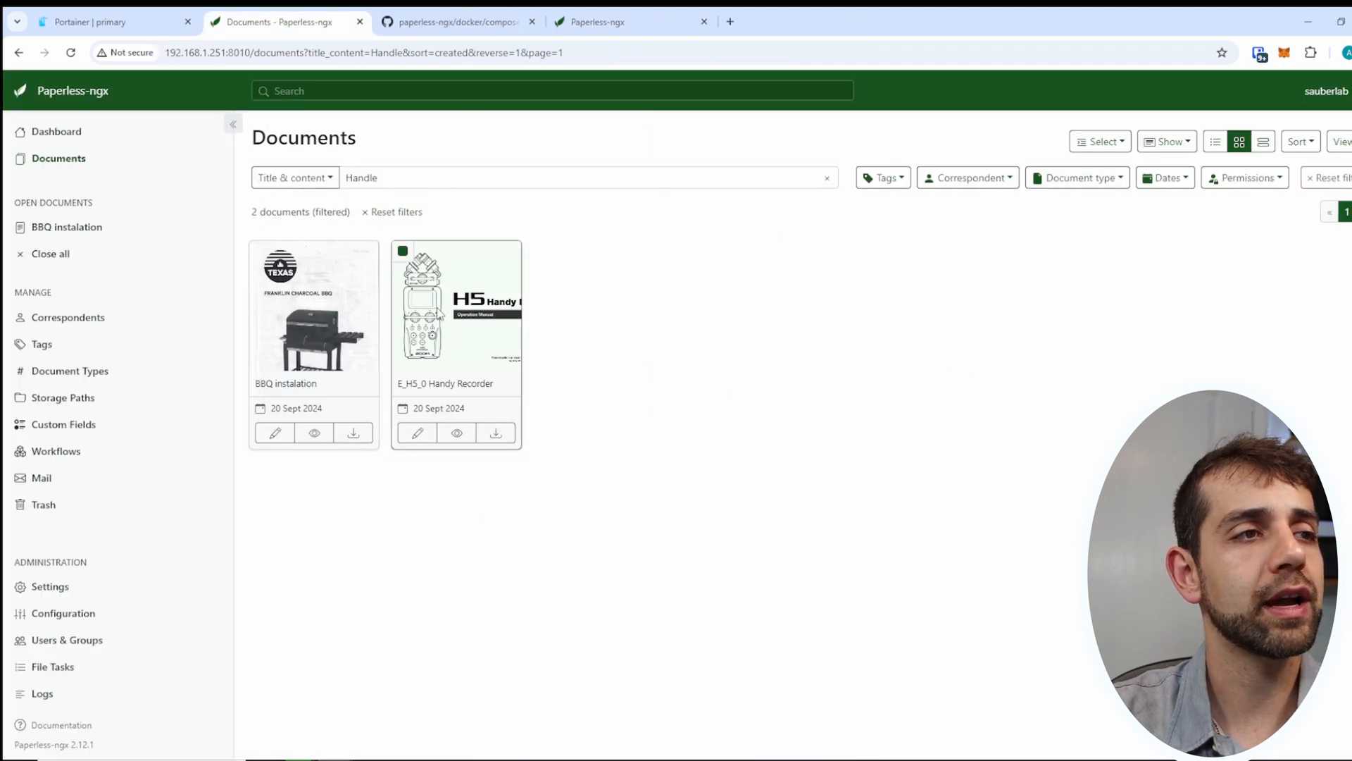
pyautogui.click(456, 319)
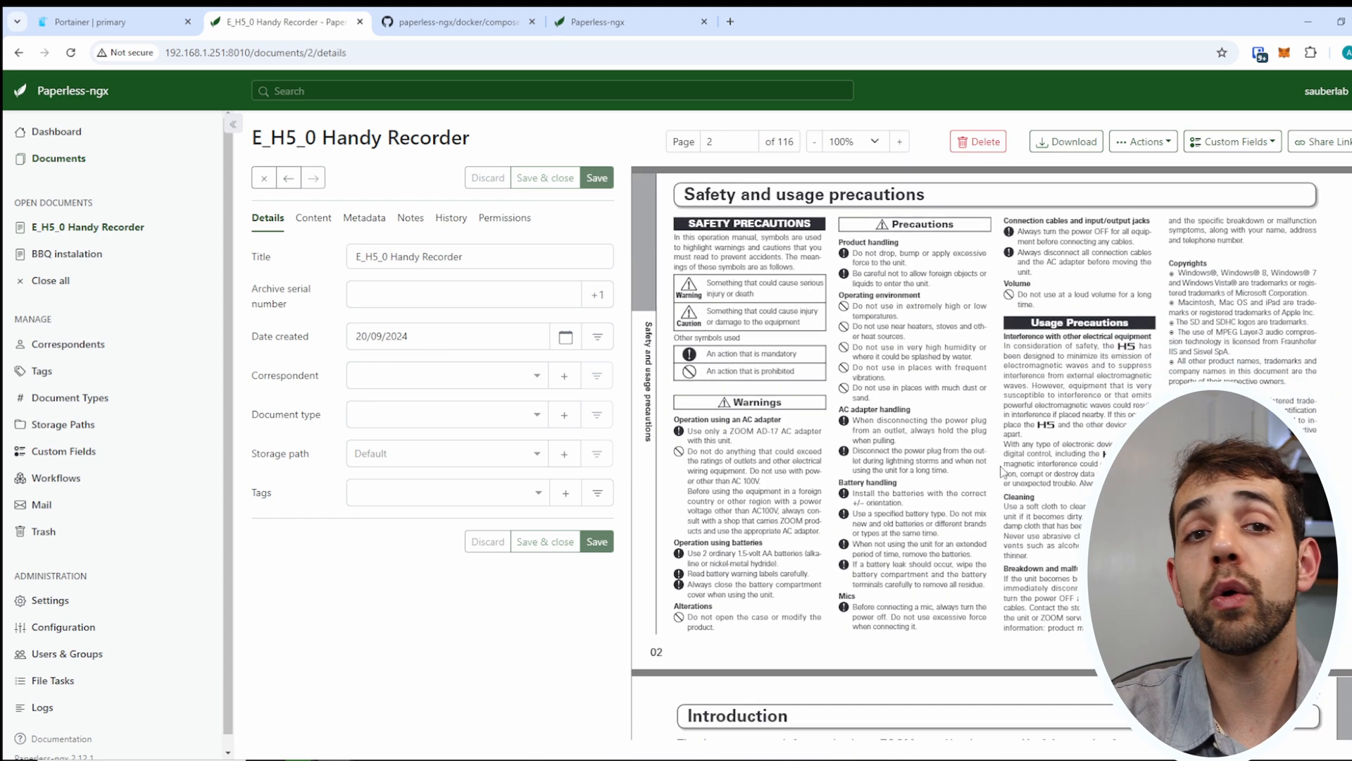
pyautogui.scroll(-3)
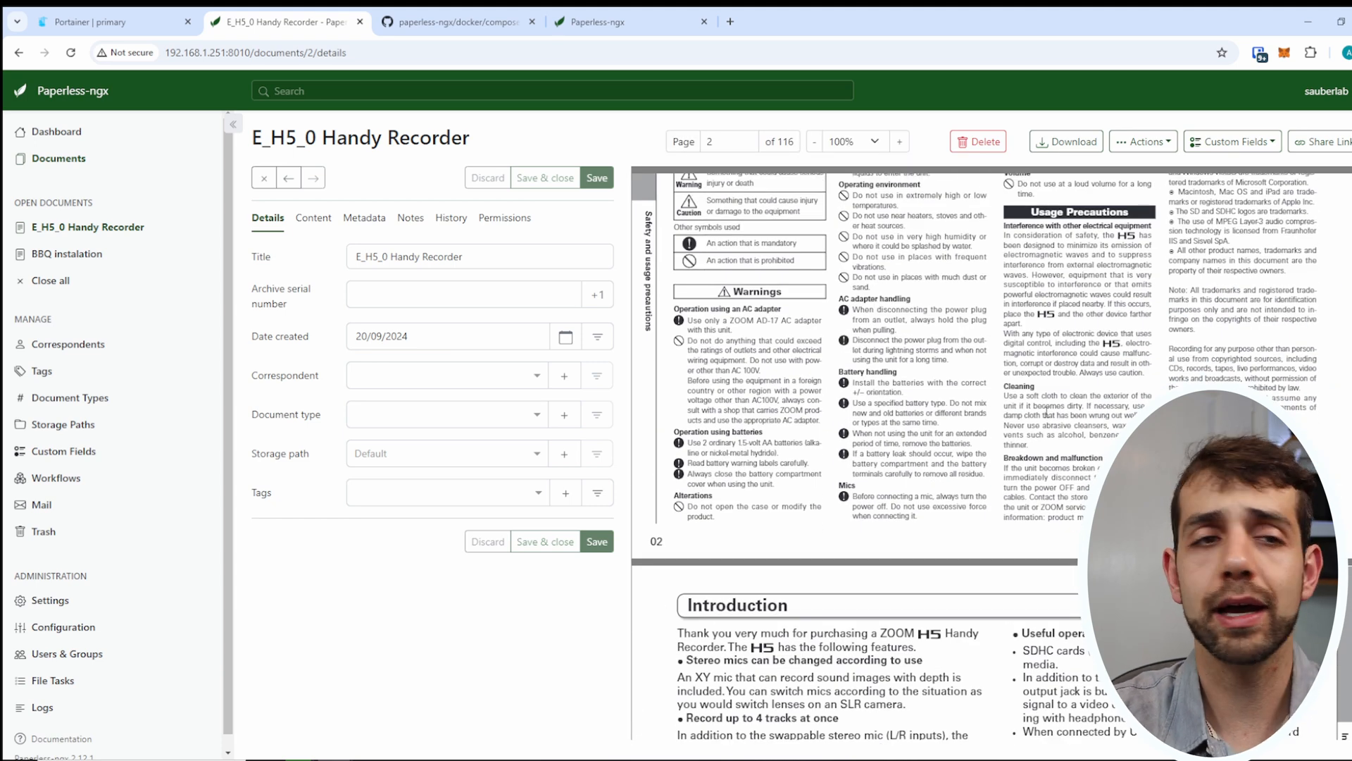
# Step: View the empty Correspondents, Workflows and Mail settings pages
pyautogui.click(67, 343)
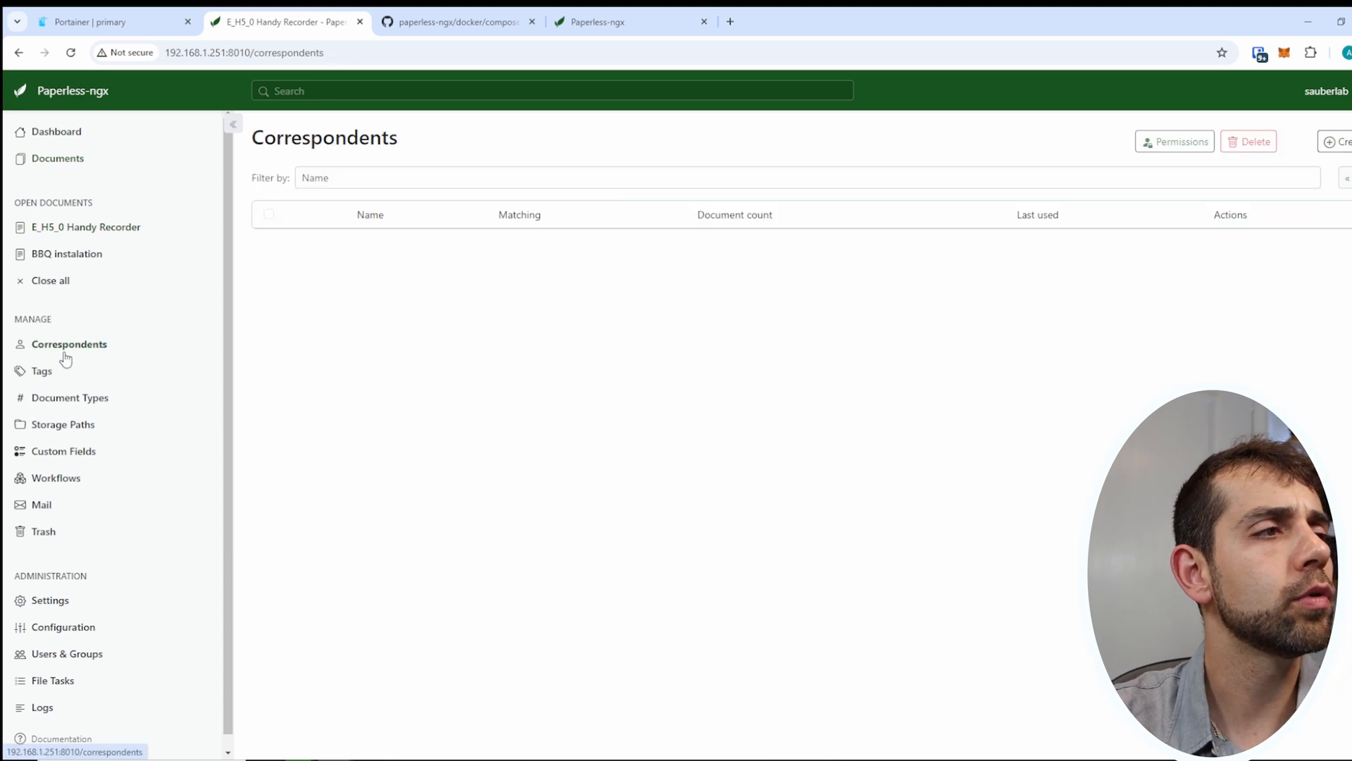
pyautogui.click(71, 397)
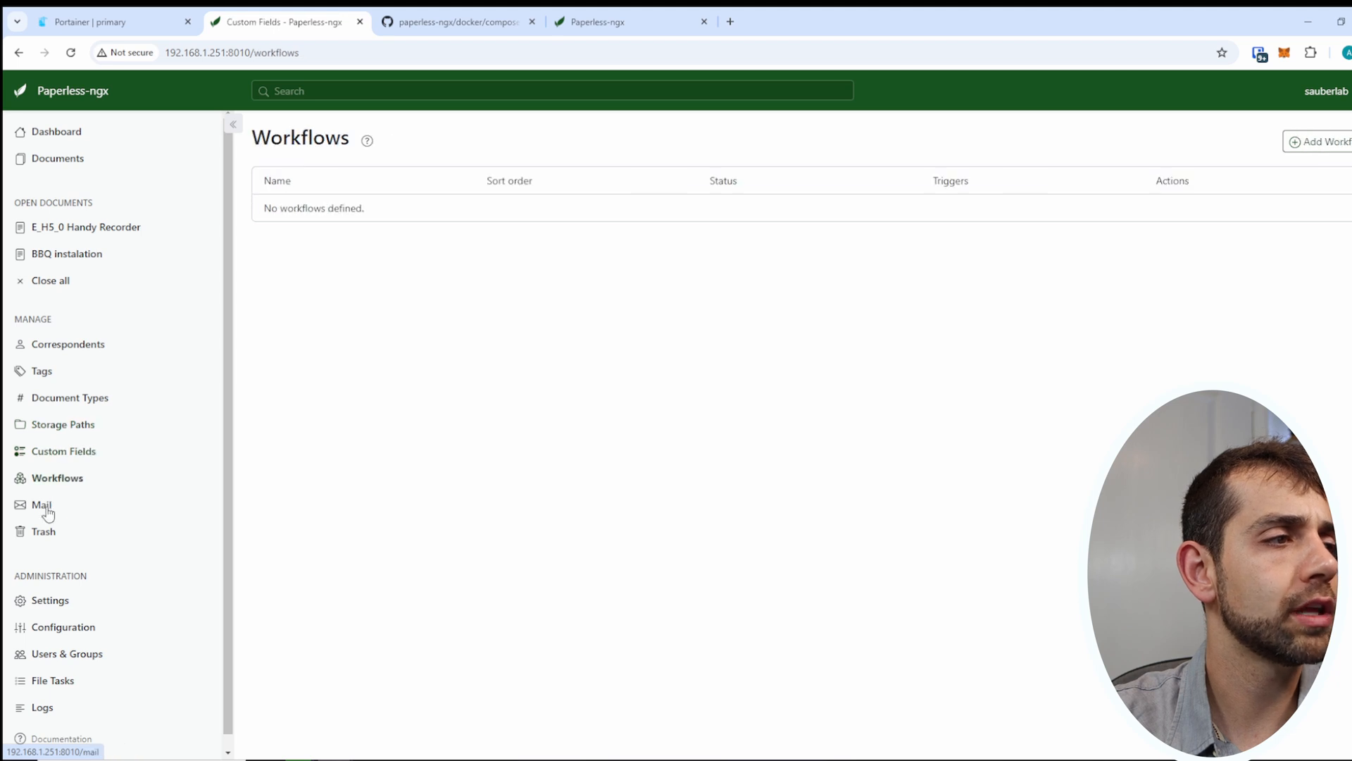
pyautogui.click(42, 504)
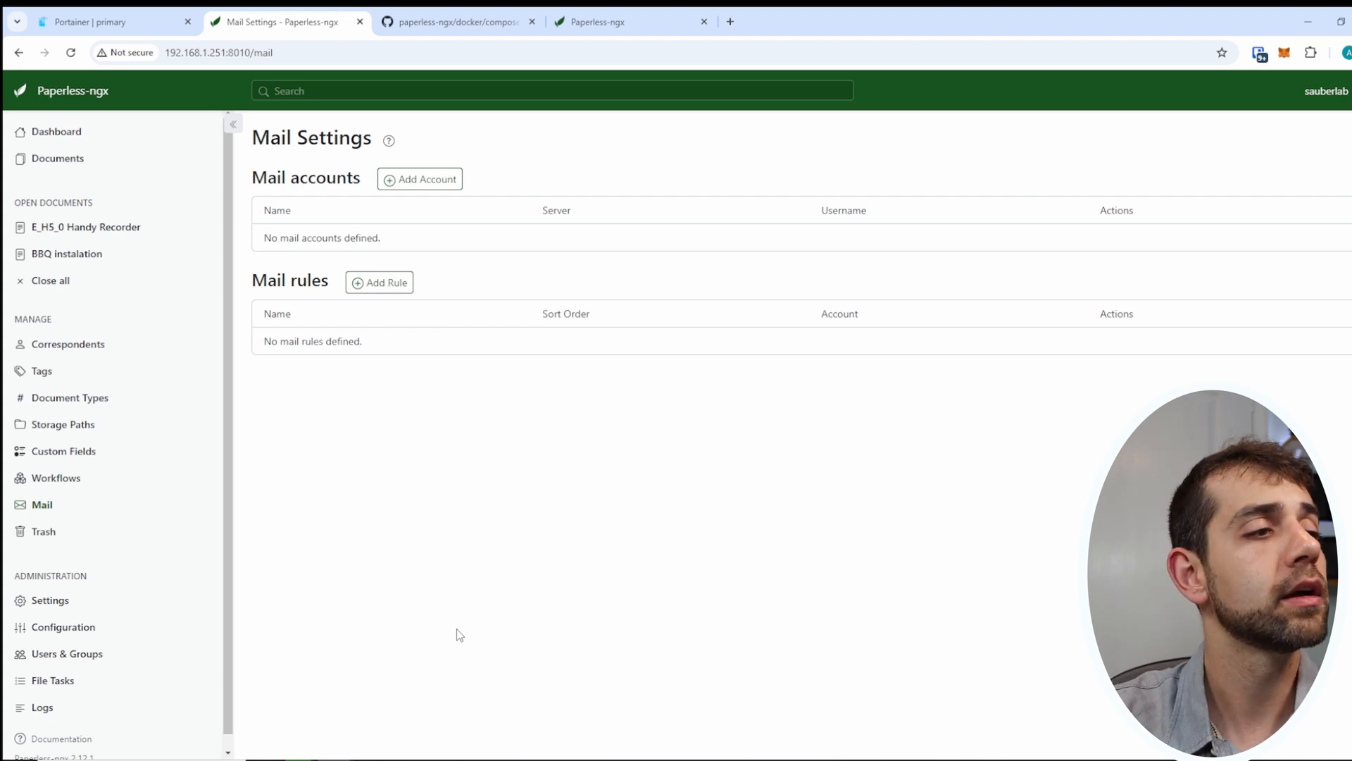
pyautogui.moveTo(59, 724)
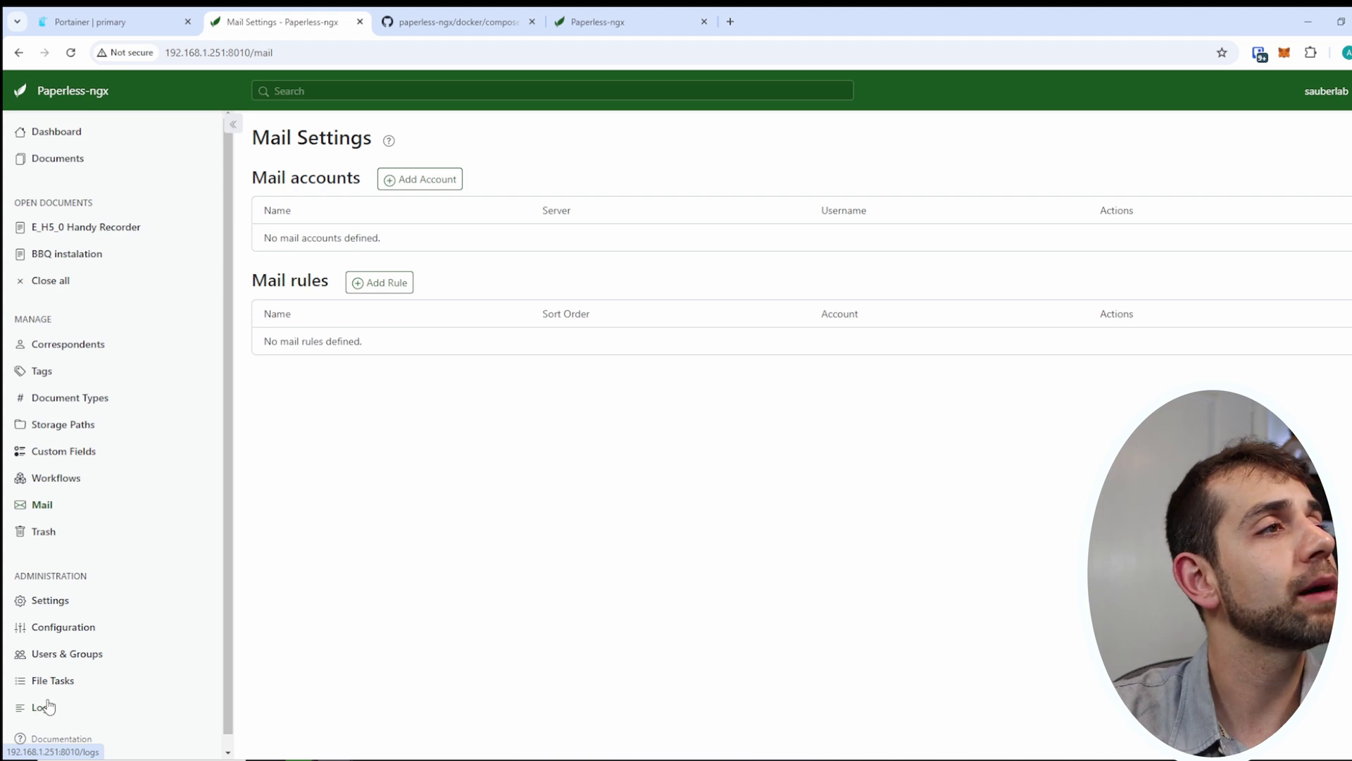
# Step: In Portainer, start a new stack named 'library', then switch to the Paperless-ngx docs
pyautogui.click(112, 21)
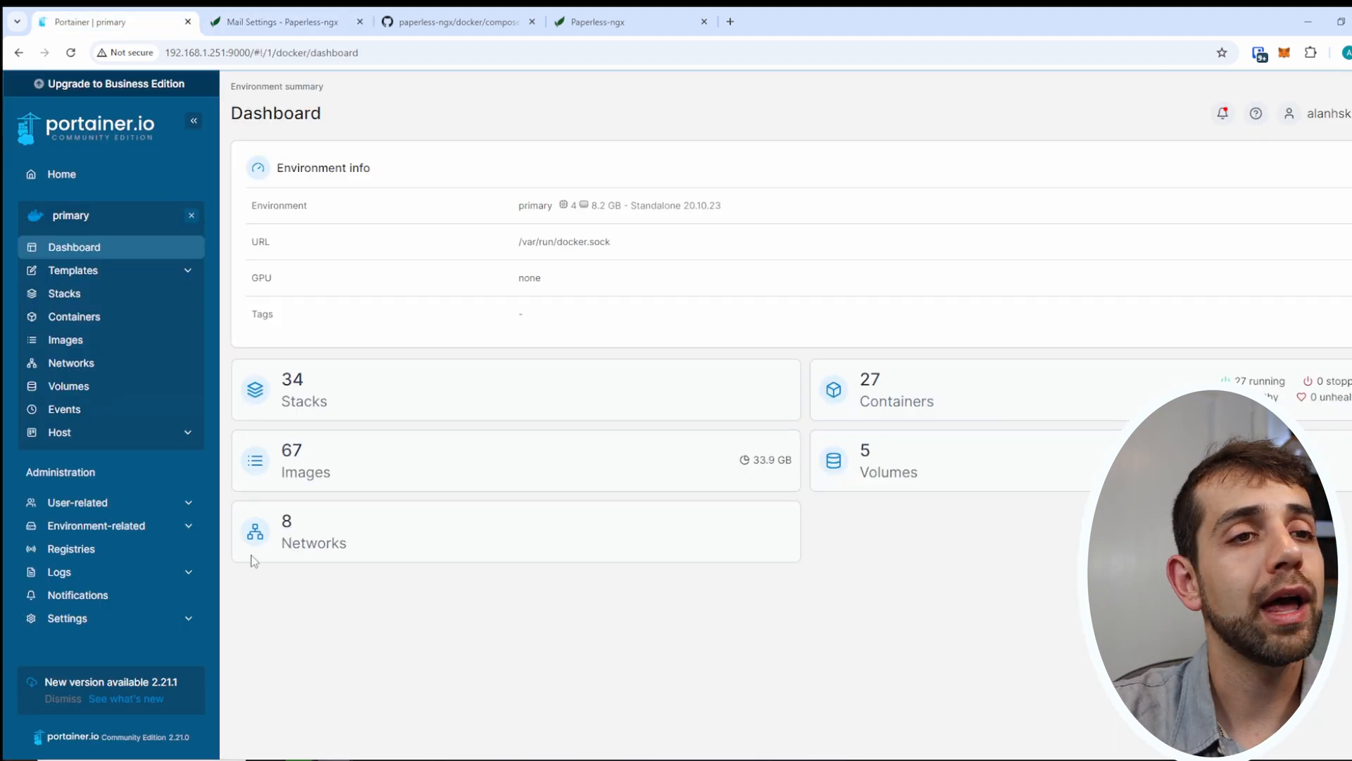
pyautogui.moveTo(296, 397)
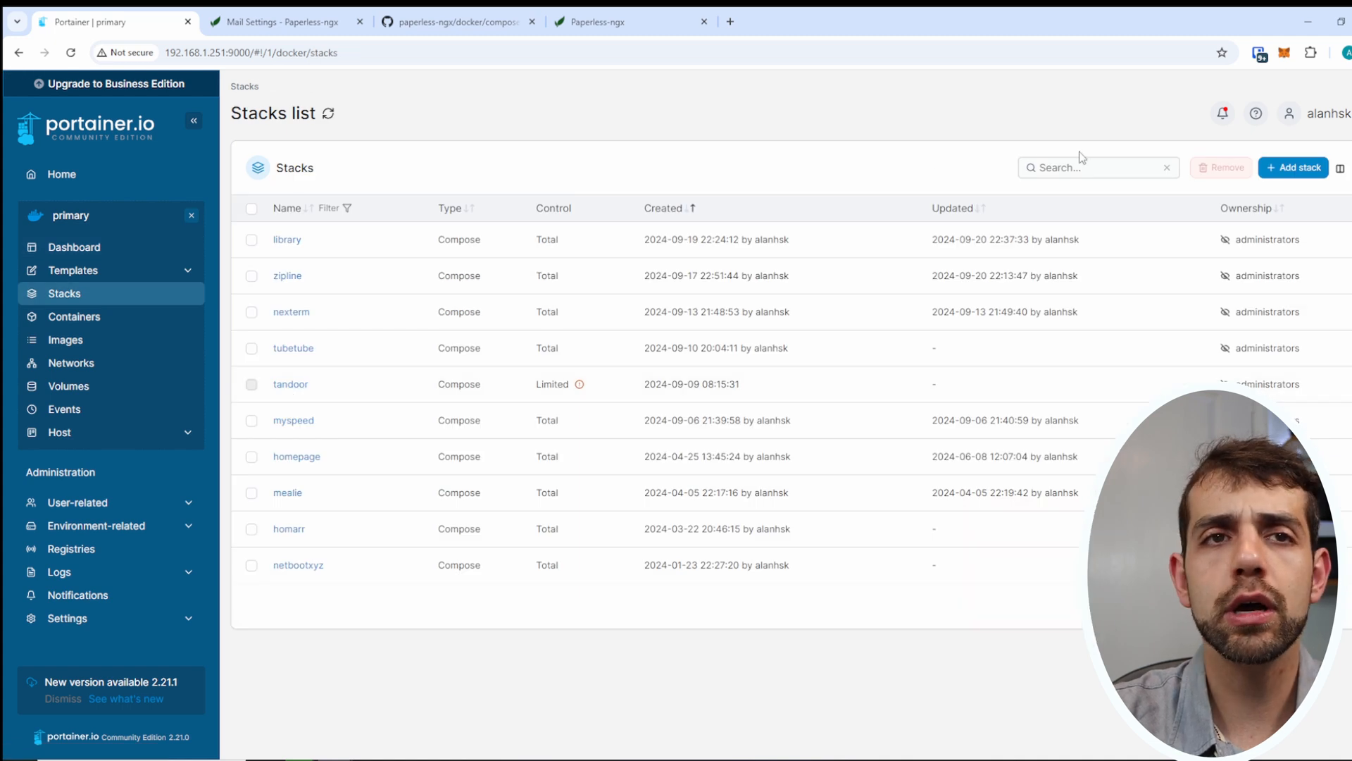
pyautogui.click(1293, 168)
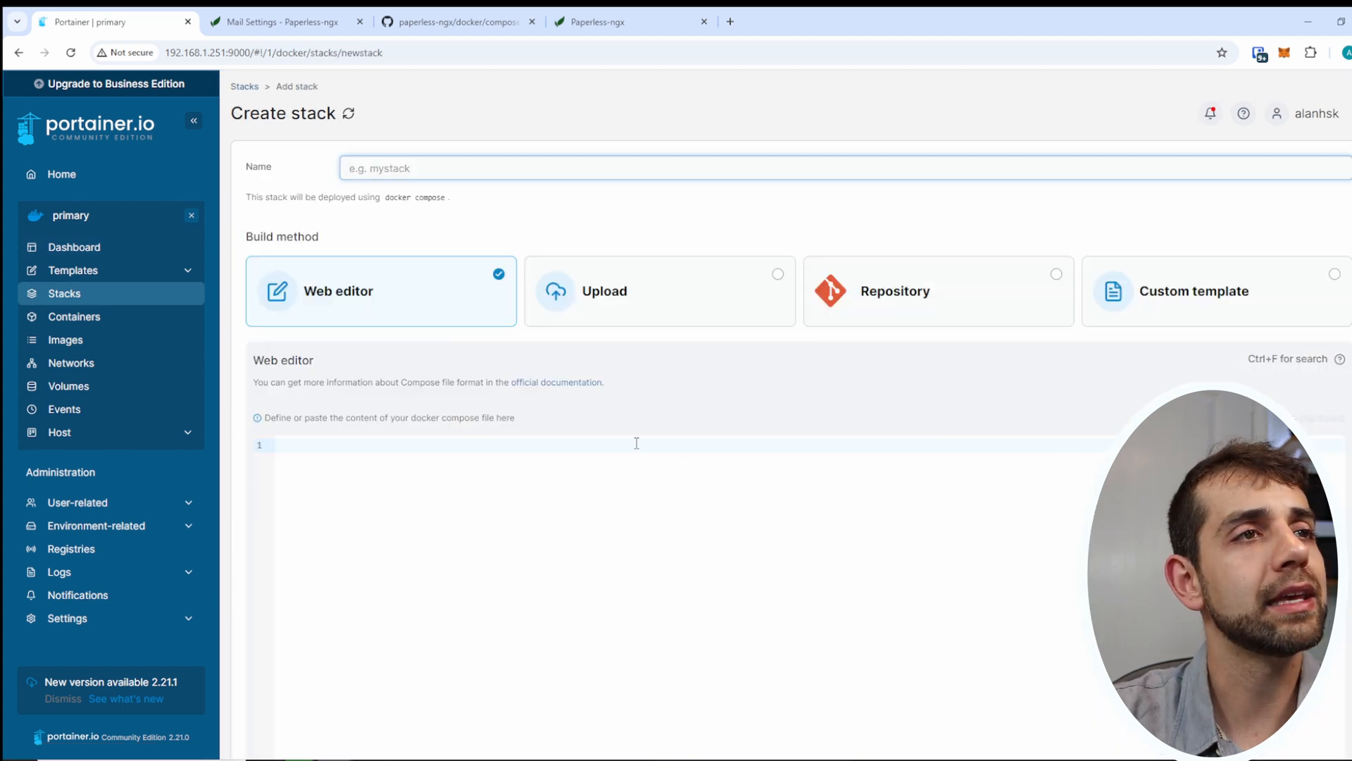
pyautogui.write('library')
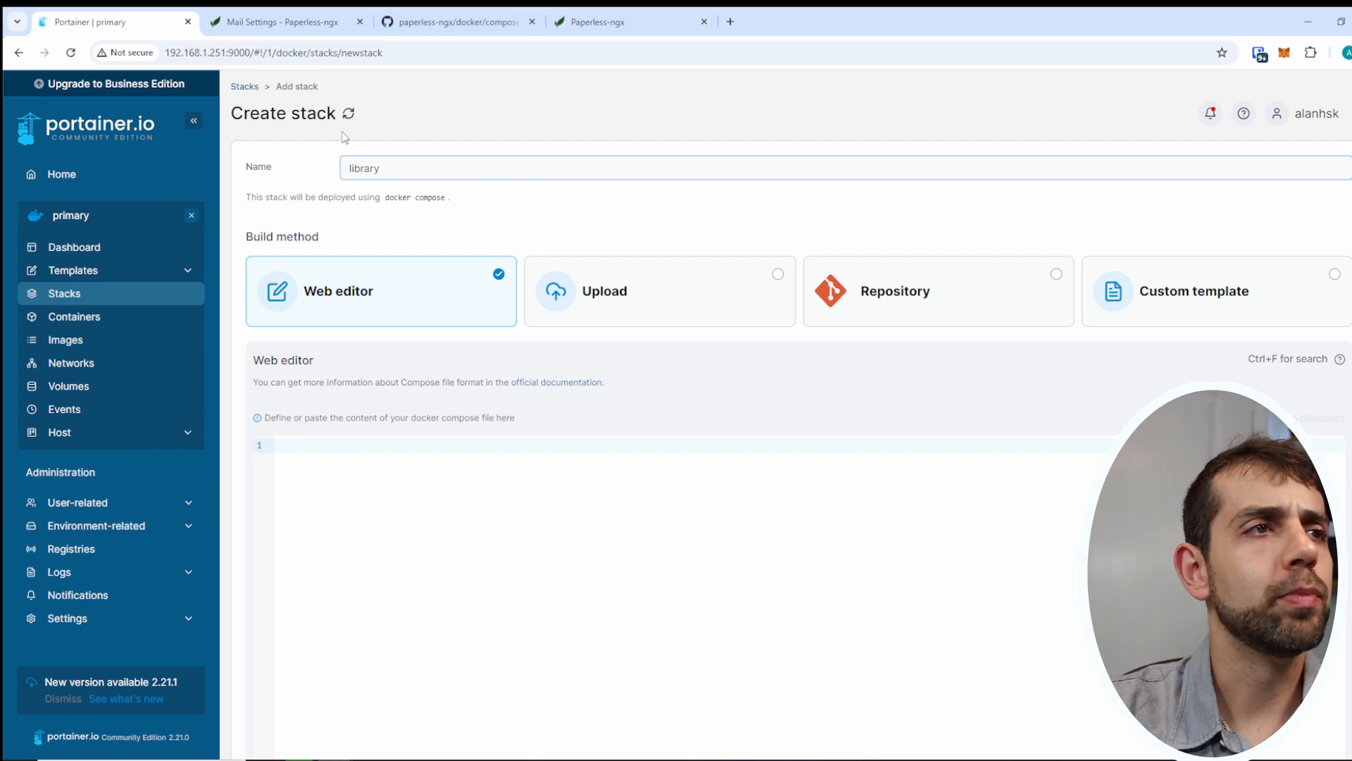
pyautogui.click(600, 22)
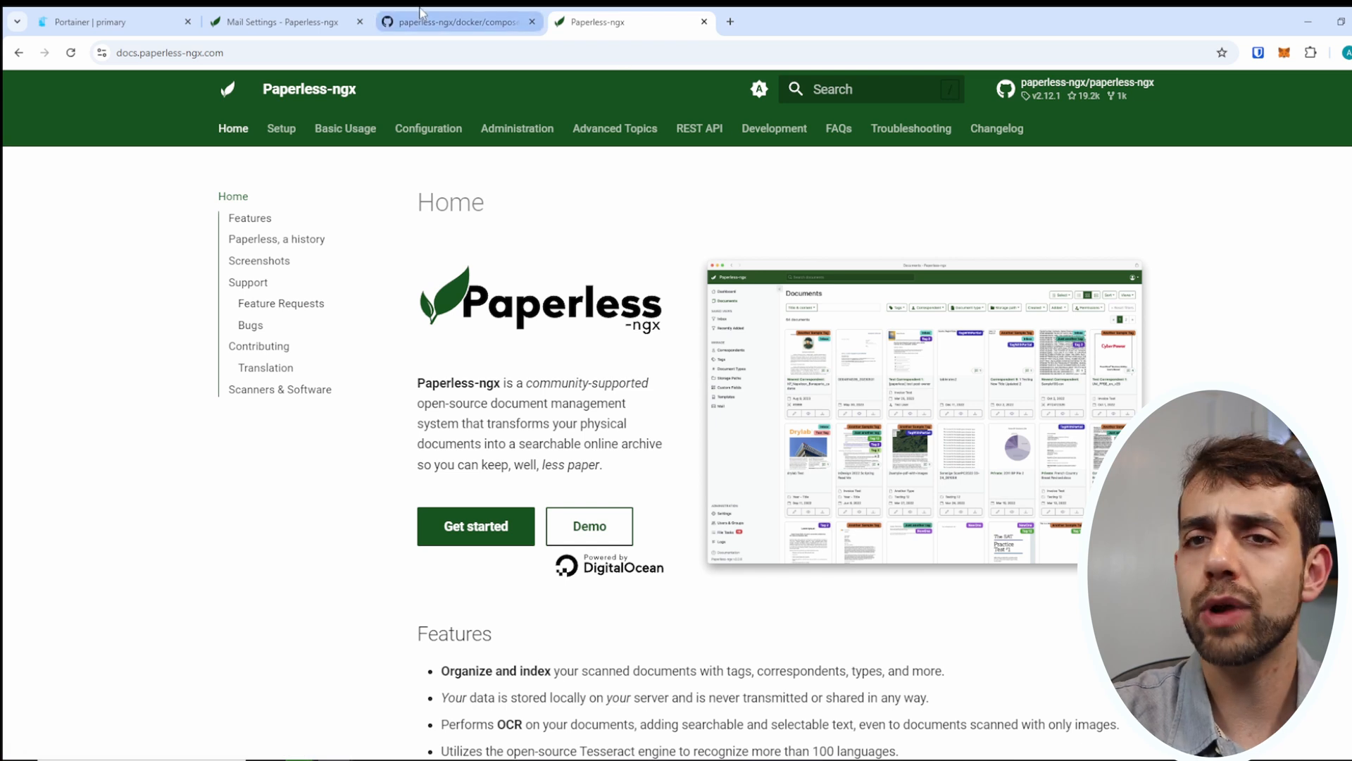
# Step: Open the paperless-ngx GitHub repository and browse into its docker folder
pyautogui.click(456, 22)
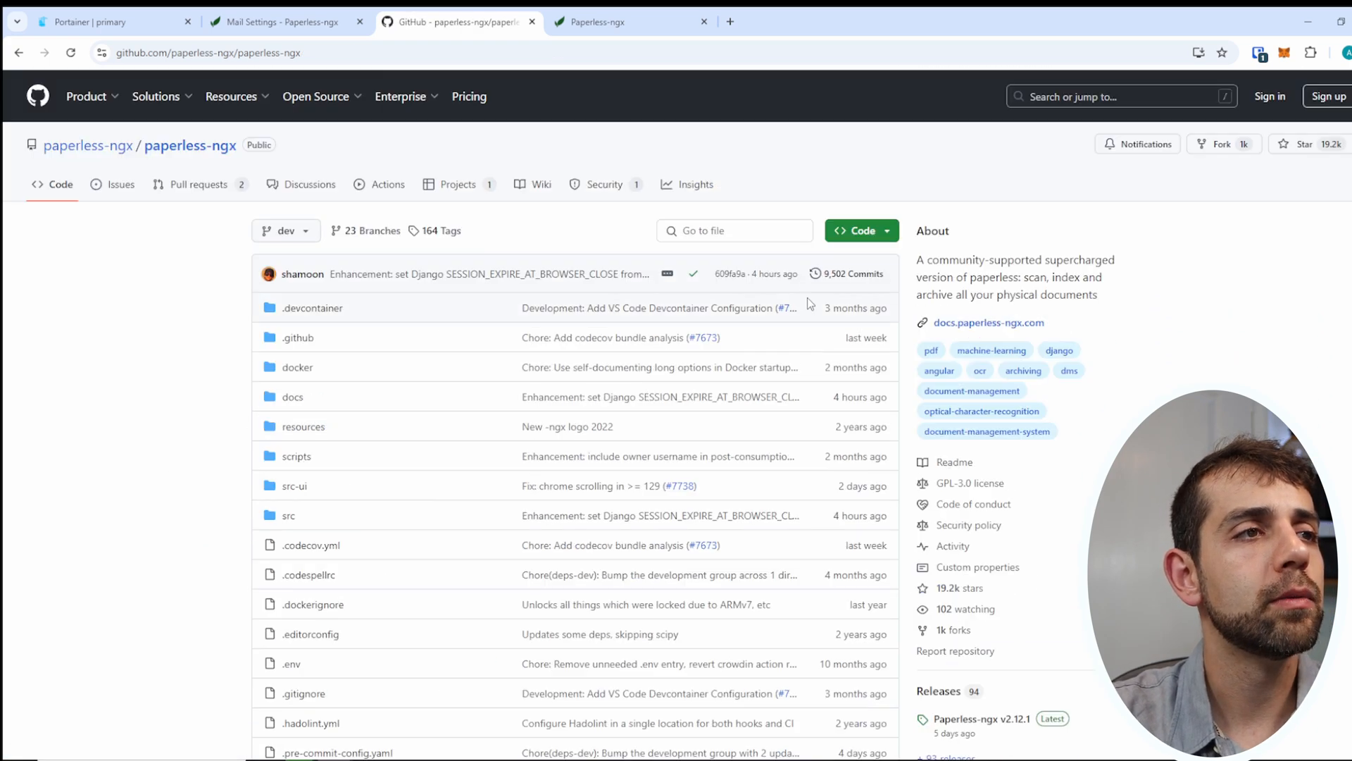
pyautogui.scroll(-3)
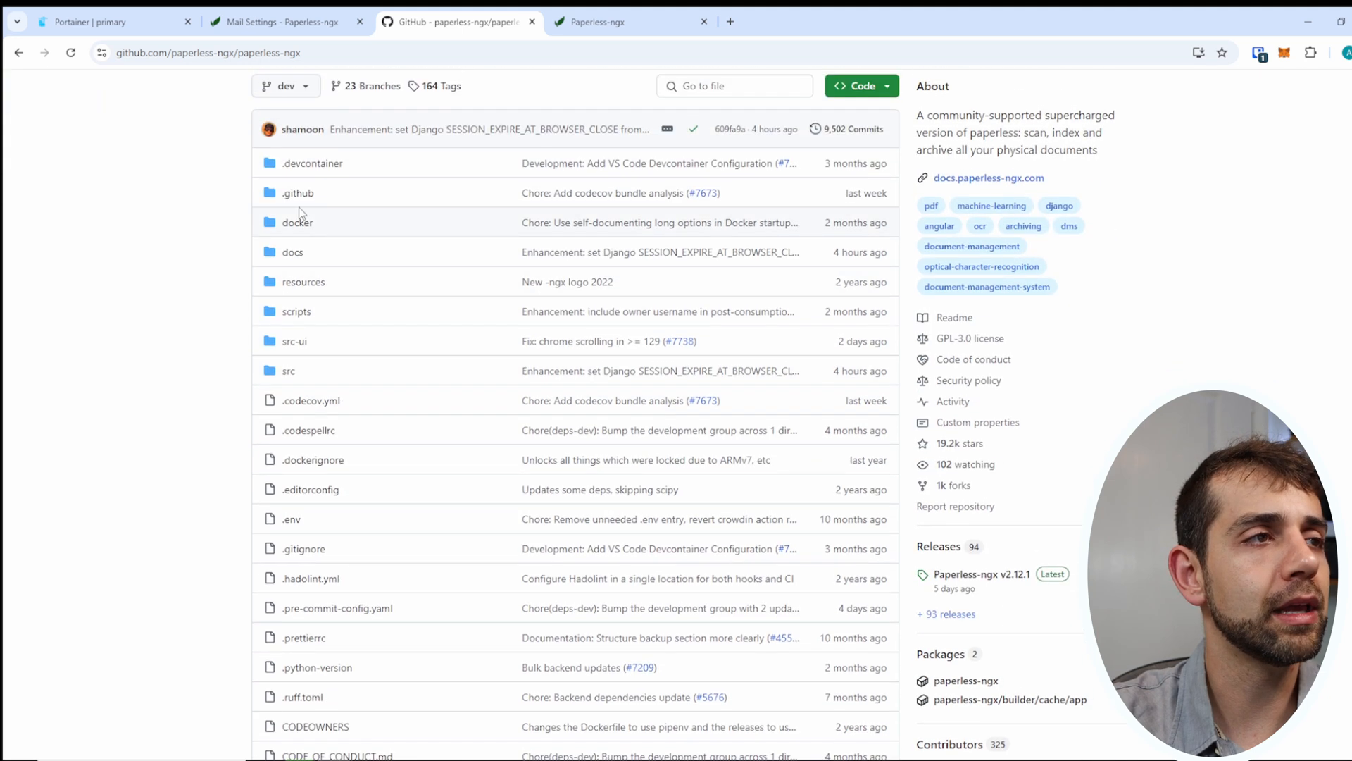
pyautogui.click(291, 222)
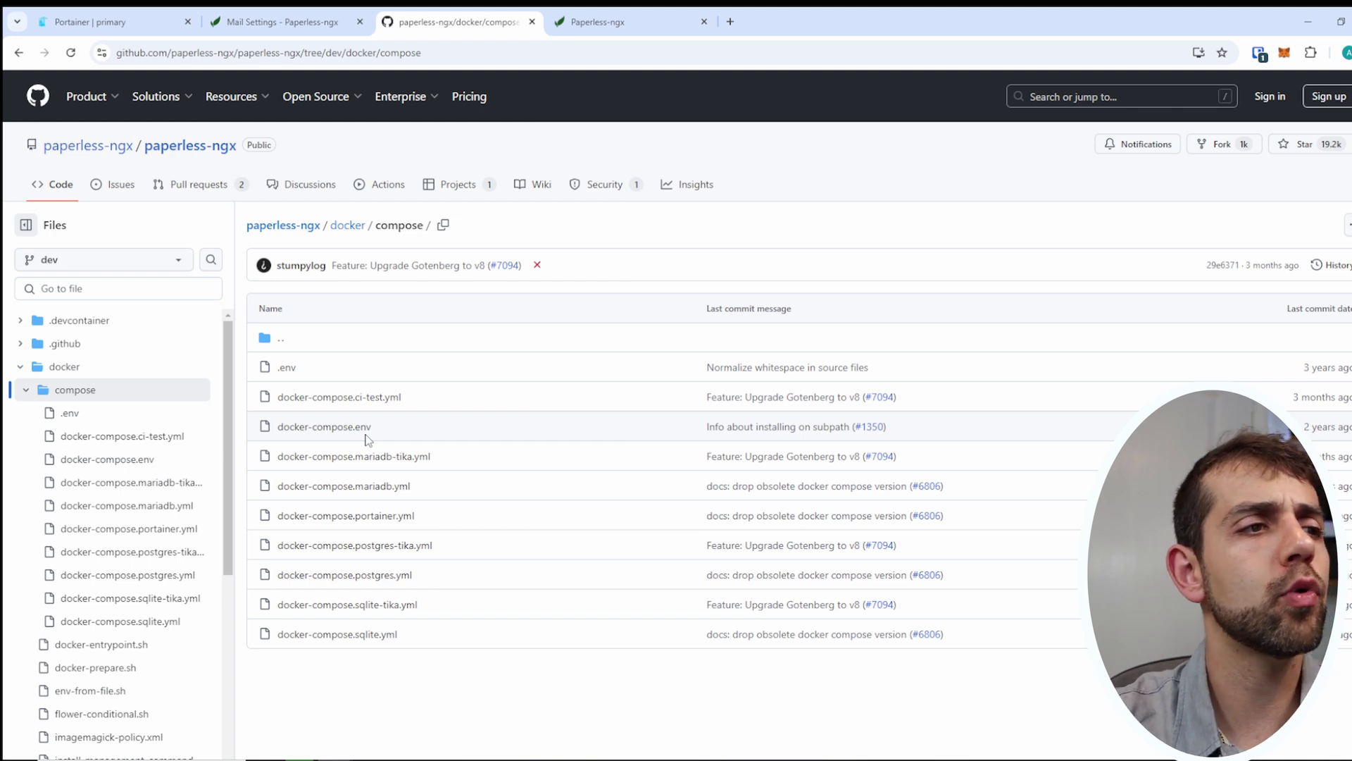
pyautogui.moveTo(359, 431)
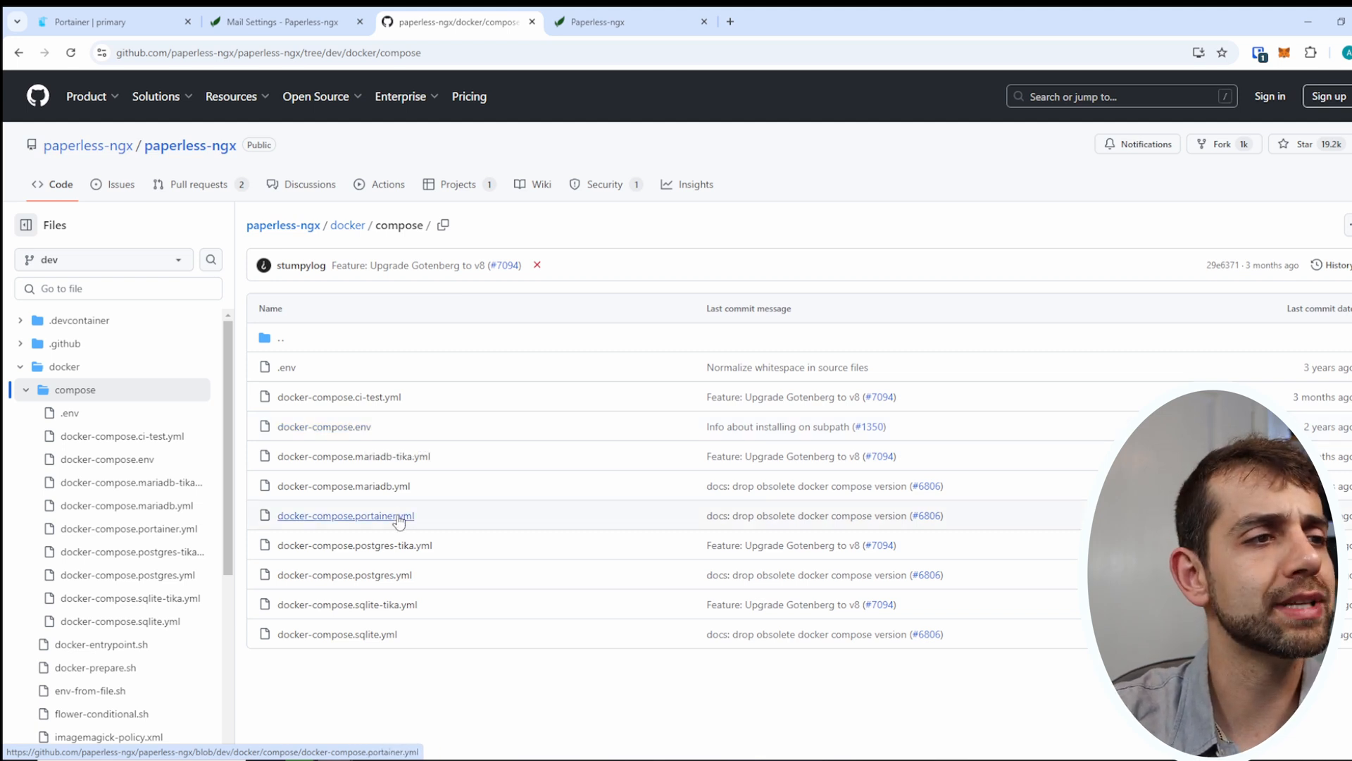
# Step: Open docker-compose.portainer.yml and select its contents for copying
pyautogui.click(345, 516)
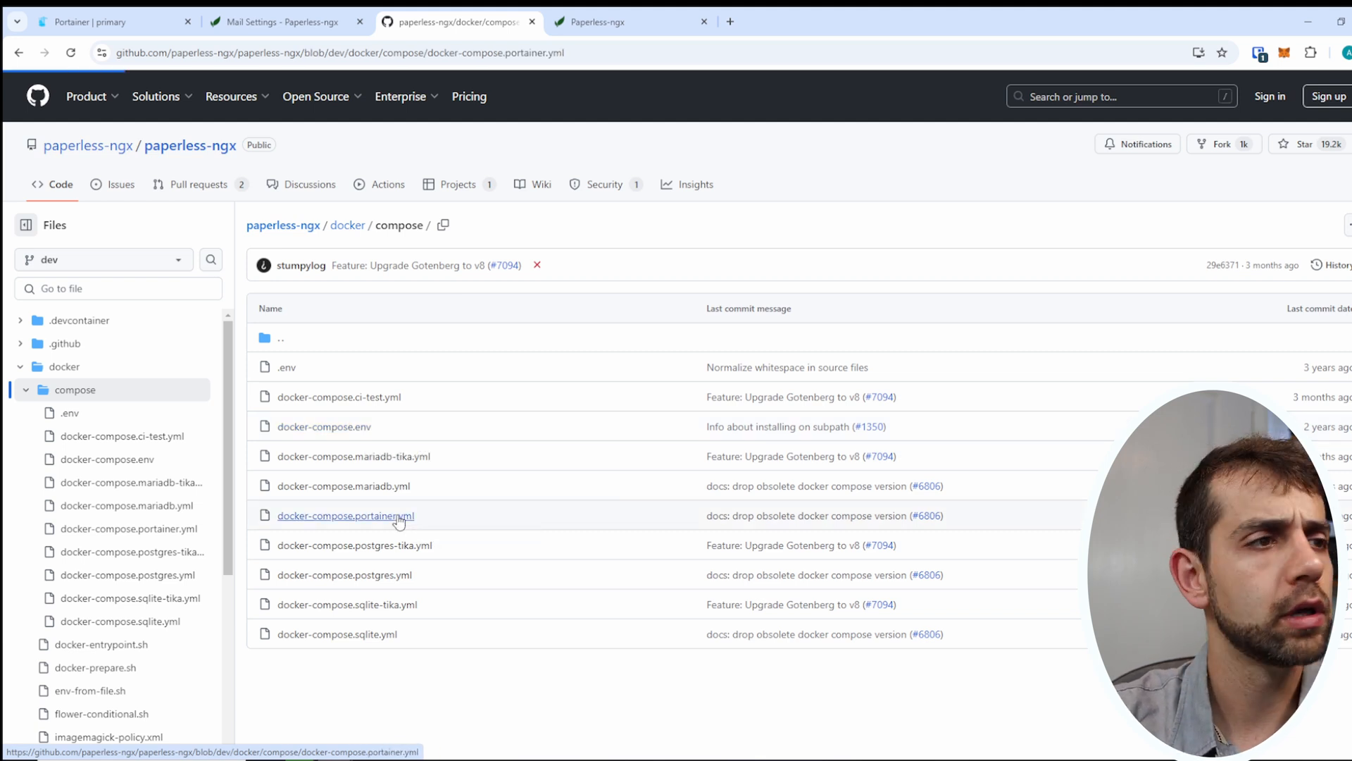
pyautogui.click(345, 516)
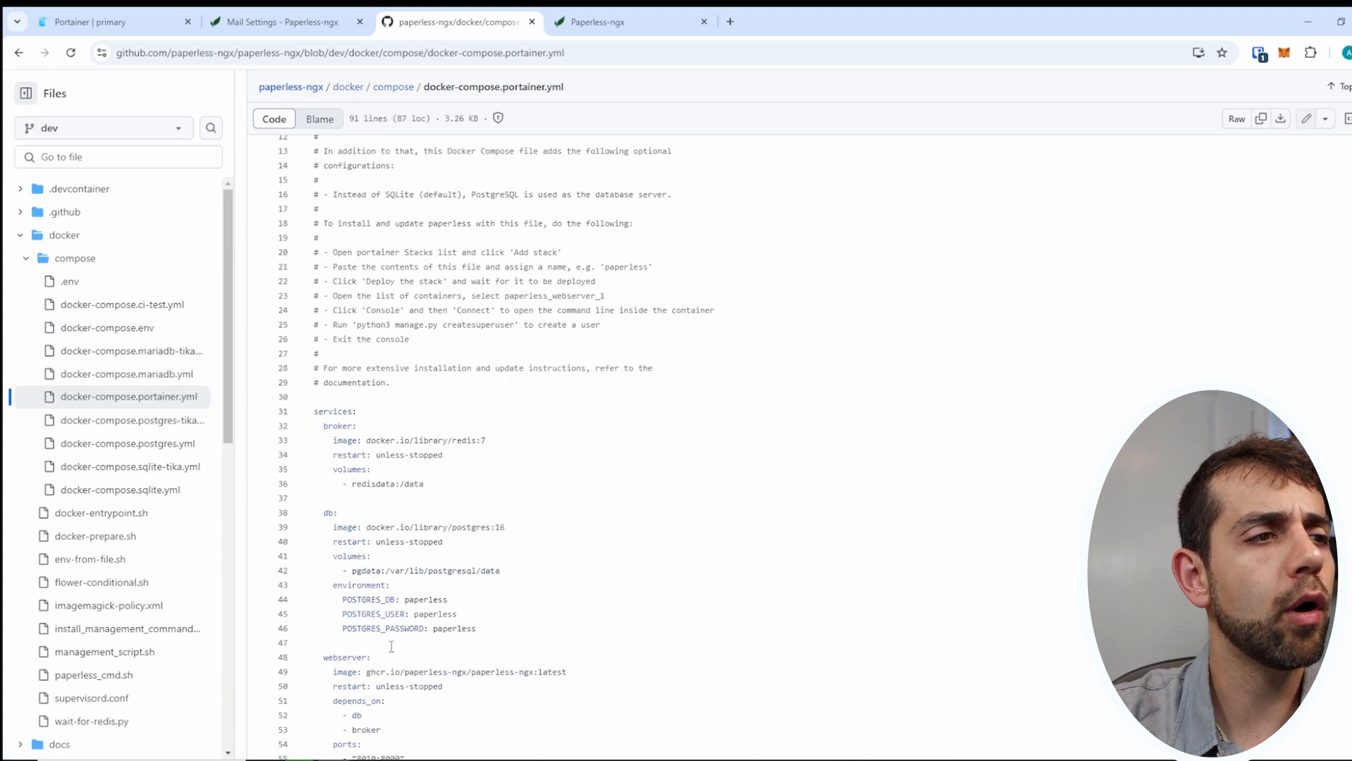
pyautogui.scroll(-3)
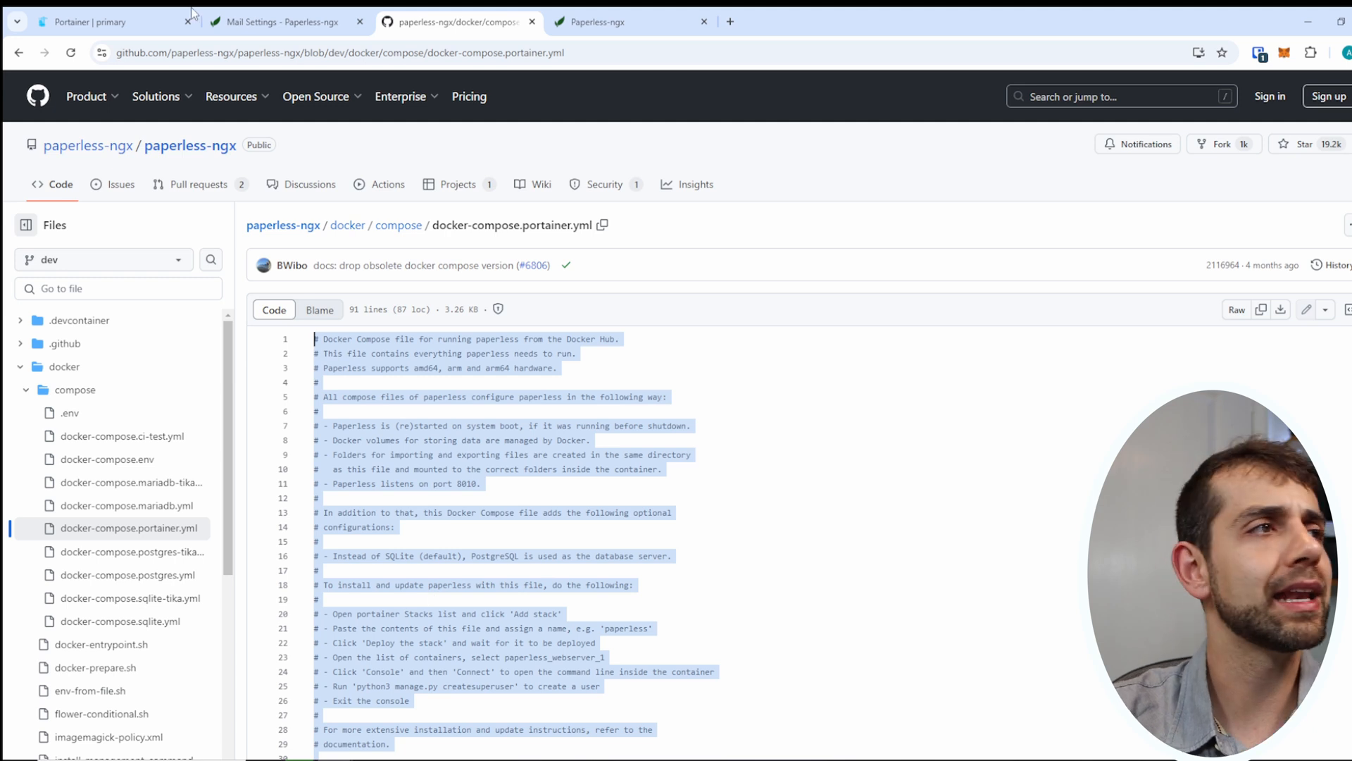
# Step: Paste the Paperless compose YAML into the library stack editor and review its instruction comments
pyautogui.click(91, 23)
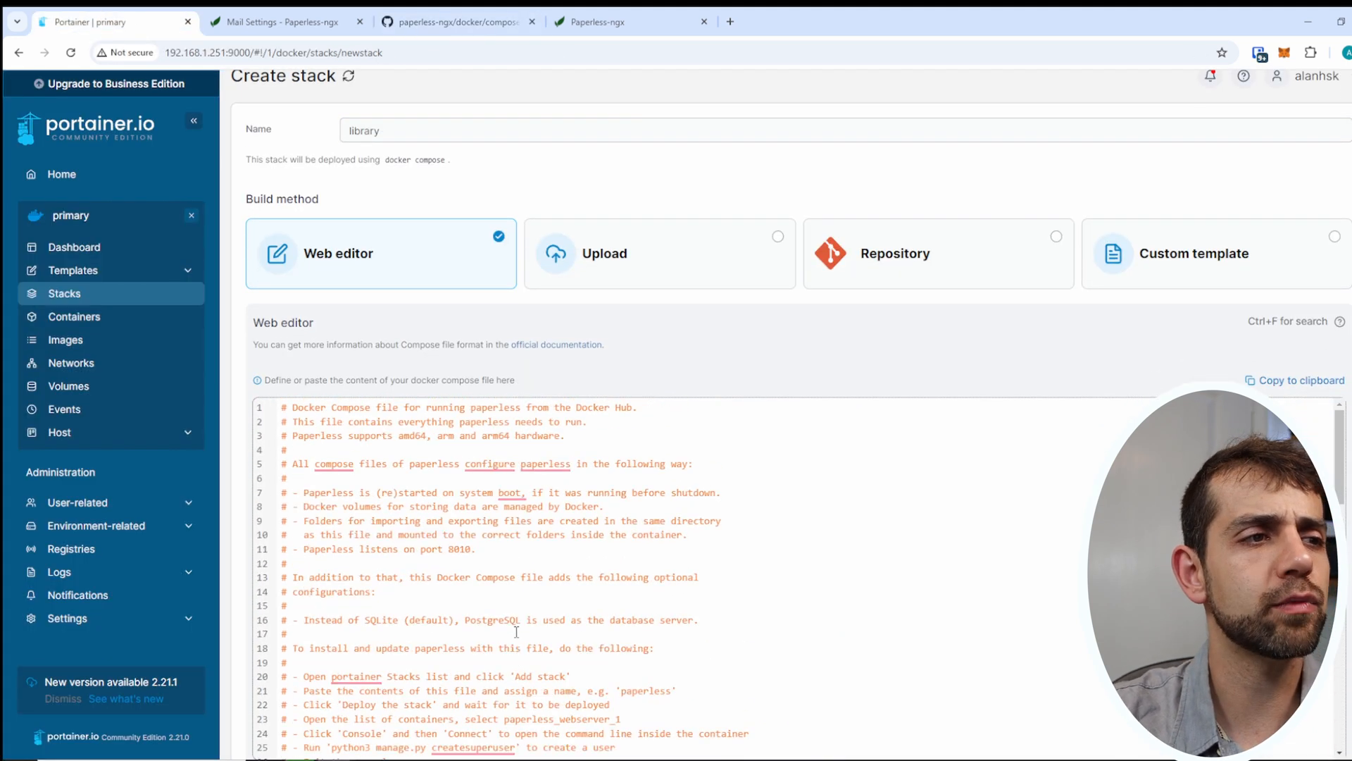
pyautogui.scroll(-3)
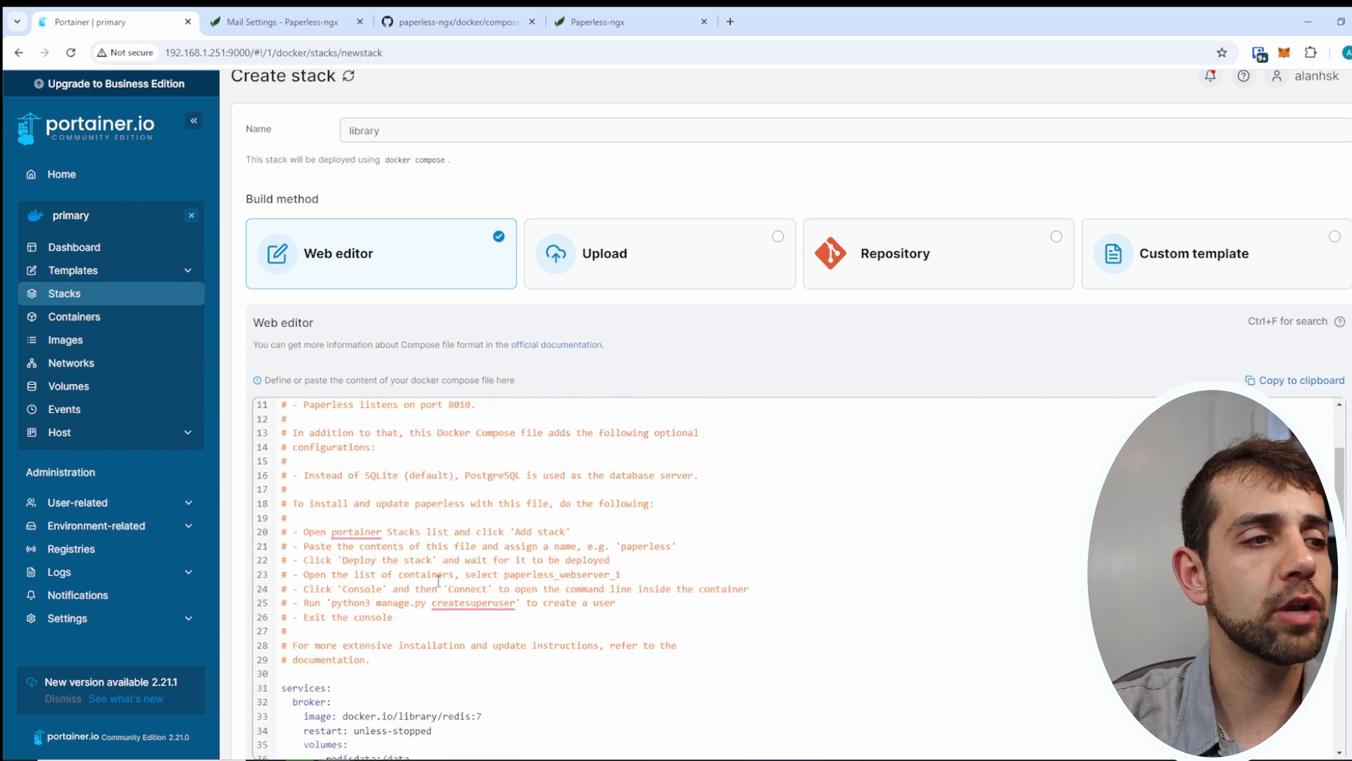
pyautogui.moveTo(297, 532); pyautogui.dragTo(392, 617)
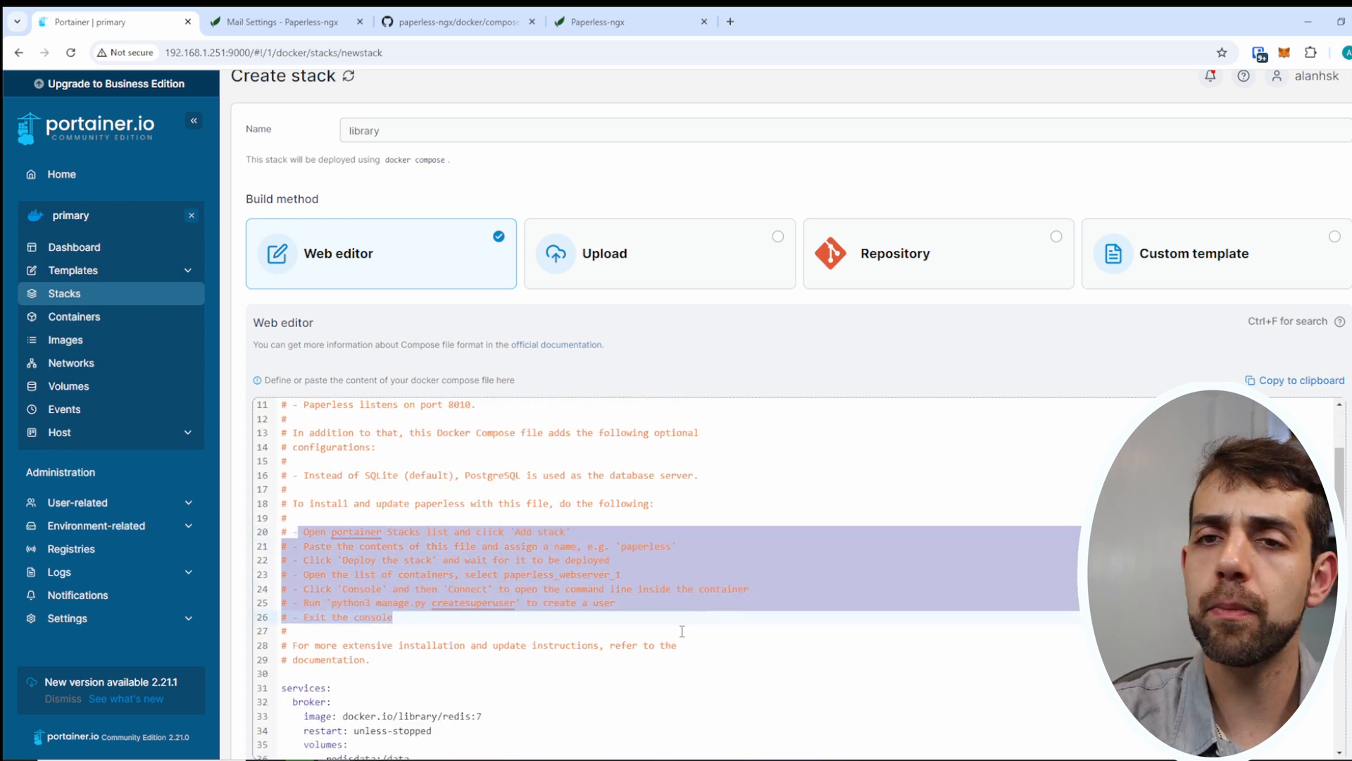
pyautogui.moveTo(643, 600)
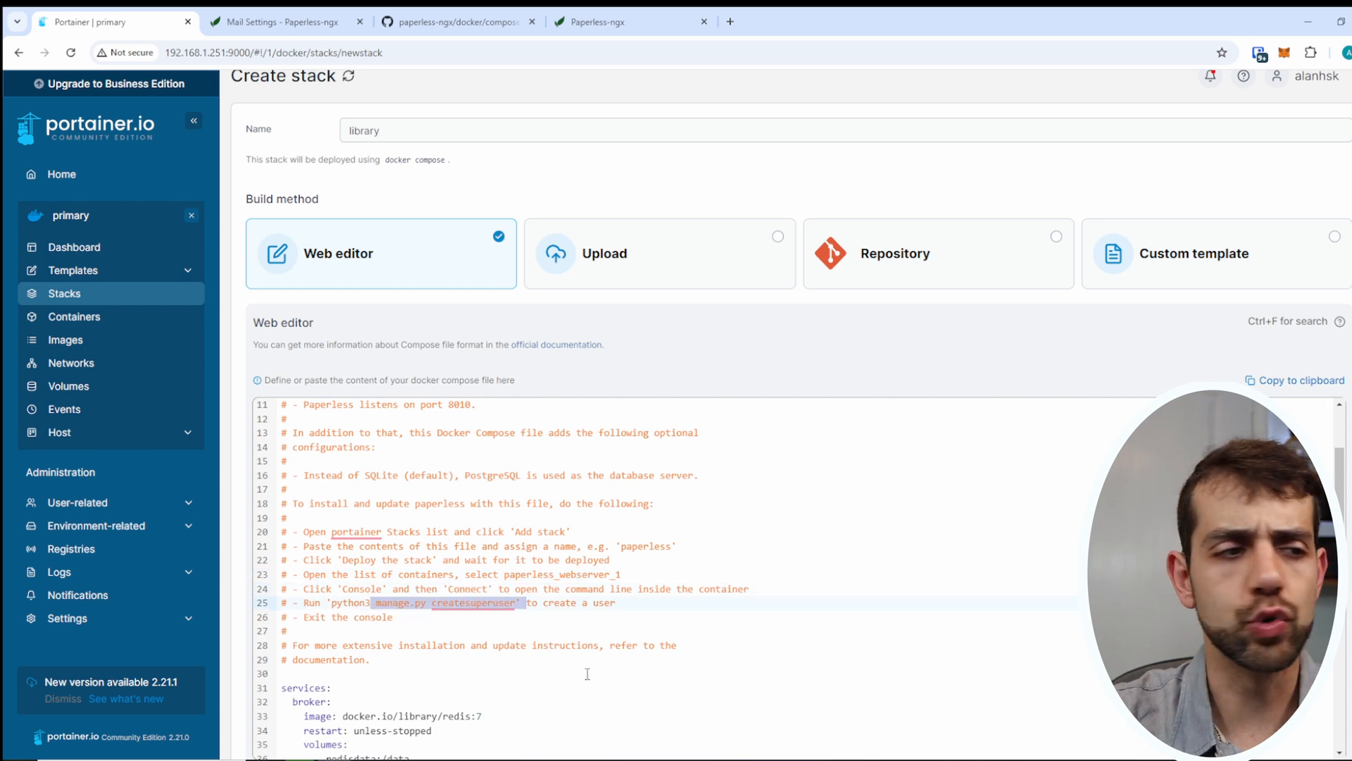
pyautogui.scroll(-3)
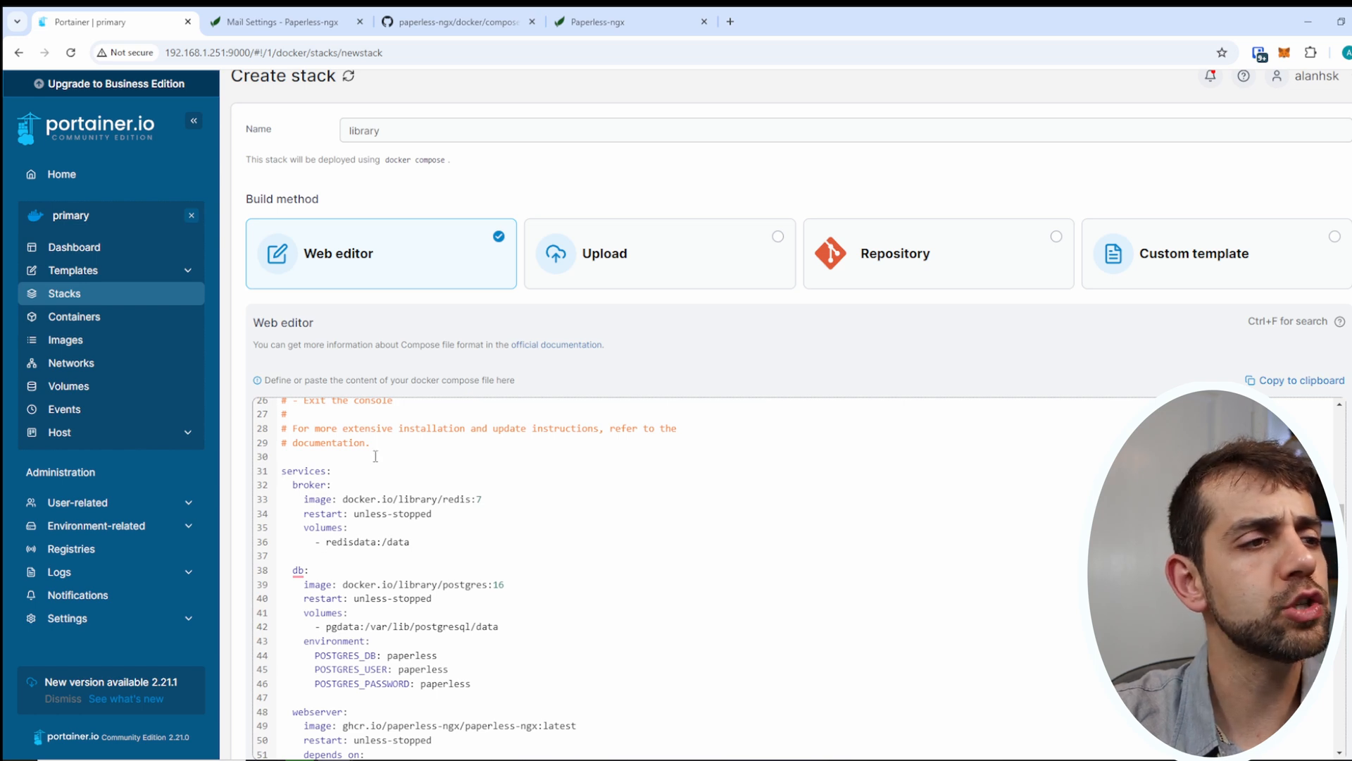
pyautogui.moveTo(352, 499); pyautogui.dragTo(482, 498)
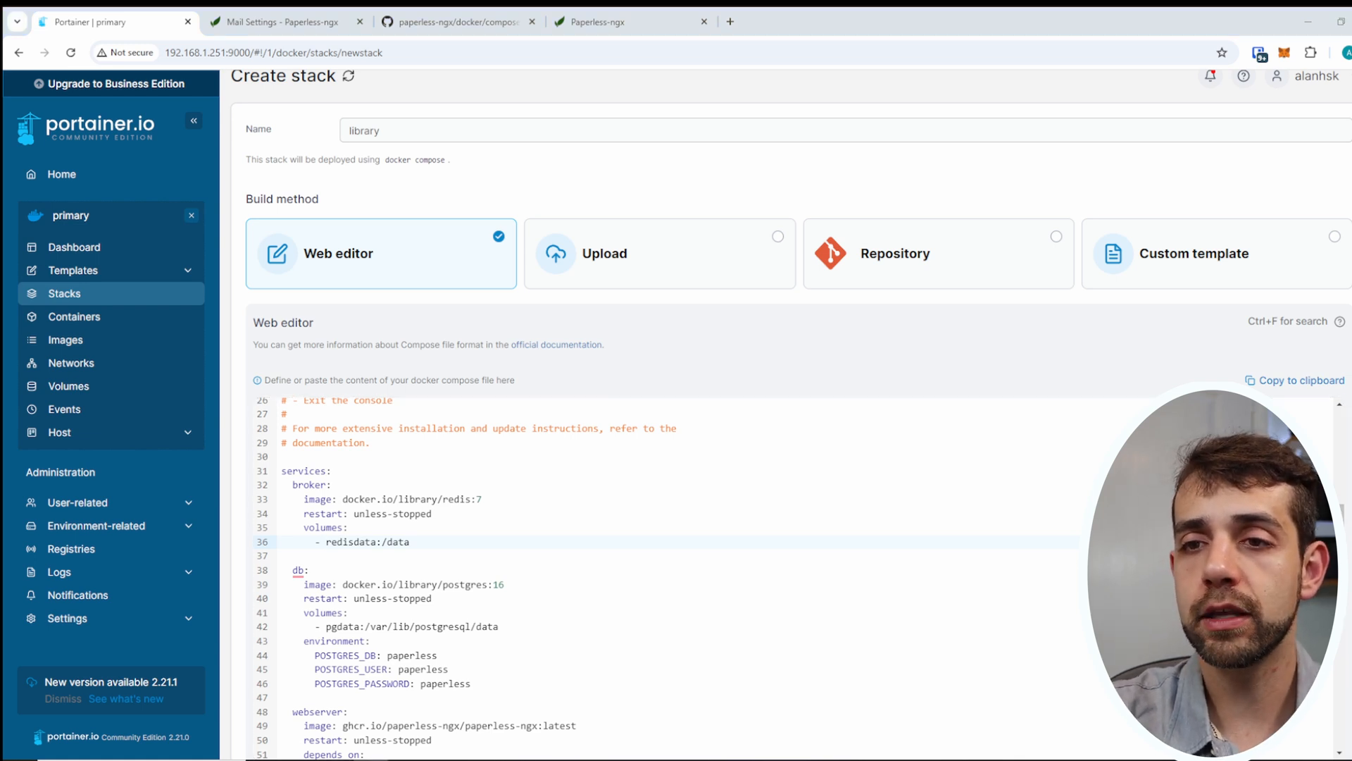
# Step: Prefix the redis, postgres and webserver volume paths with /volume1/docker/paperless/
pyautogui.write('Volume1/docker/paperless/')
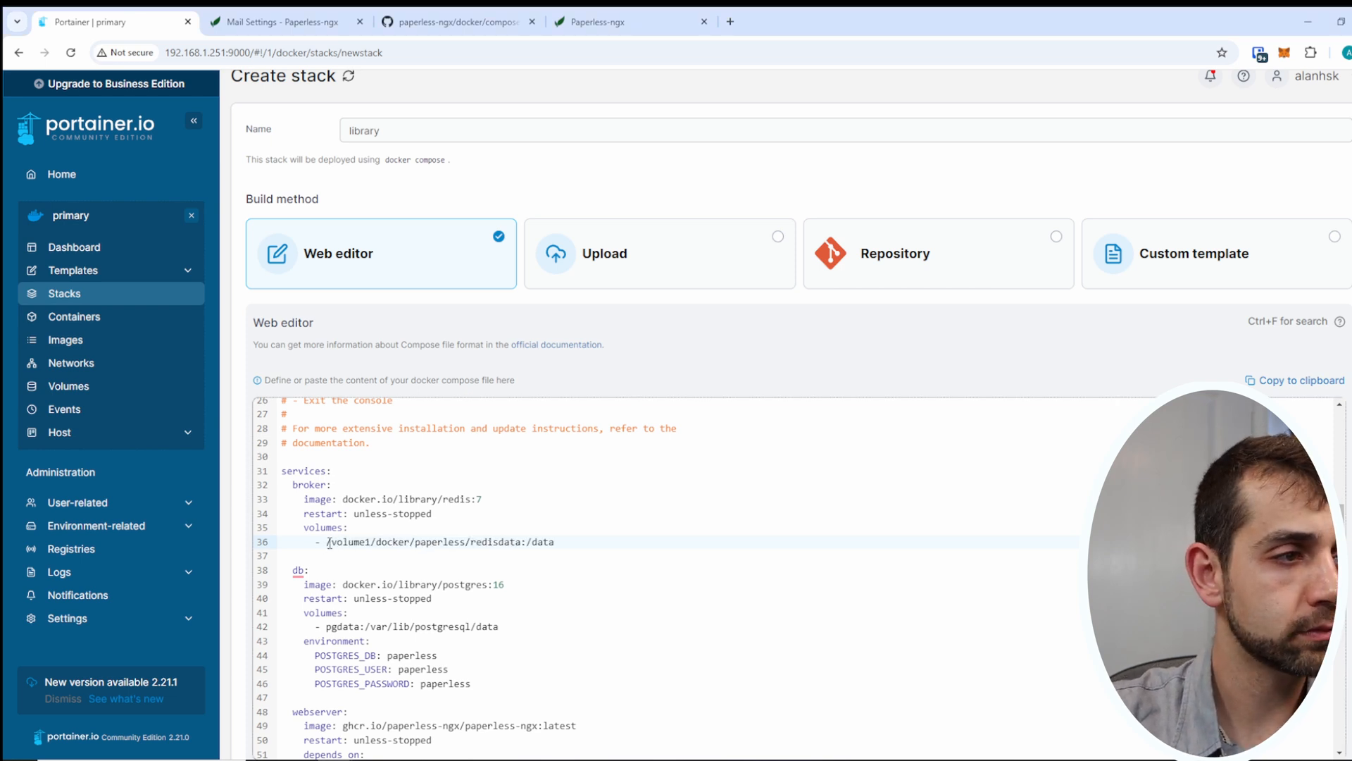
pyautogui.moveTo(326, 541); pyautogui.dragTo(474, 541)
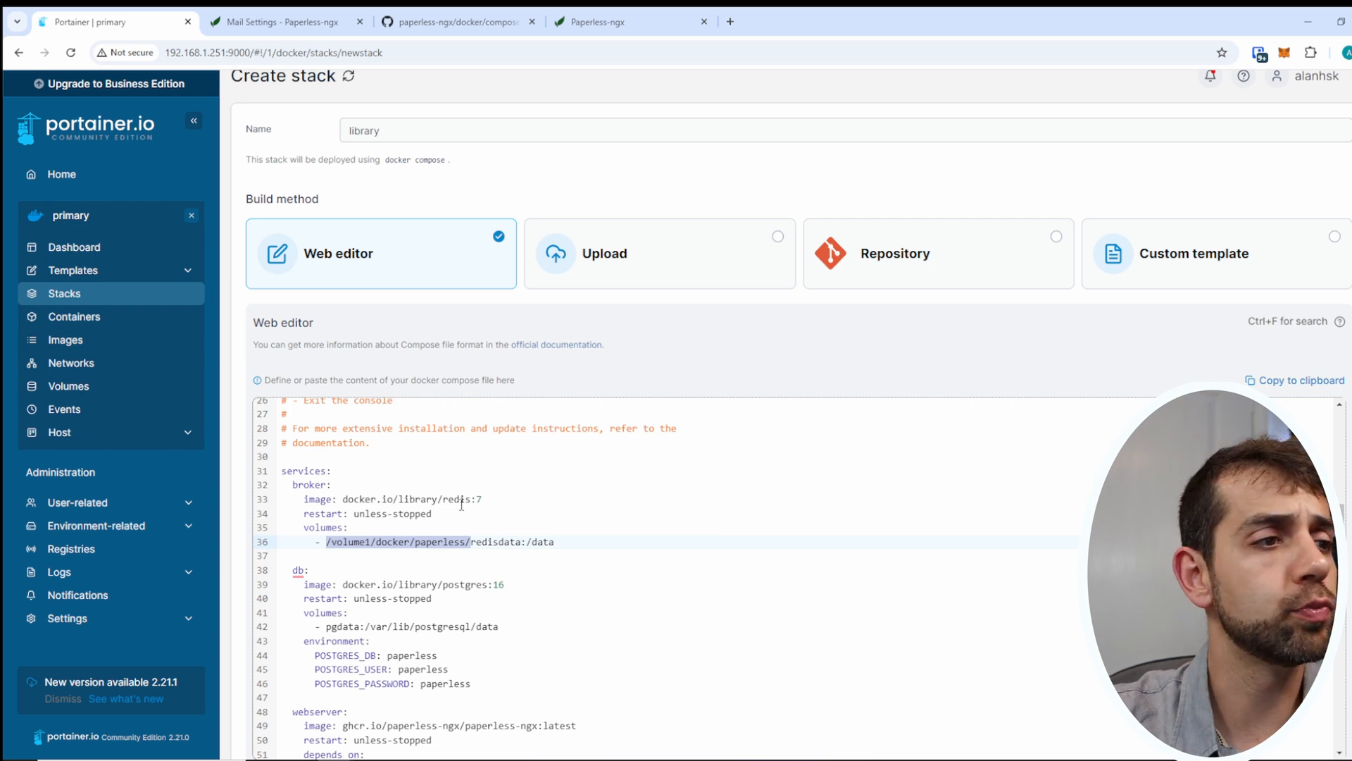
pyautogui.scroll(-3)
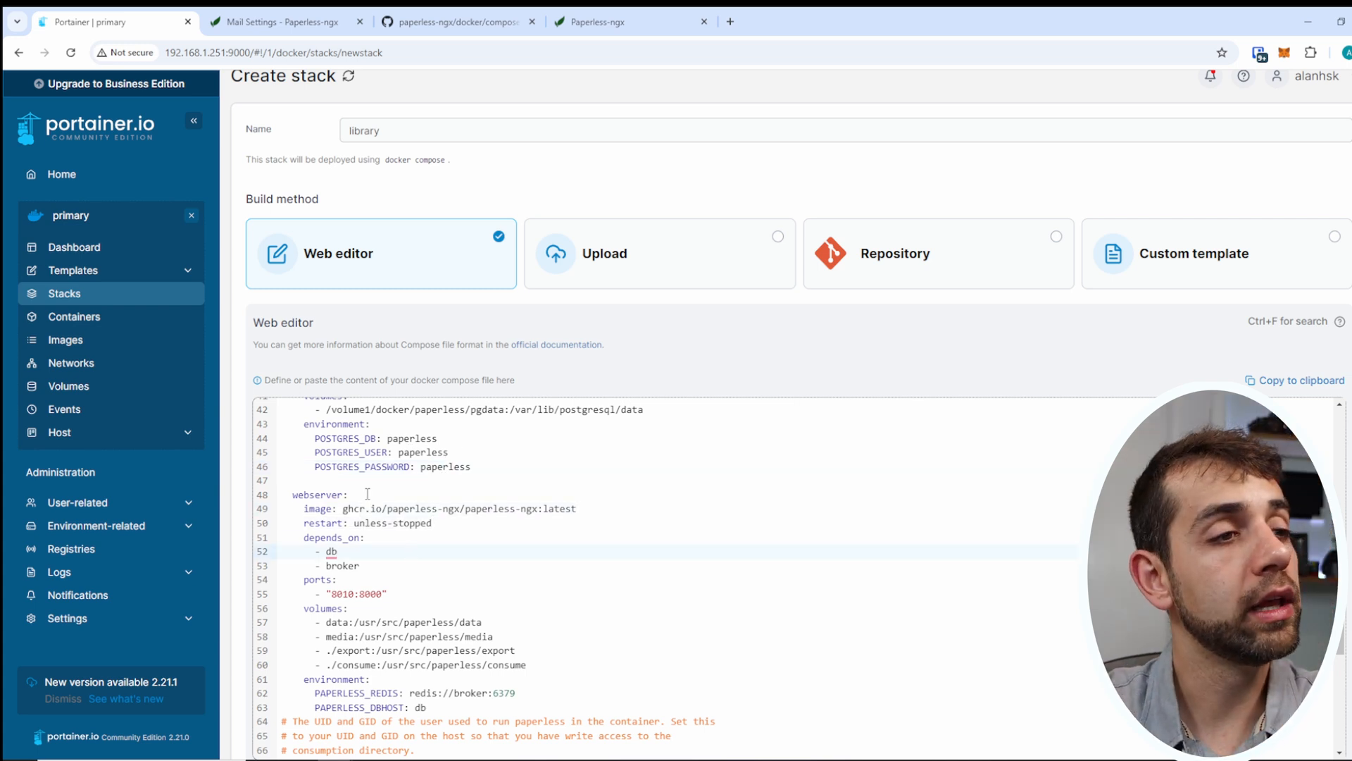
pyautogui.doubleClick(385, 523)
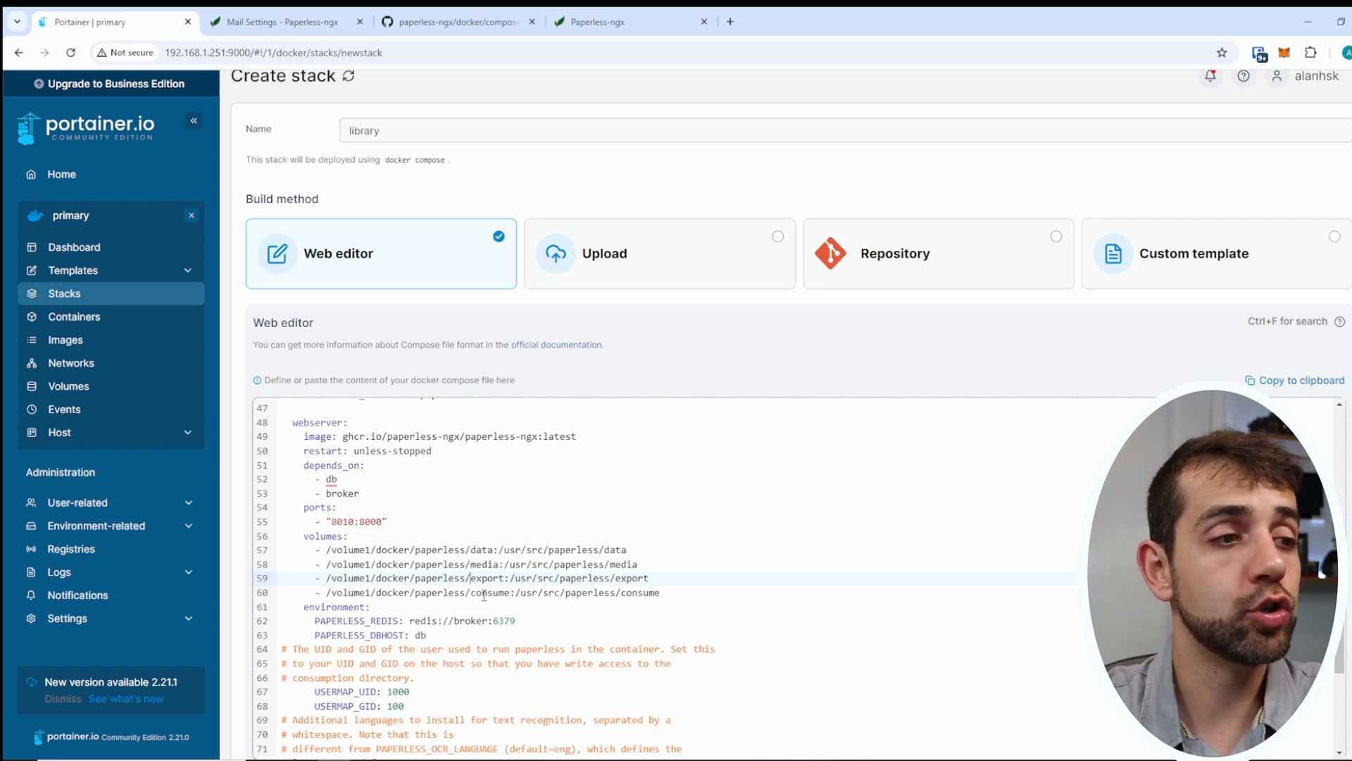
# Step: Set USERMAP_UID to 1026 and delete the trailing named volumes block
pyautogui.scroll(-3)
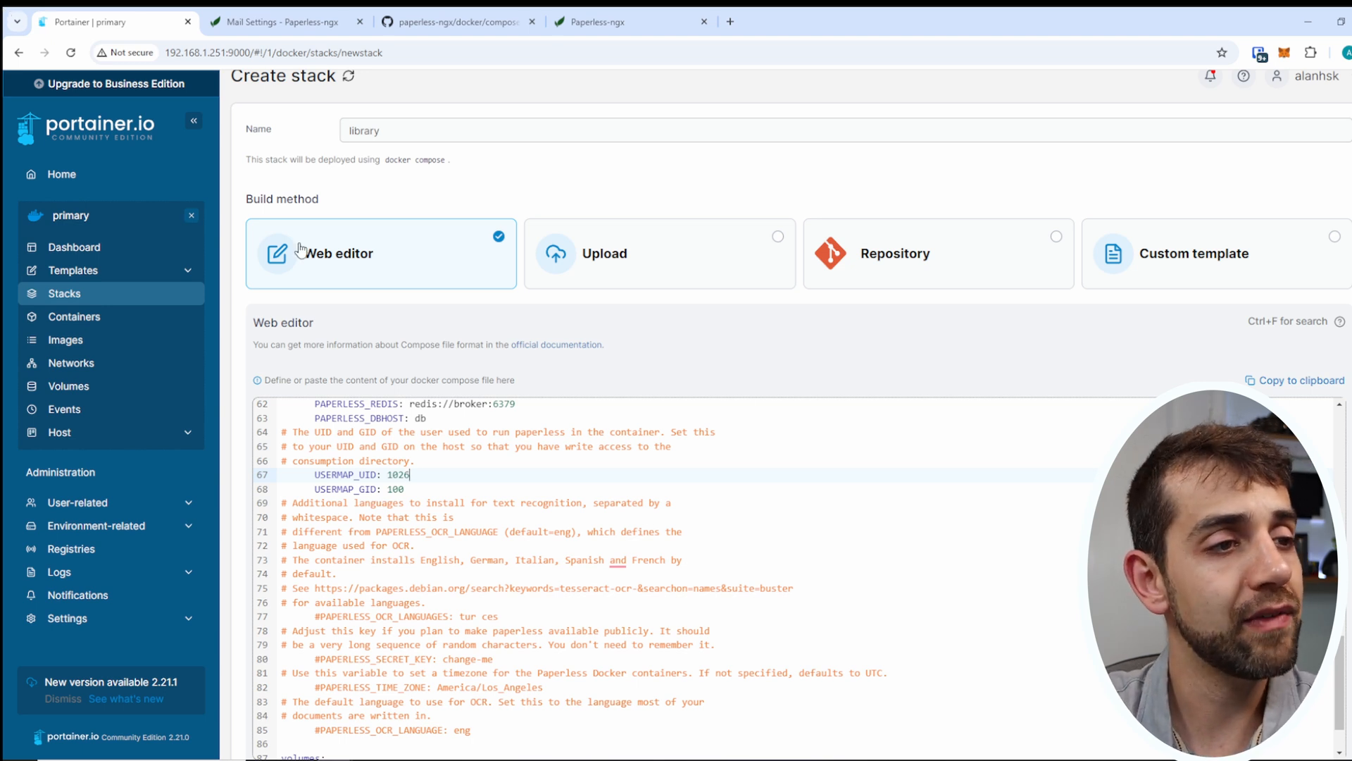
pyautogui.scroll(-3)
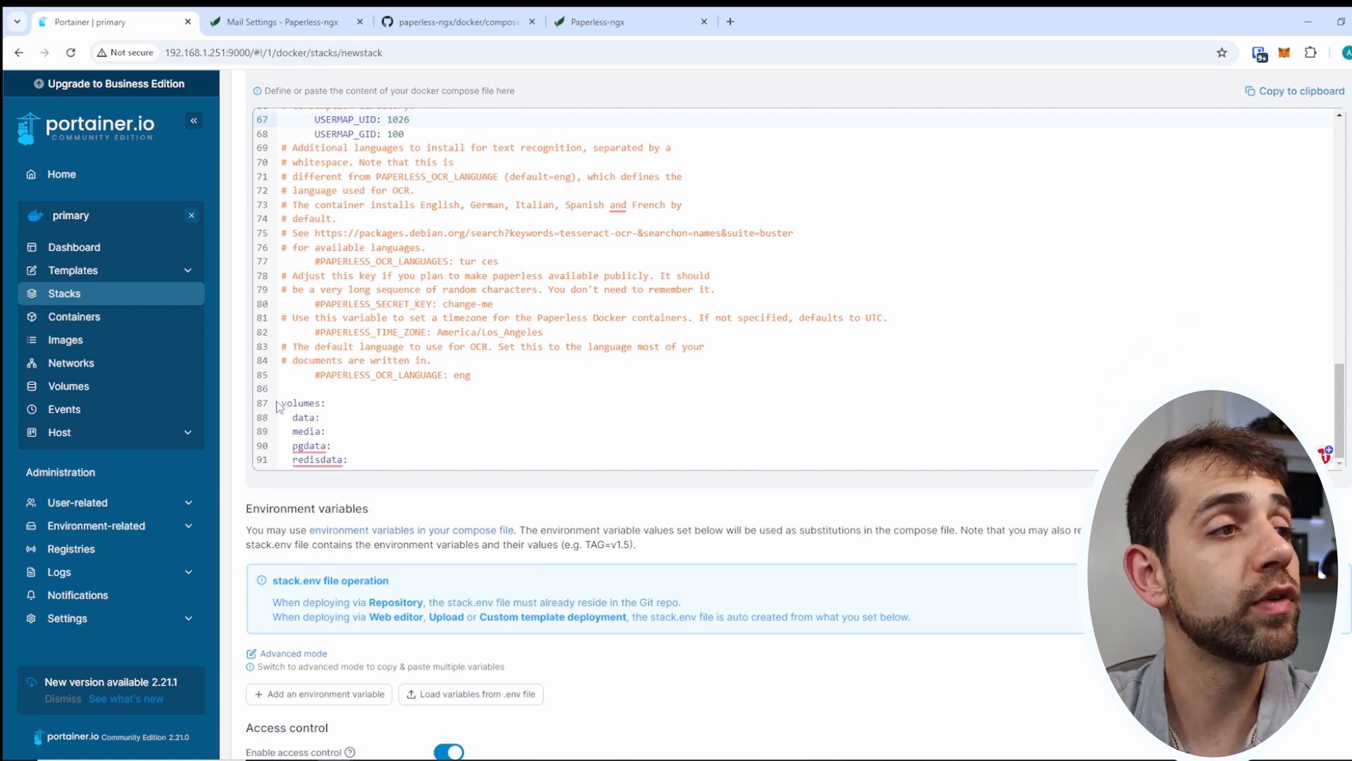
pyautogui.moveTo(277, 401); pyautogui.dragTo(349, 459)
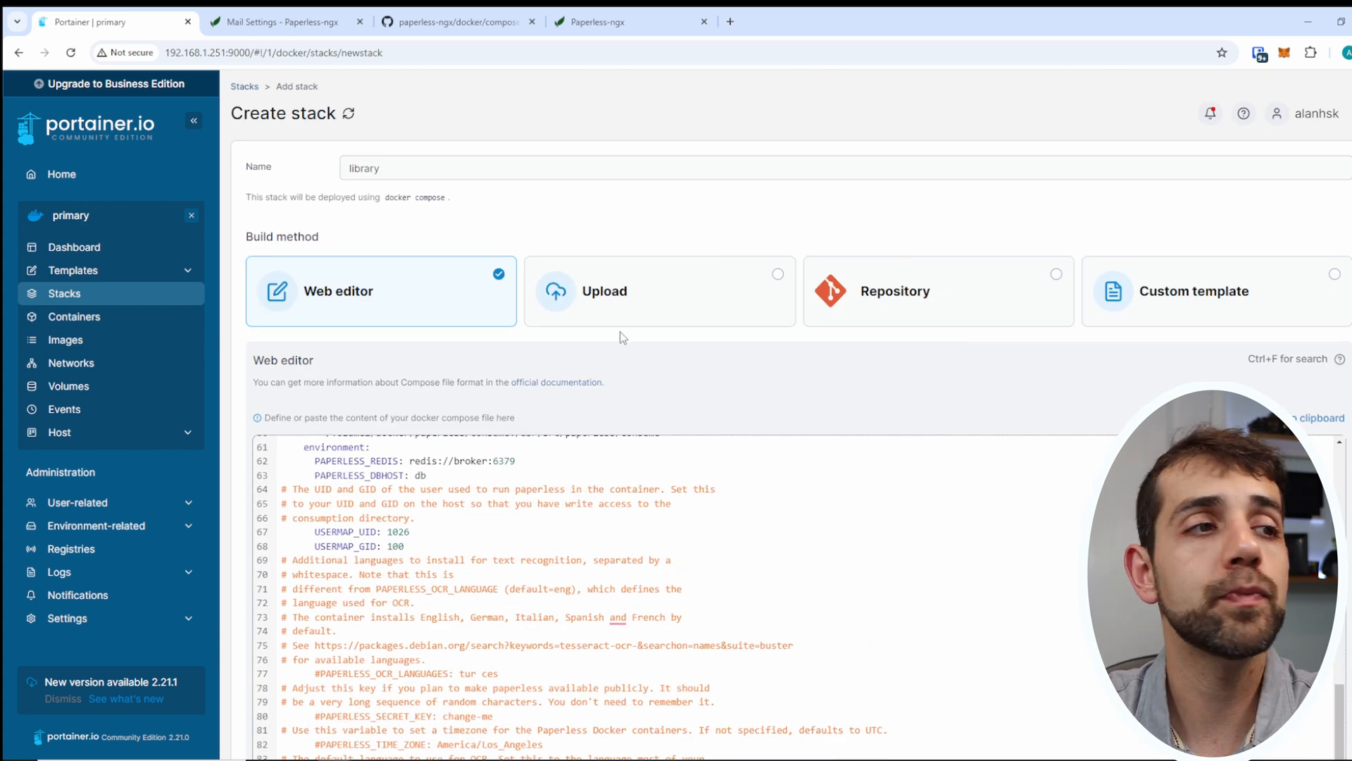
pyautogui.scroll(-3)
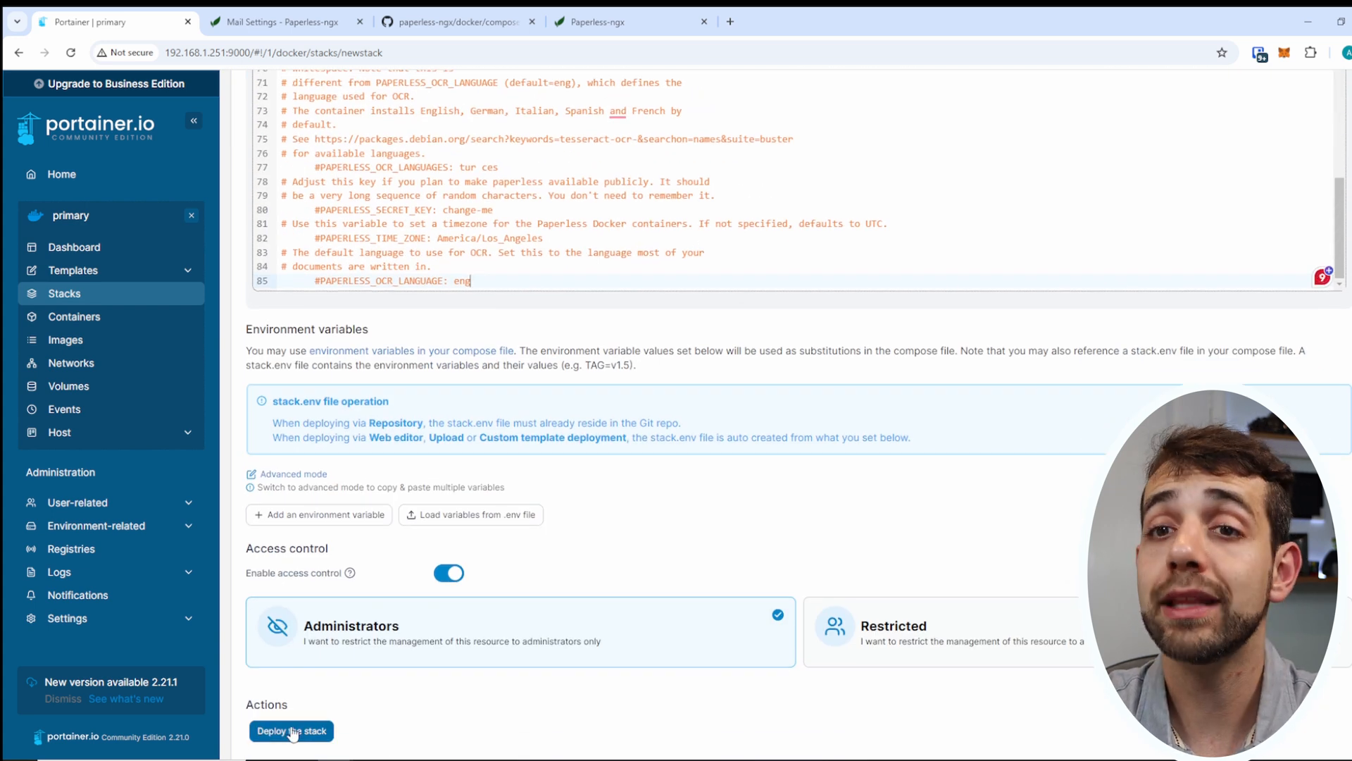
# Step: Deploy the library stack, check library-webserver-1, then open Paperless-ngx on port 8010
pyautogui.click(290, 731)
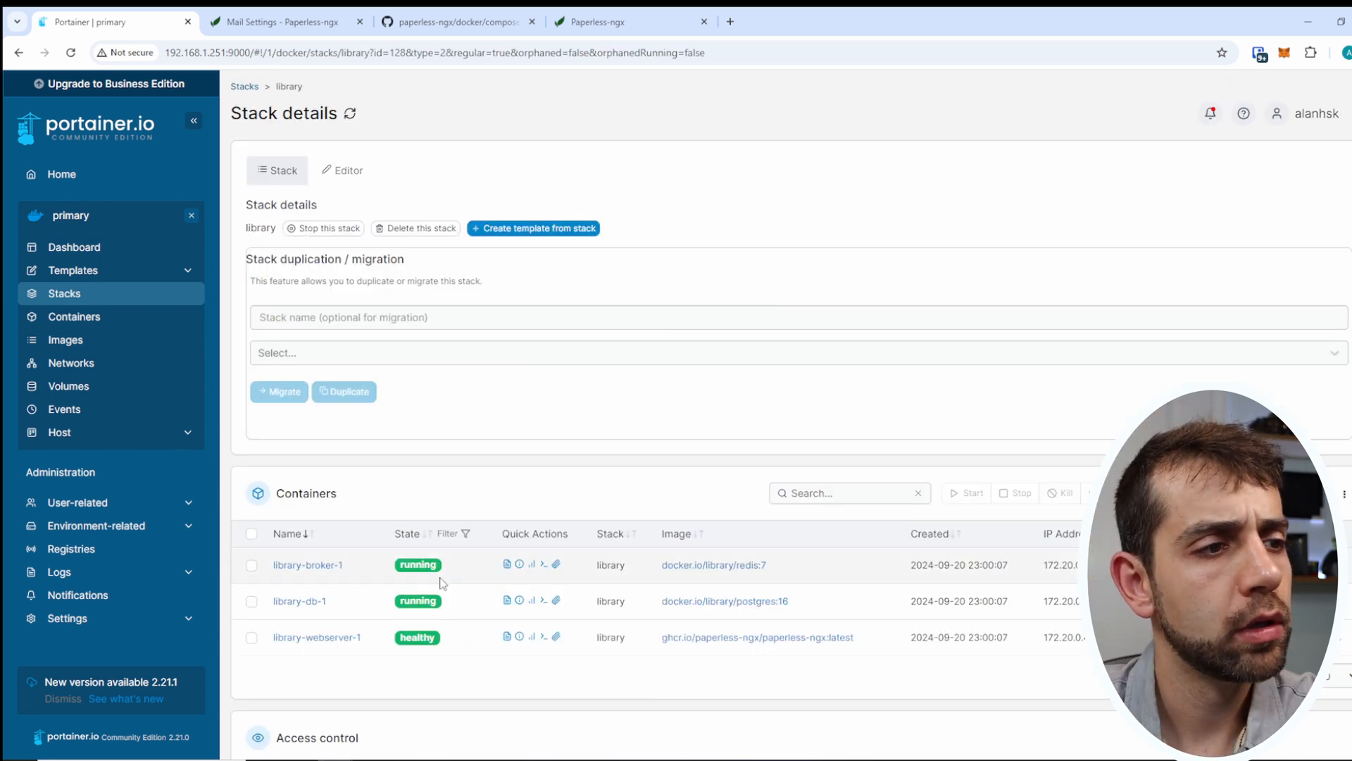
pyautogui.moveTo(445, 648)
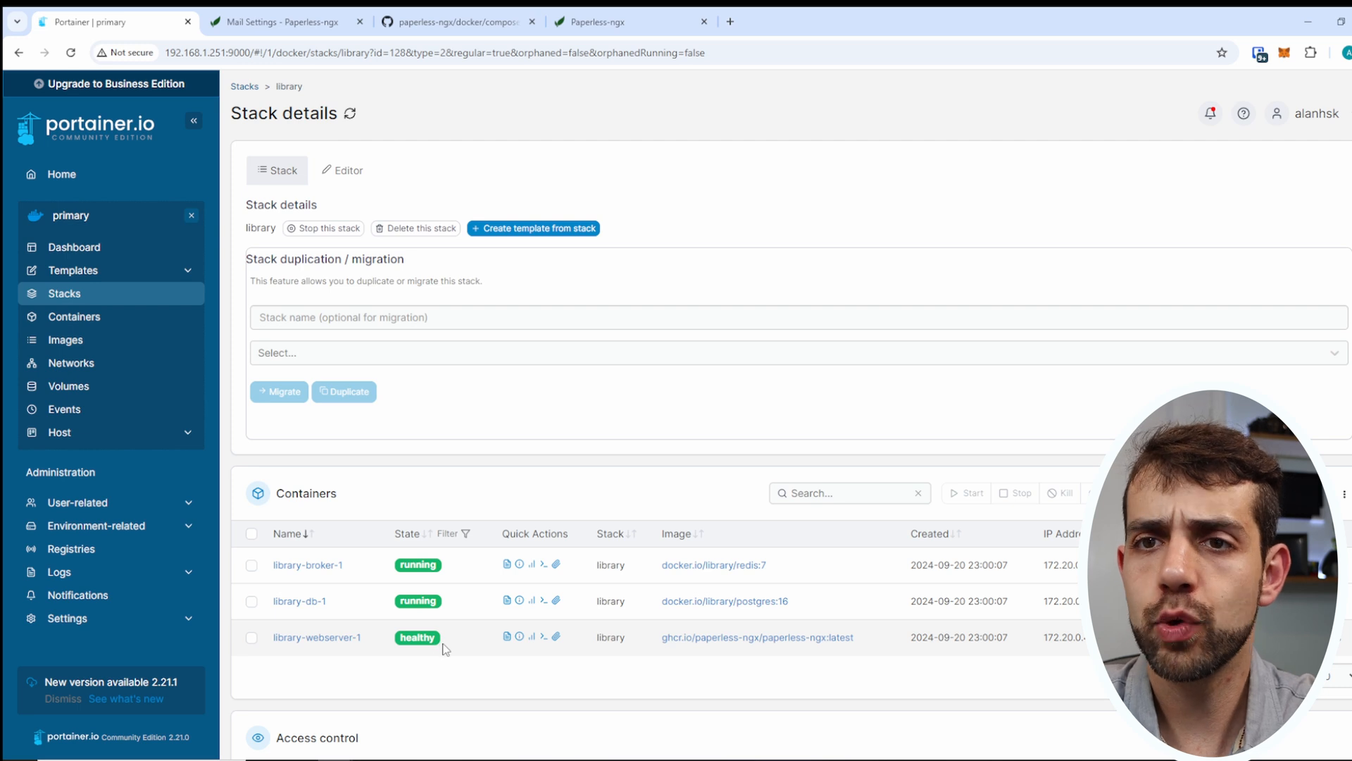
pyautogui.click(315, 638)
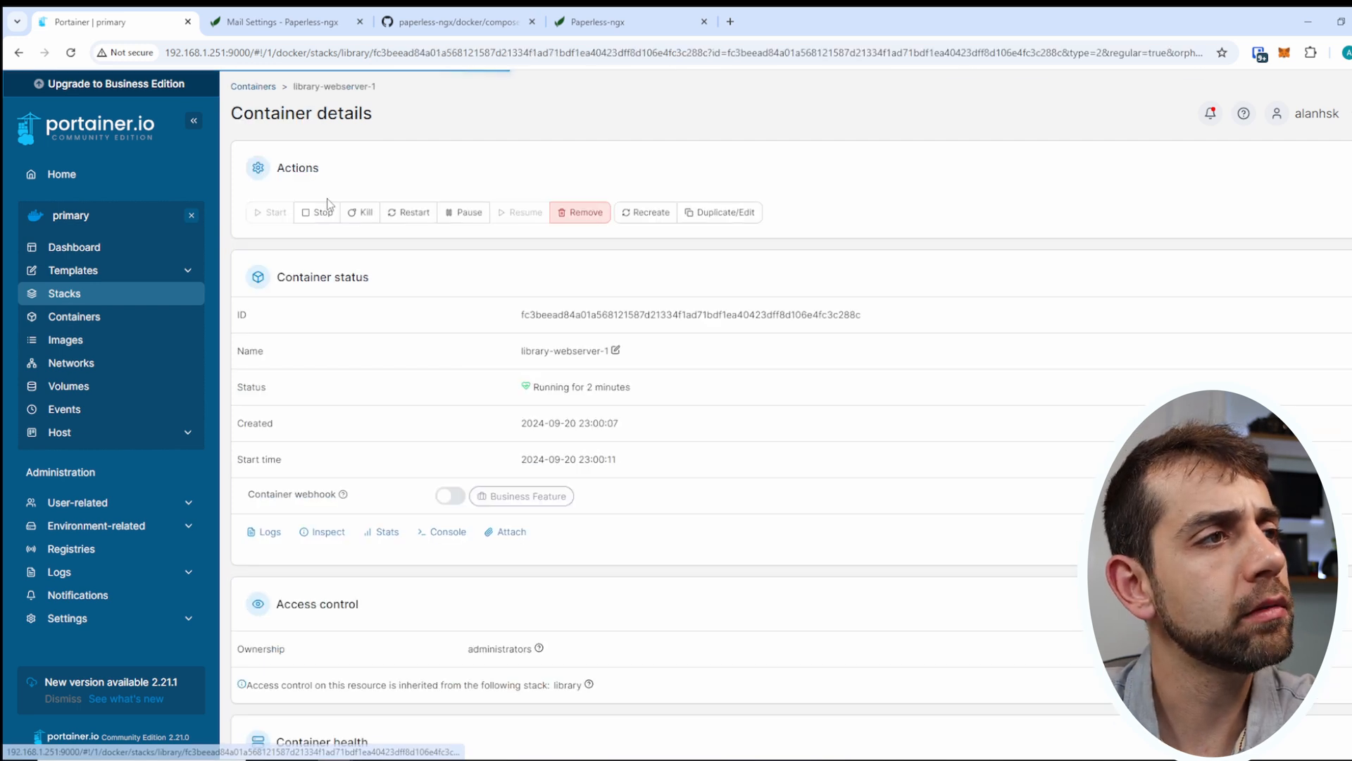
pyautogui.click(265, 531)
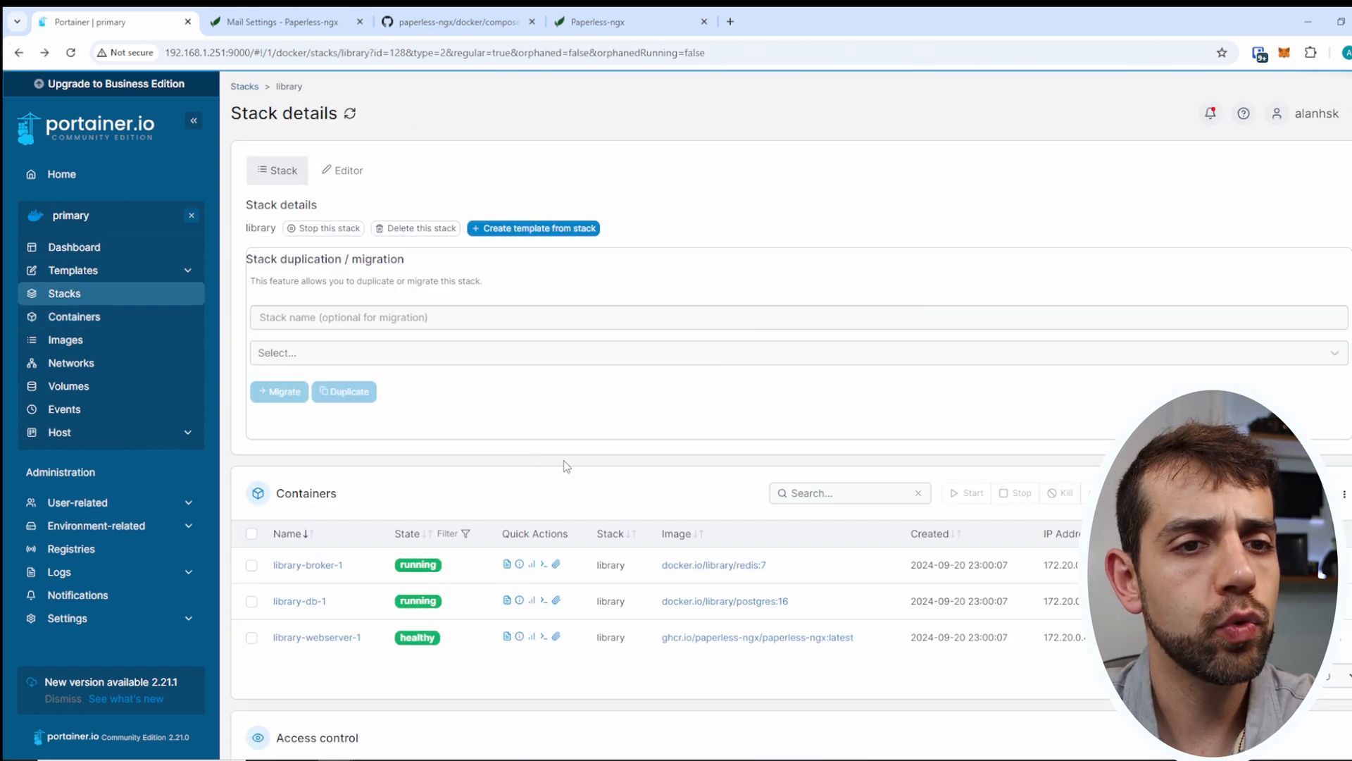
pyautogui.click(285, 22)
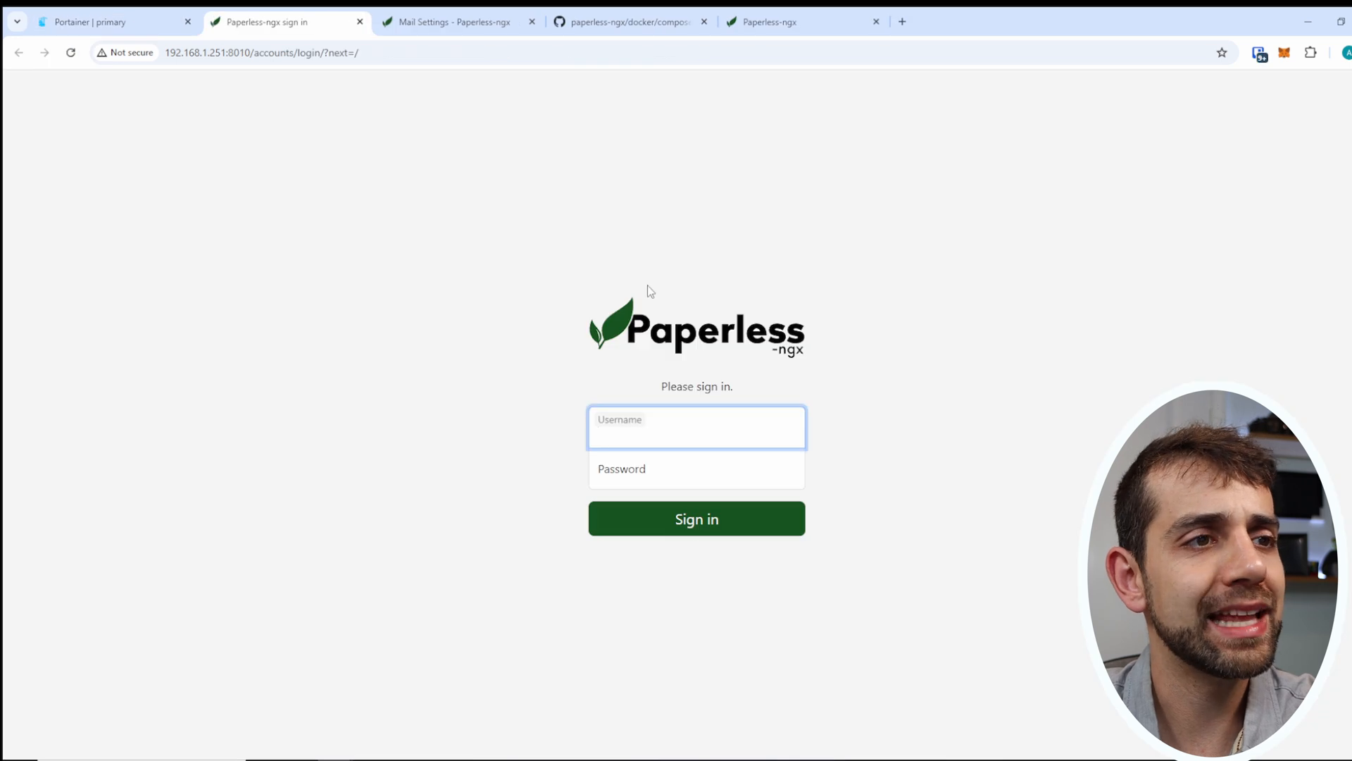
# Step: Leave the Paperless sign-in page and return to the Portainer library stack
pyautogui.click(696, 434)
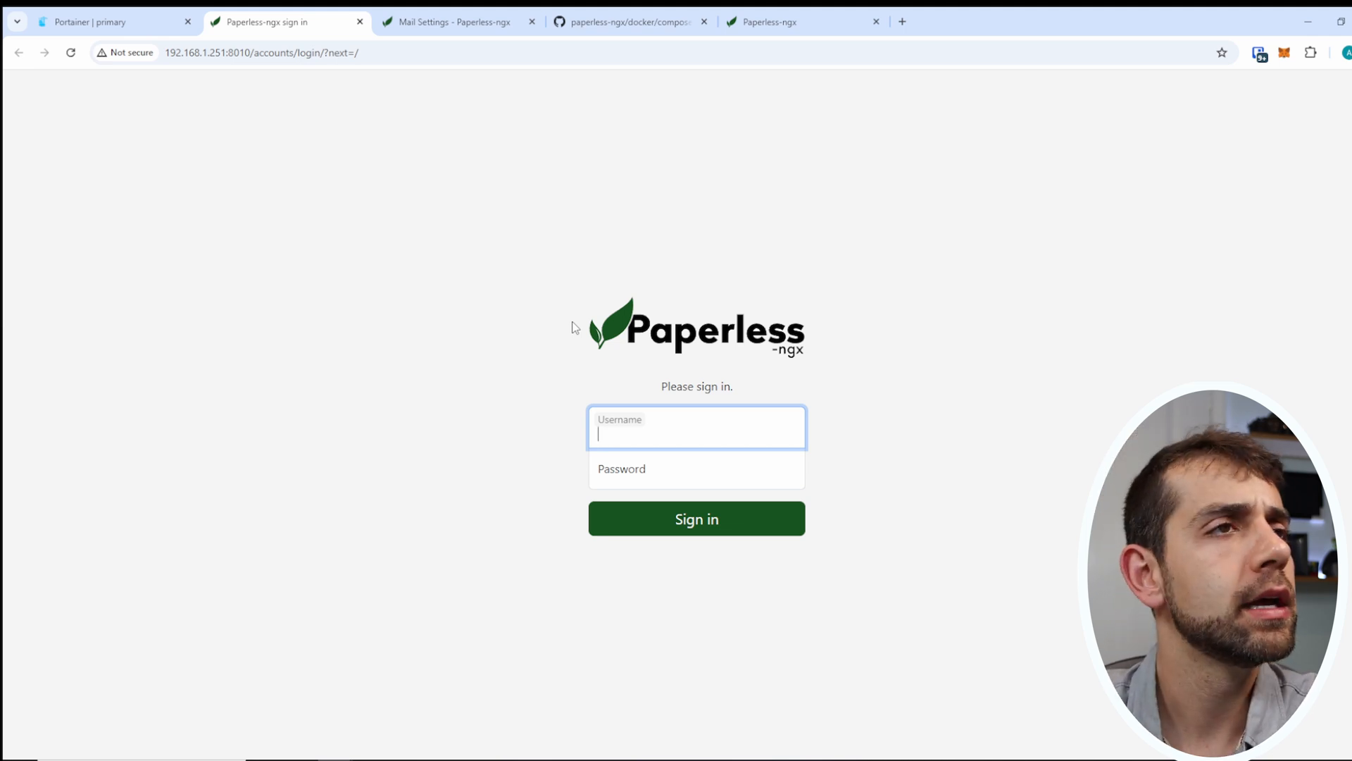
pyautogui.click(92, 22)
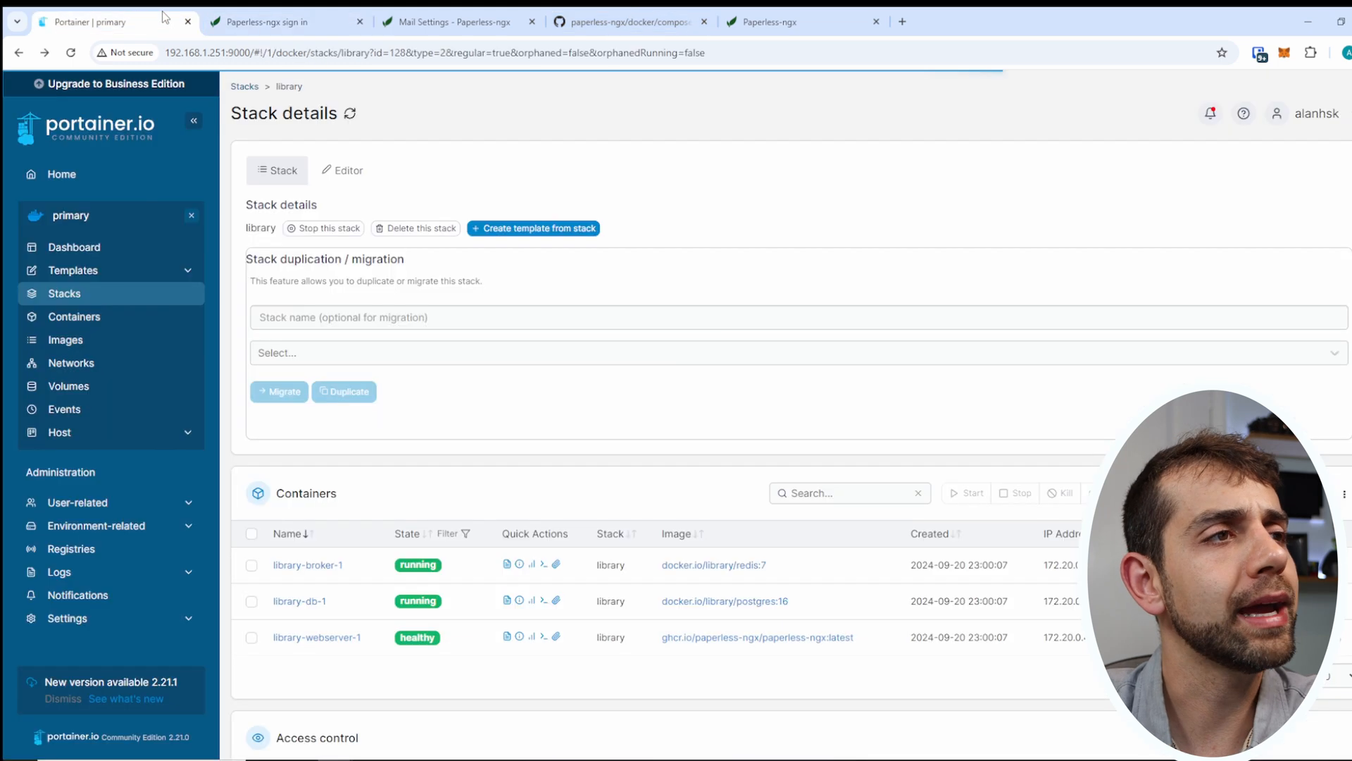
# Step: Reach a console shell inside the library-webserver-1 container from the containers list
pyautogui.click(342, 170)
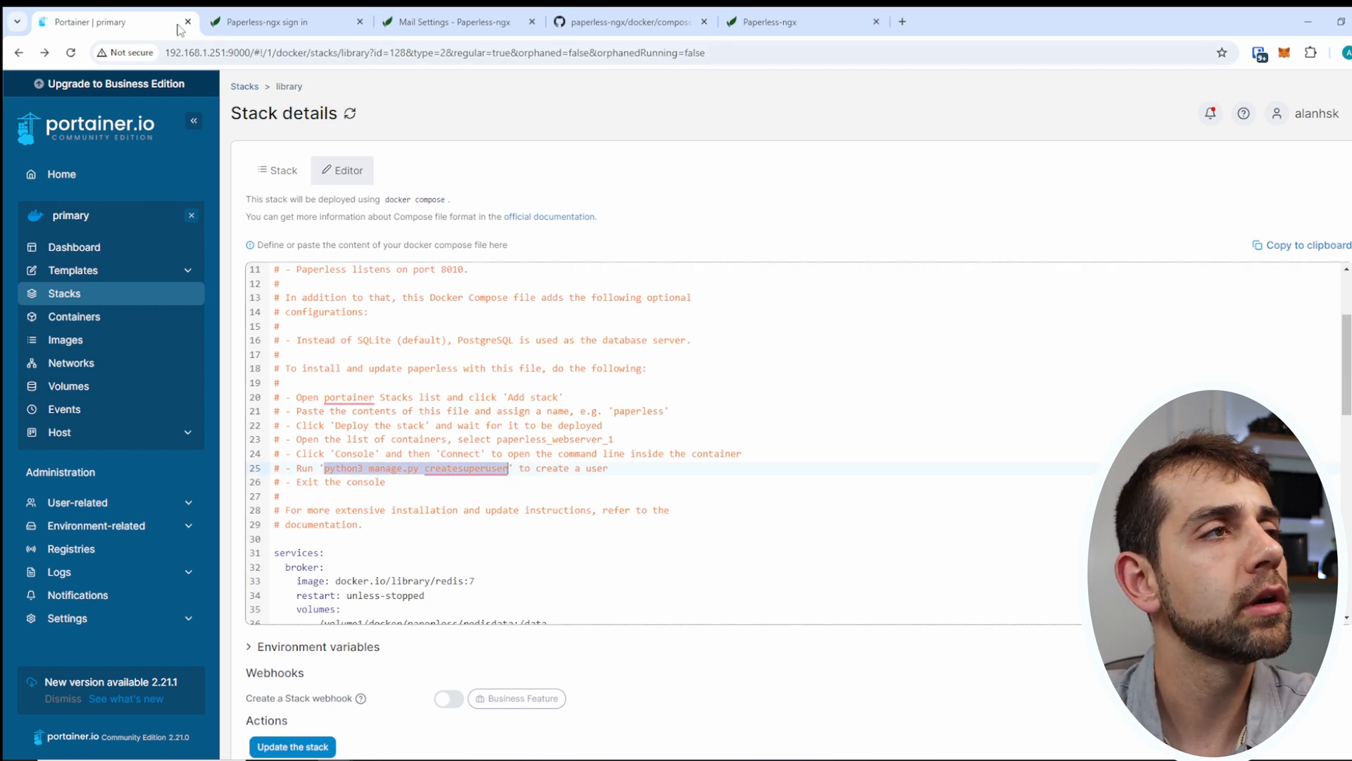
pyautogui.click(17, 54)
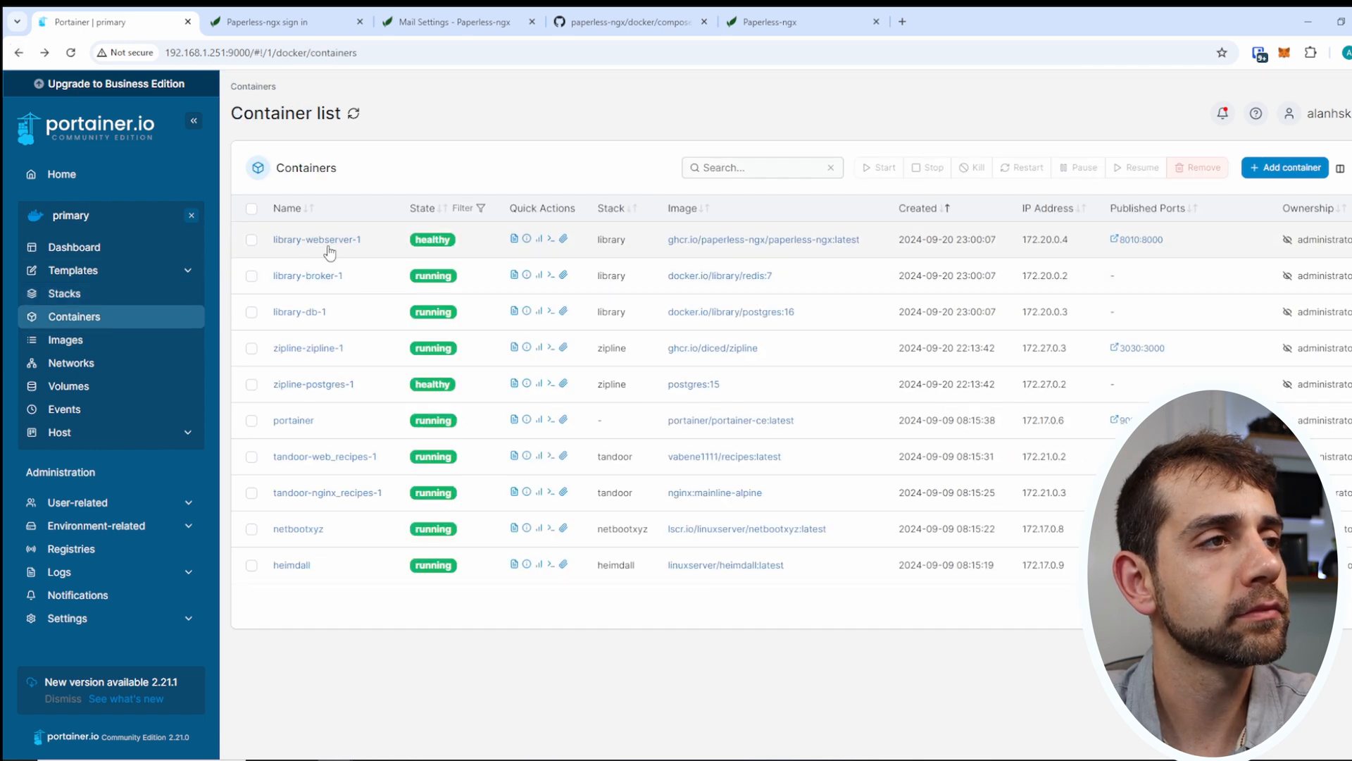
pyautogui.click(316, 239)
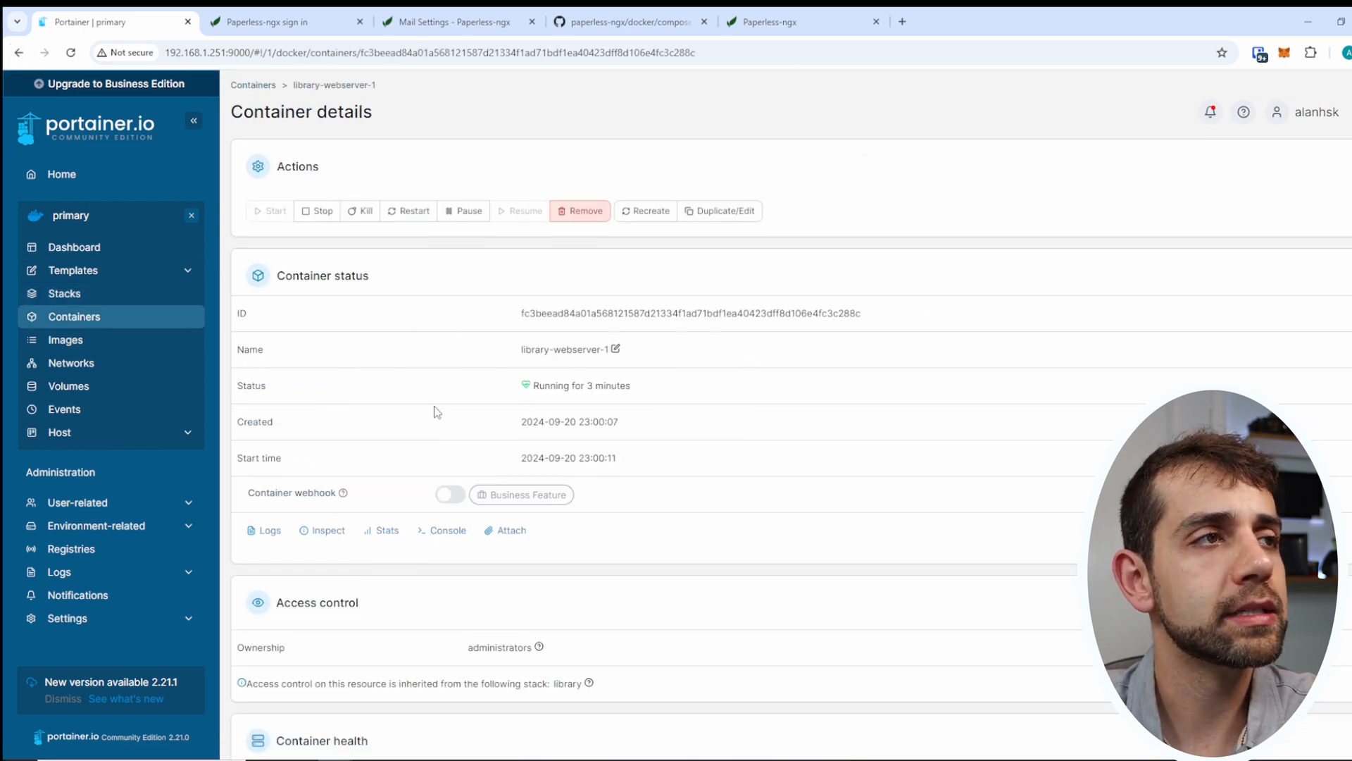
pyautogui.scroll(-3)
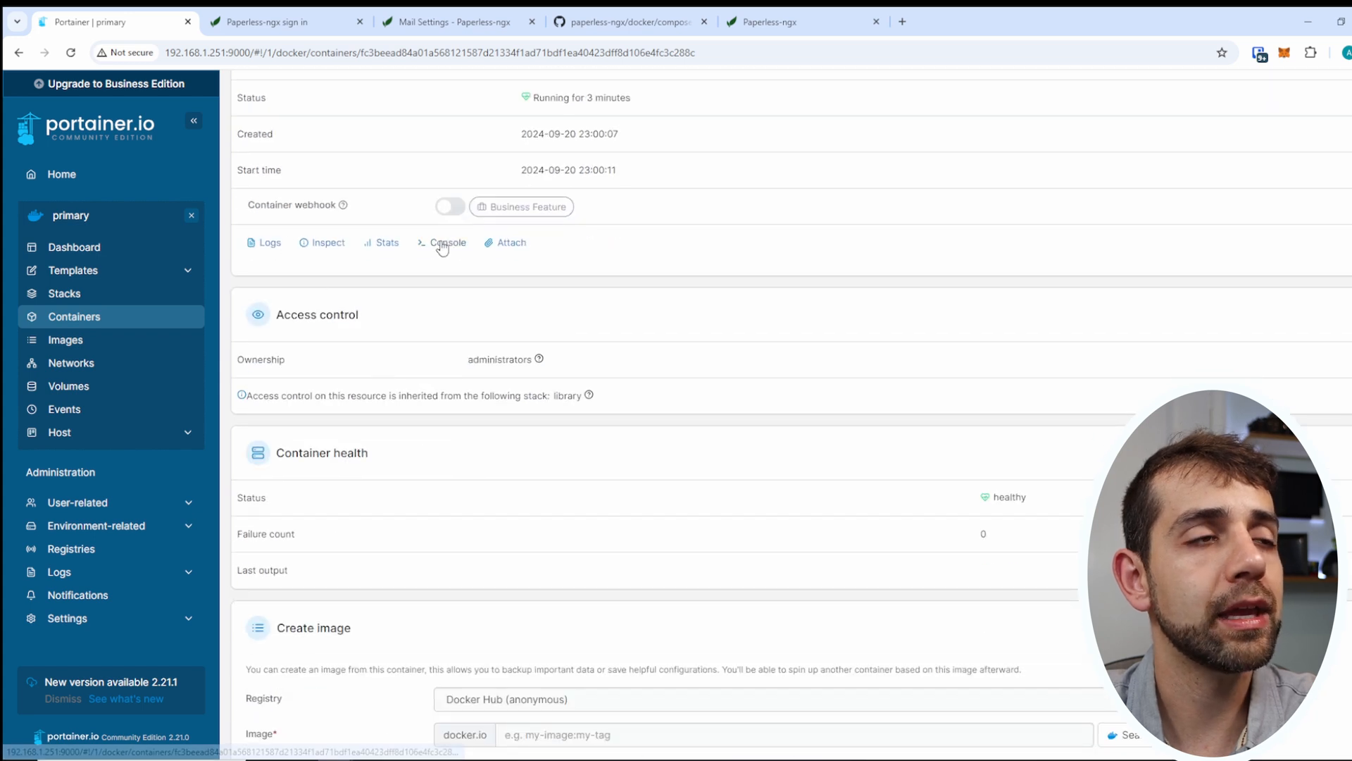
pyautogui.click(448, 243)
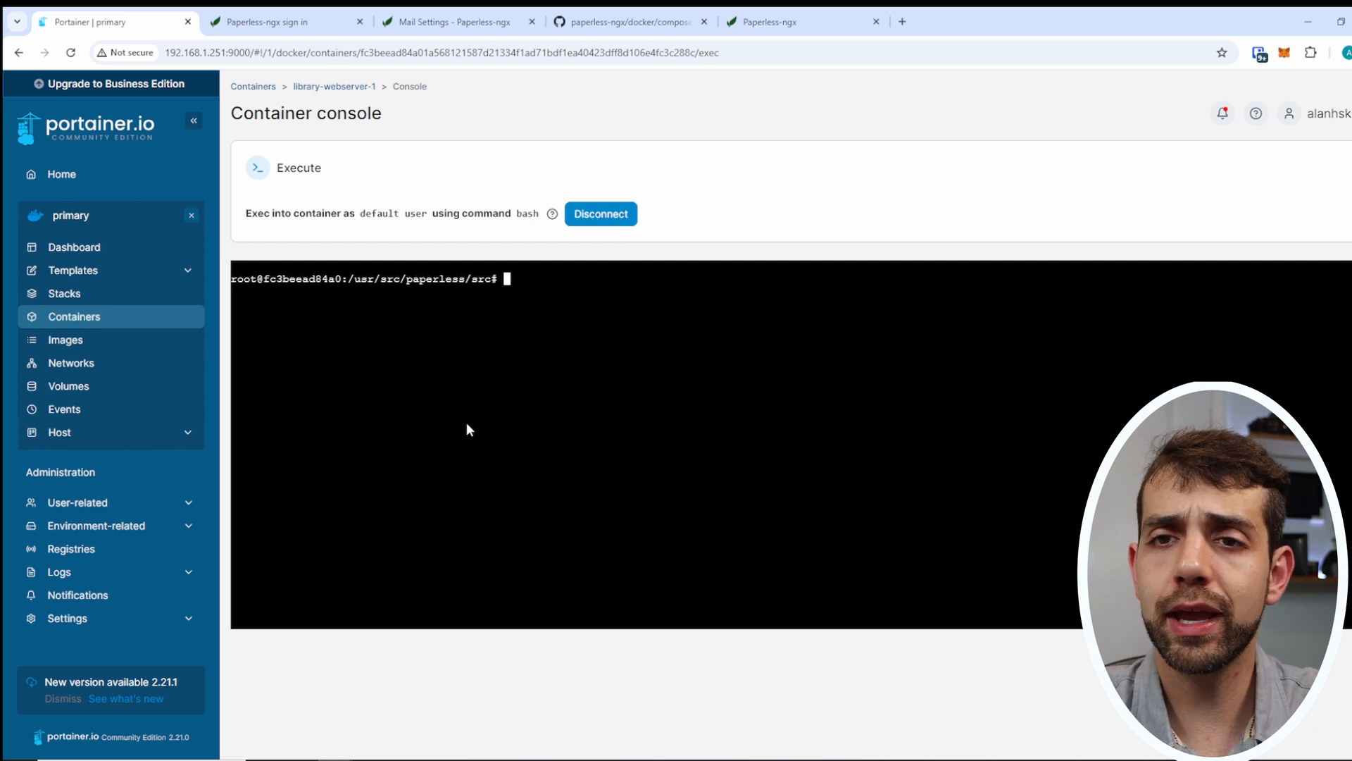
pyautogui.moveTo(483, 419)
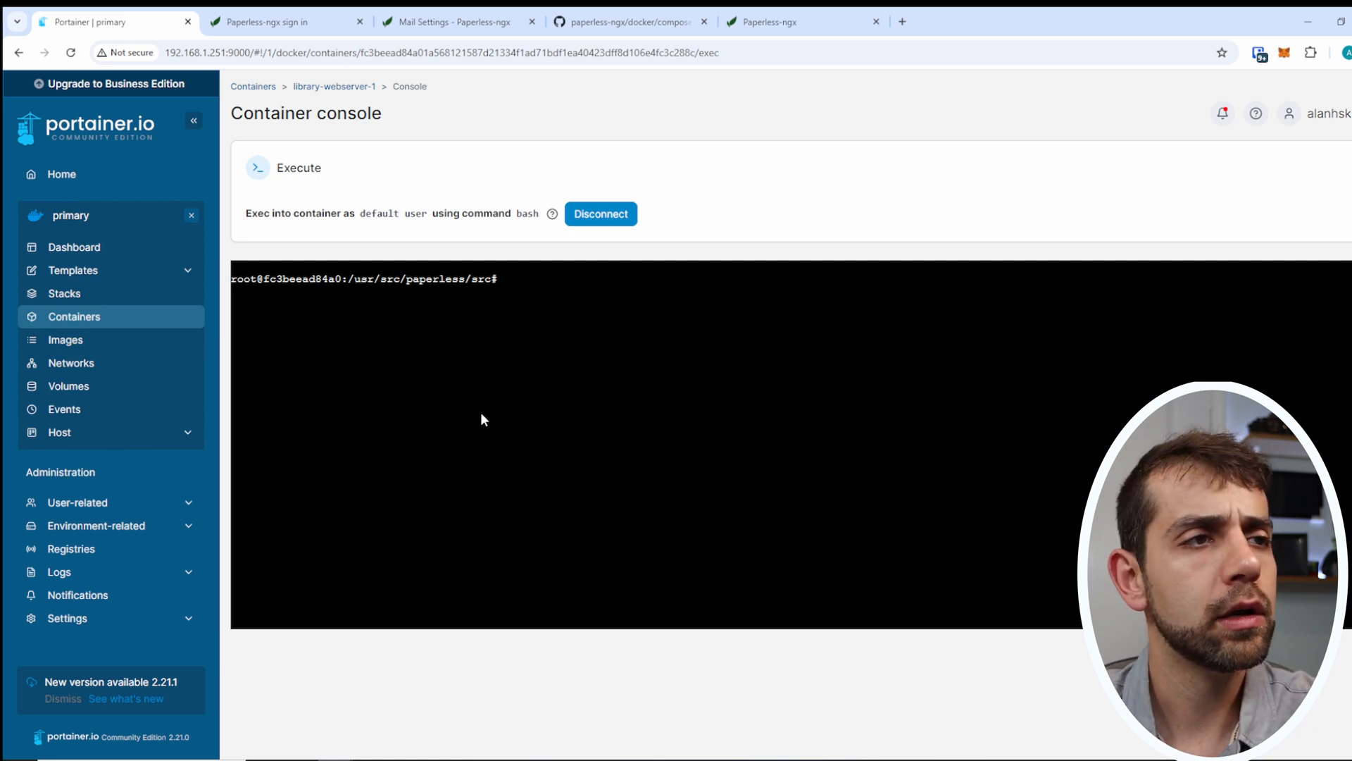
# Step: Run python3 manage.py createsuperuser for user sauberlab with a gmail address and password
pyautogui.write('python3 manage.py createsuperuser')
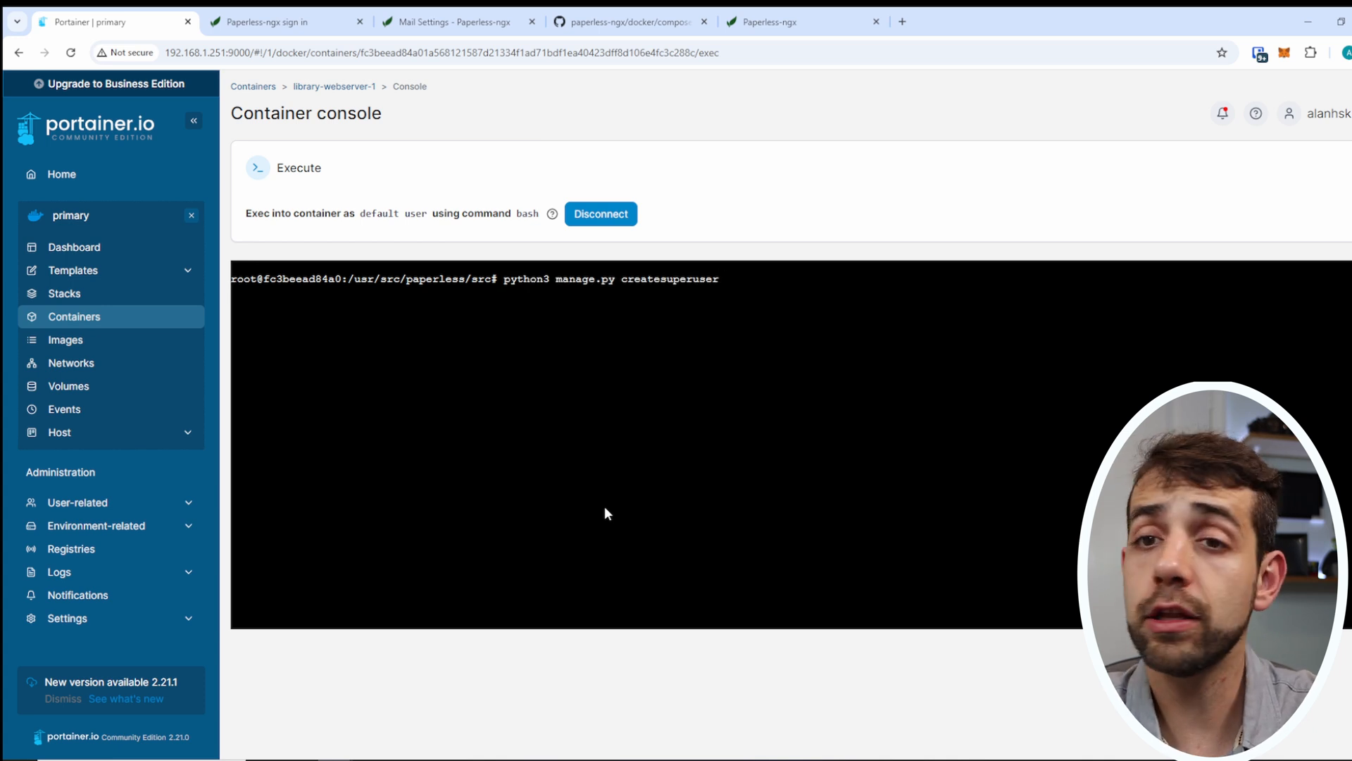
pyautogui.press('Enter')
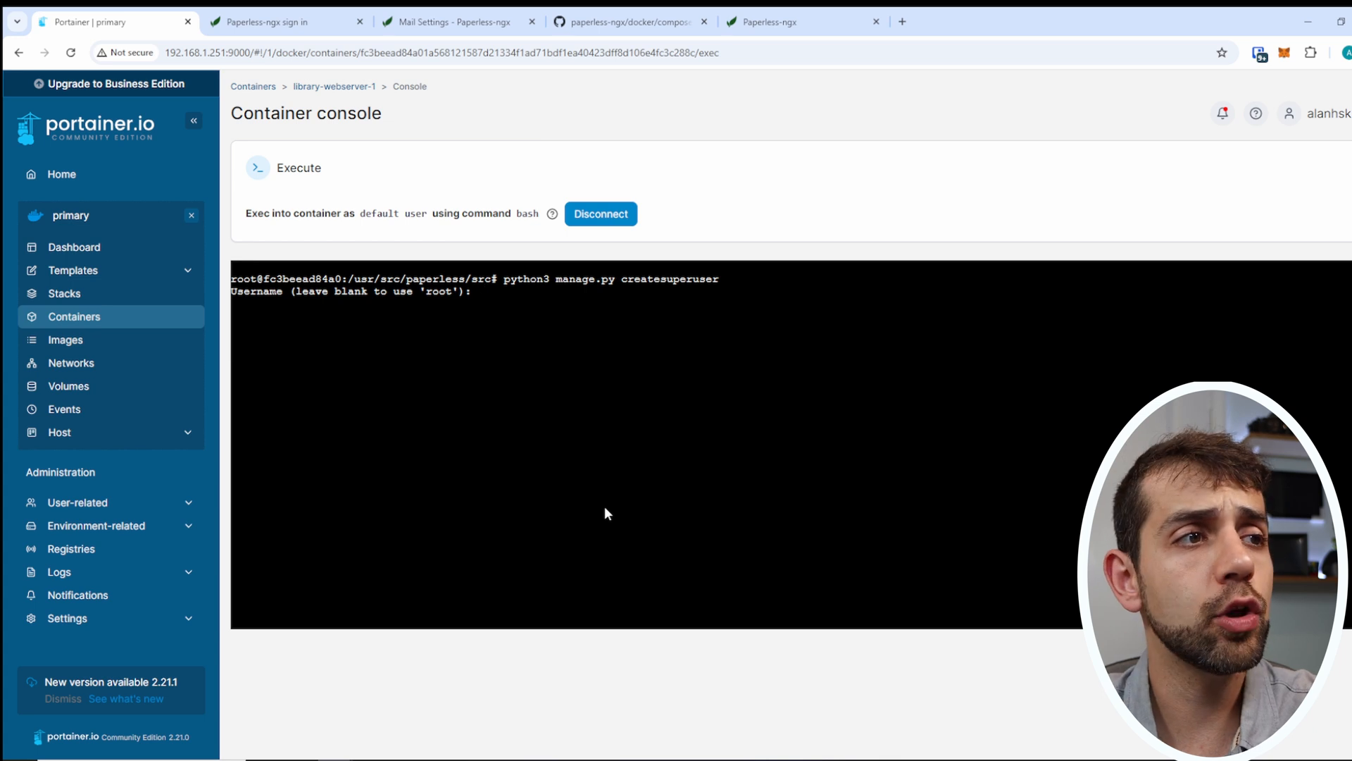
pyautogui.write('sauberlab')
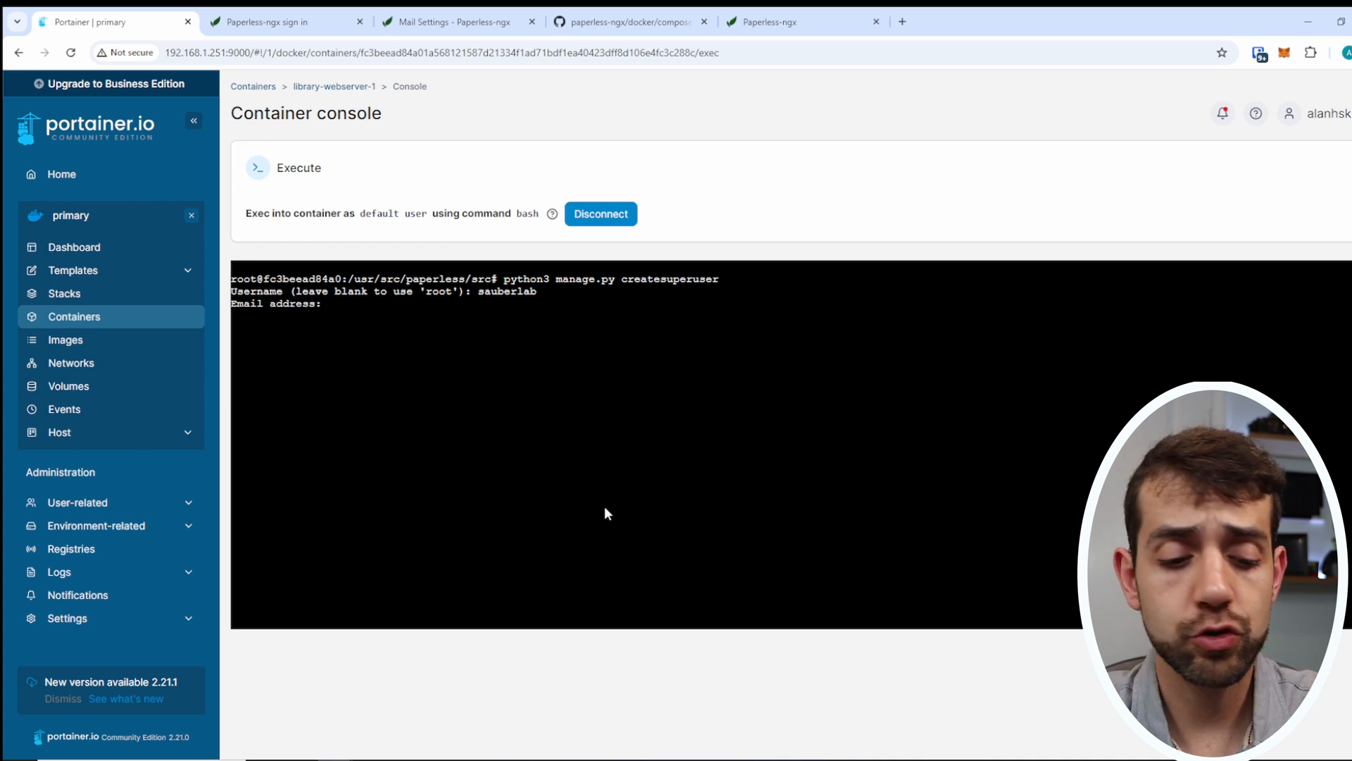
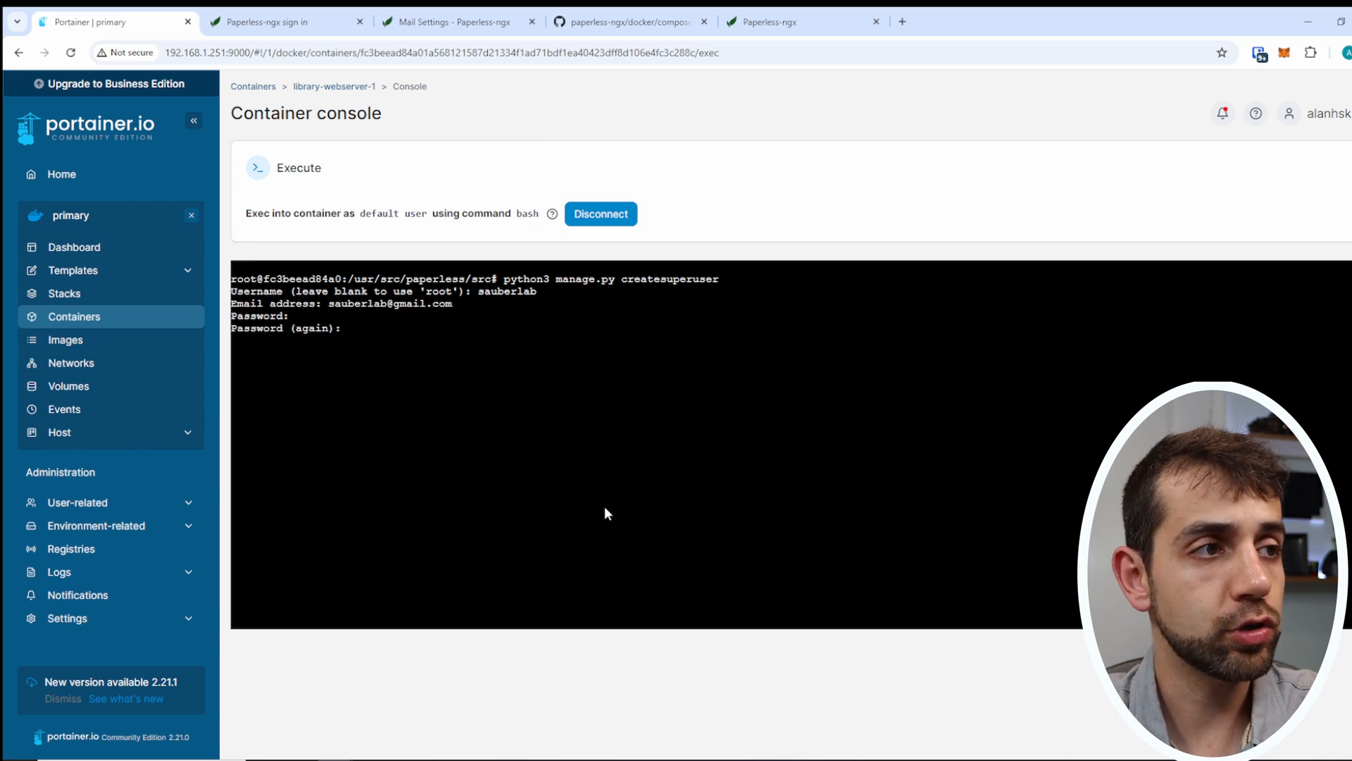
pyautogui.press('Enter')
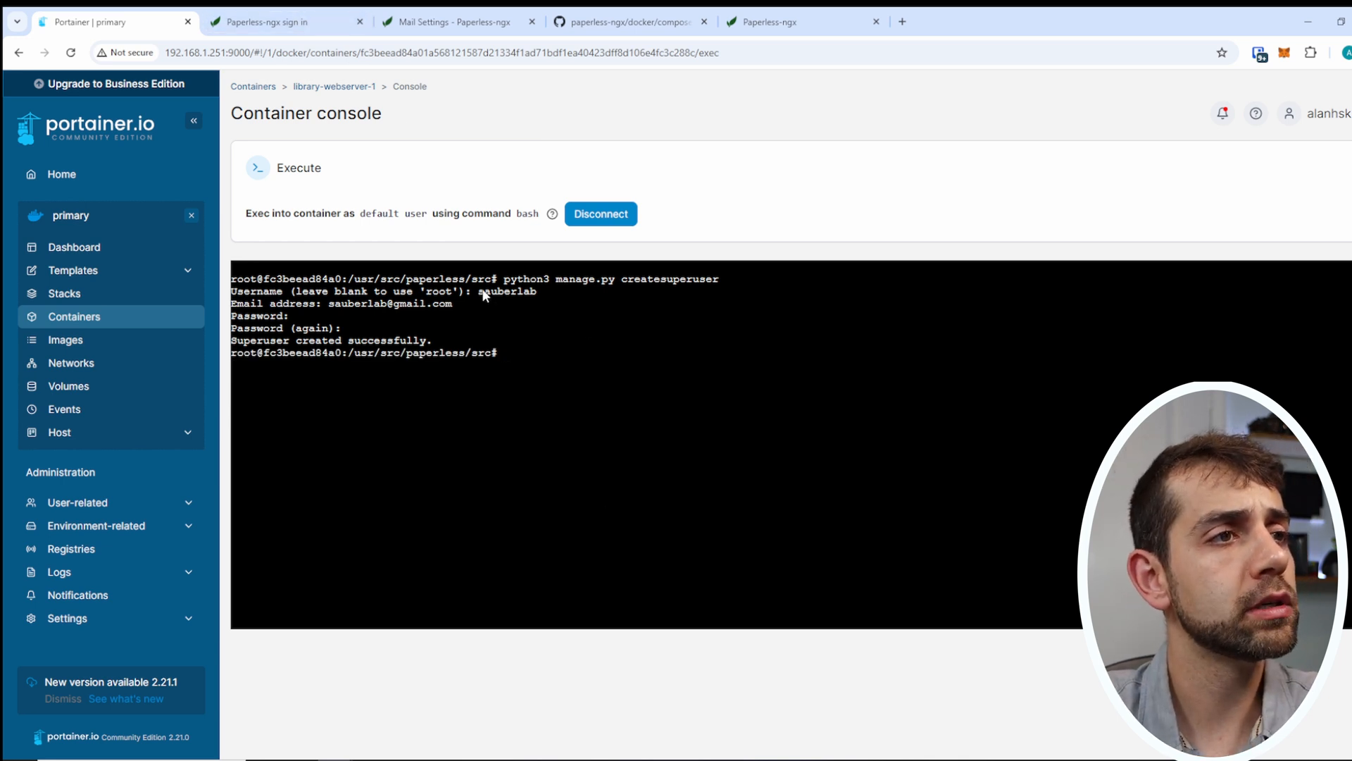
pyautogui.click(271, 22)
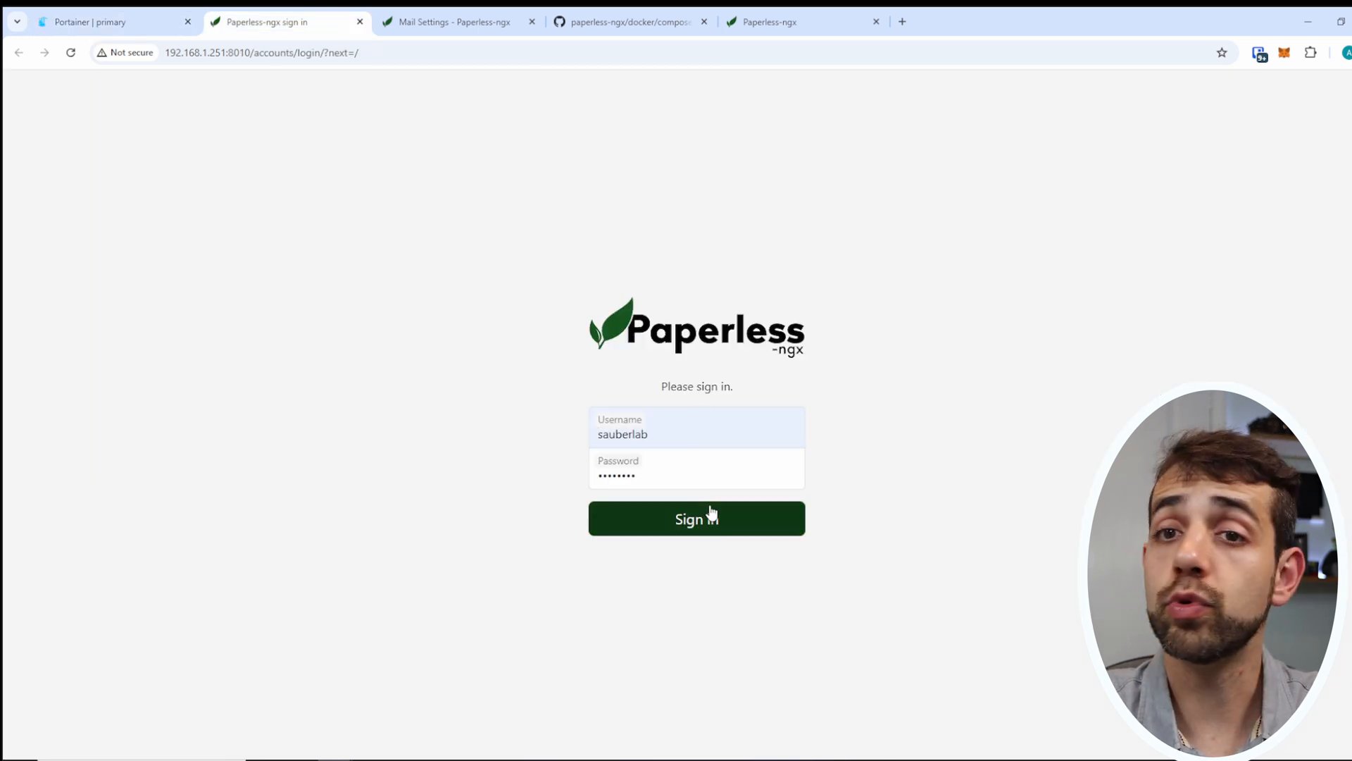
# Step: Sign in as the new superuser and glance at the account profile without changes
pyautogui.click(695, 518)
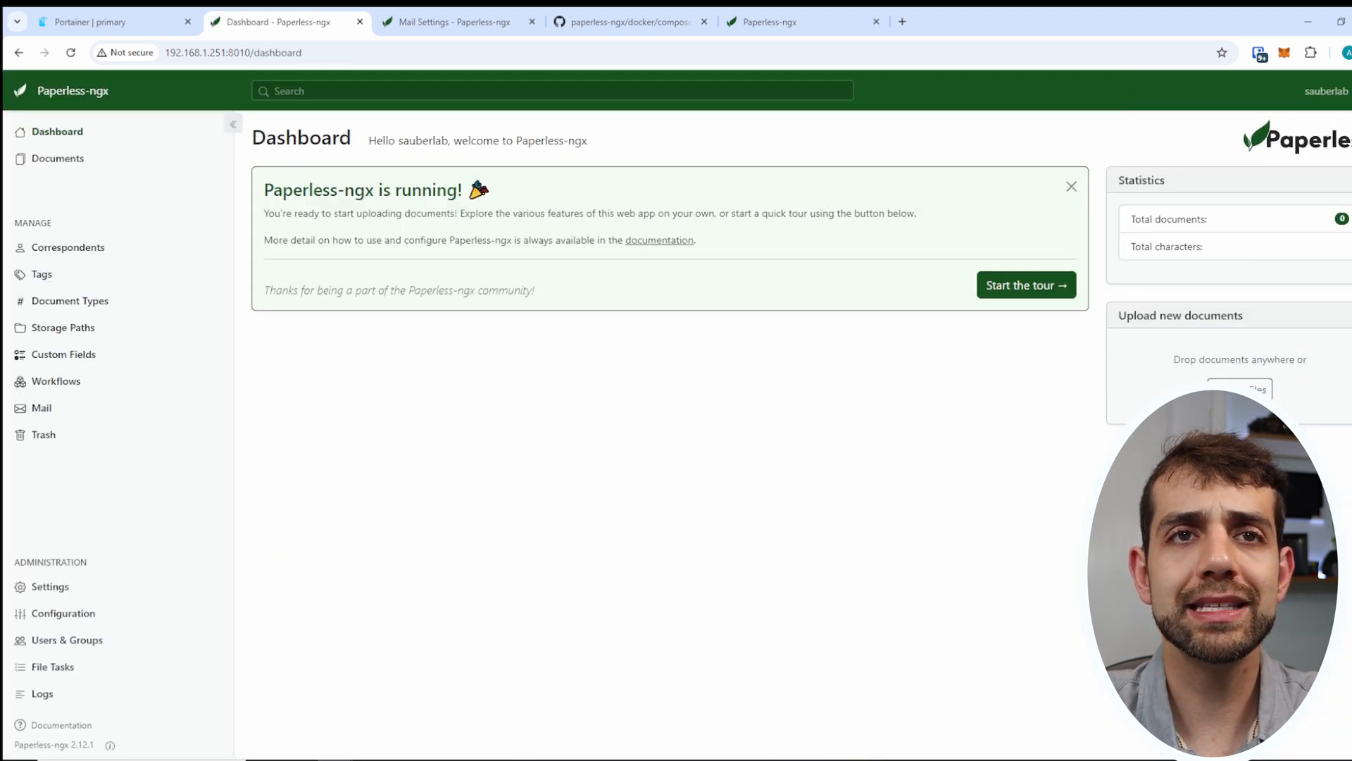
pyautogui.click(1327, 90)
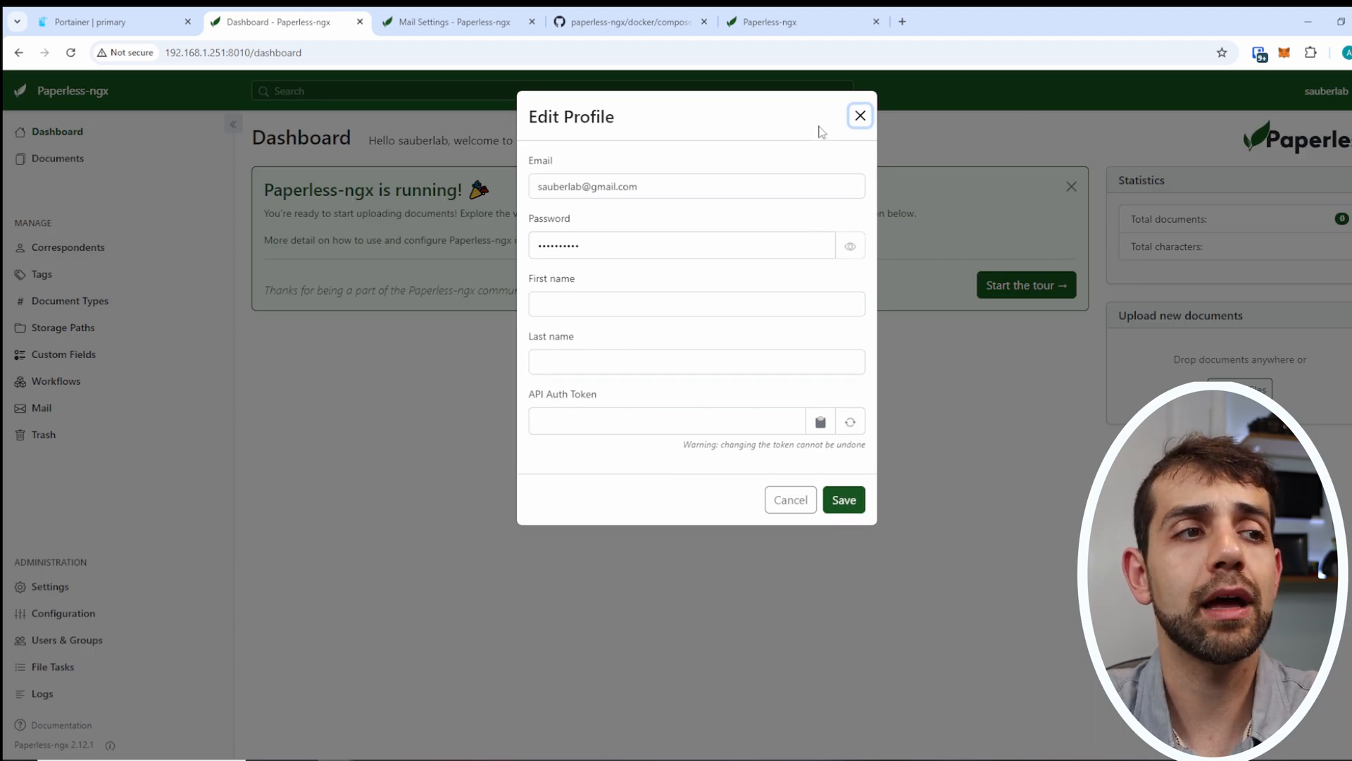
pyautogui.click(860, 115)
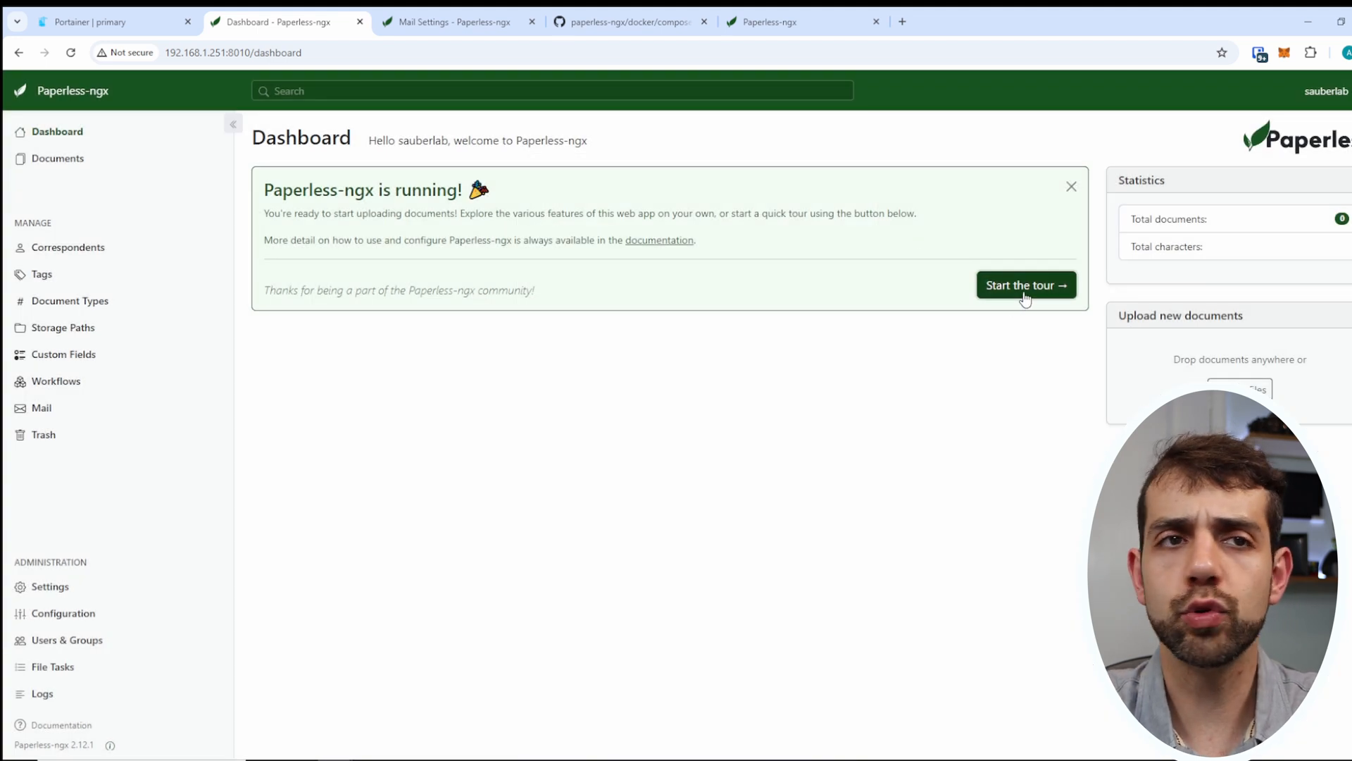
# Step: Start and end the guided tour from the welcome panel, then again from Settings
pyautogui.click(1026, 284)
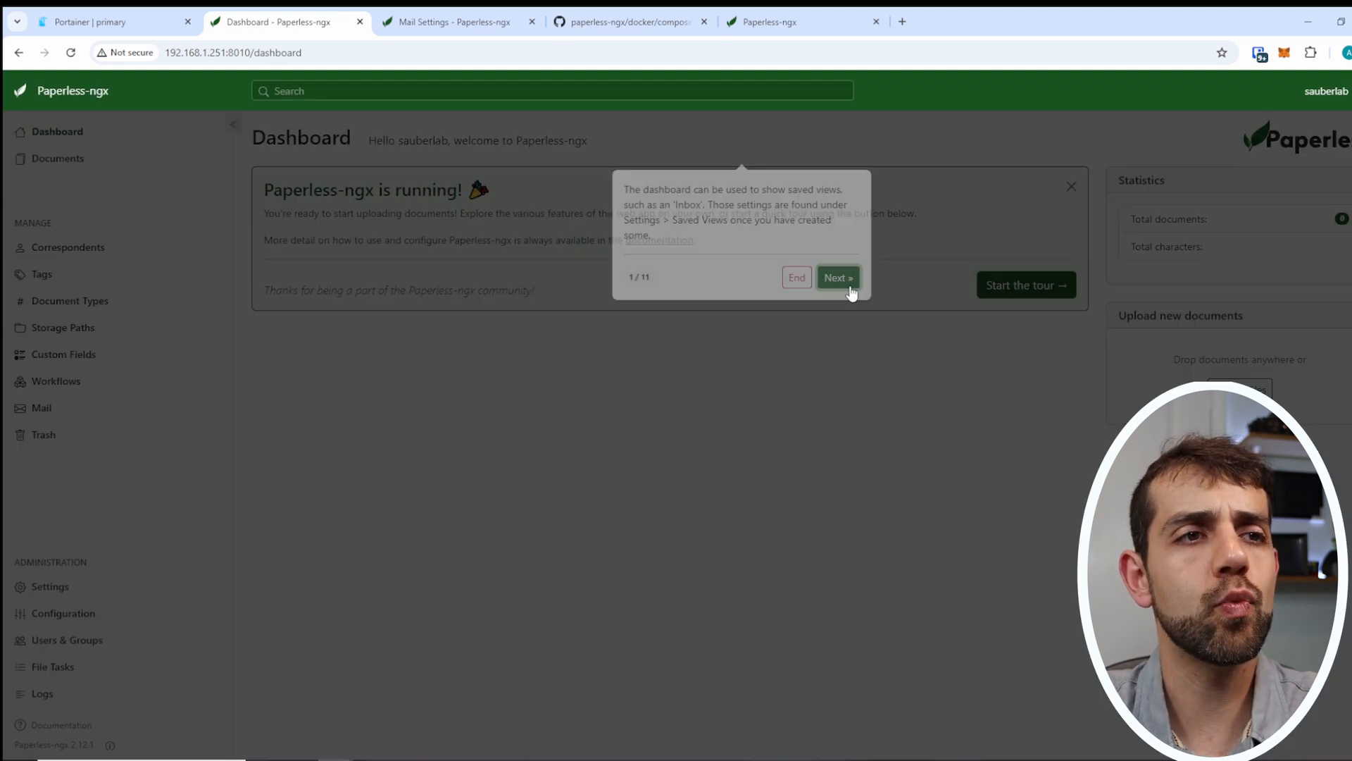
pyautogui.click(796, 276)
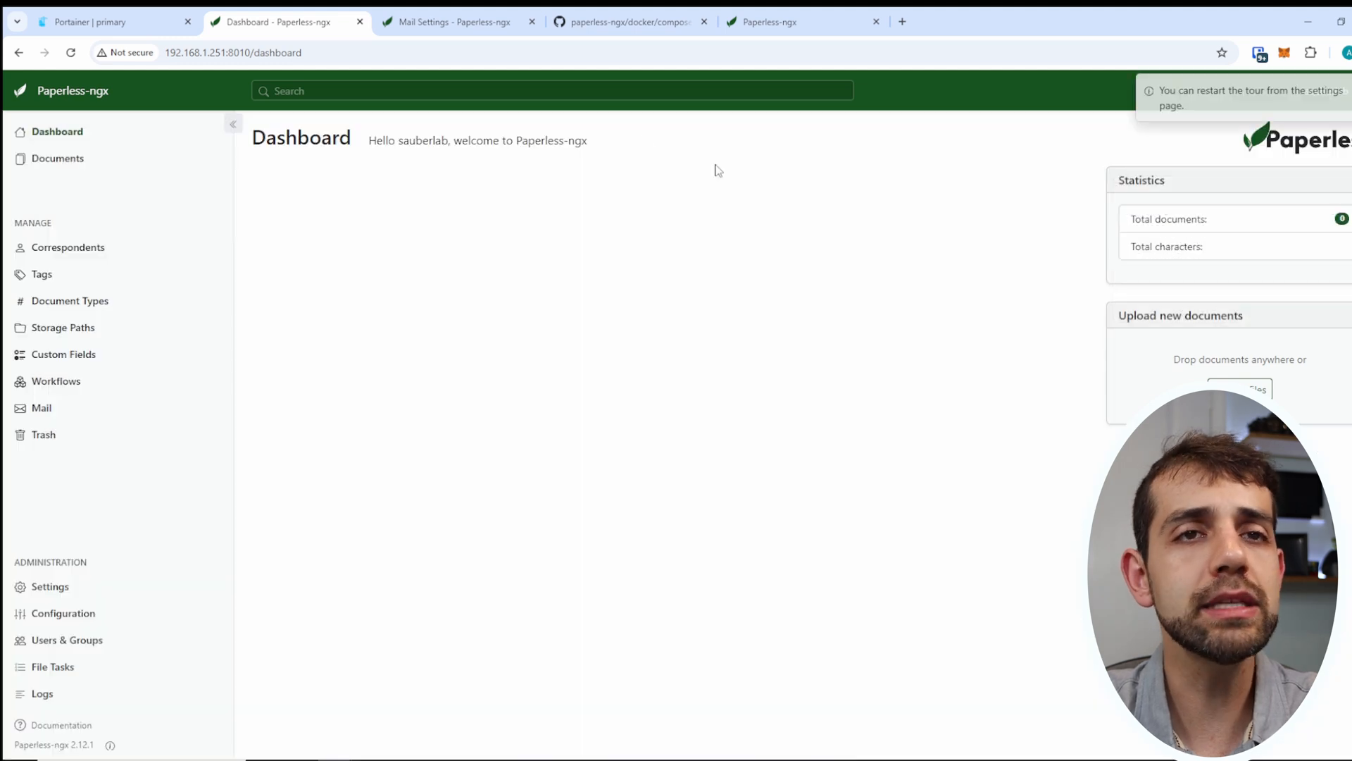
pyautogui.click(51, 586)
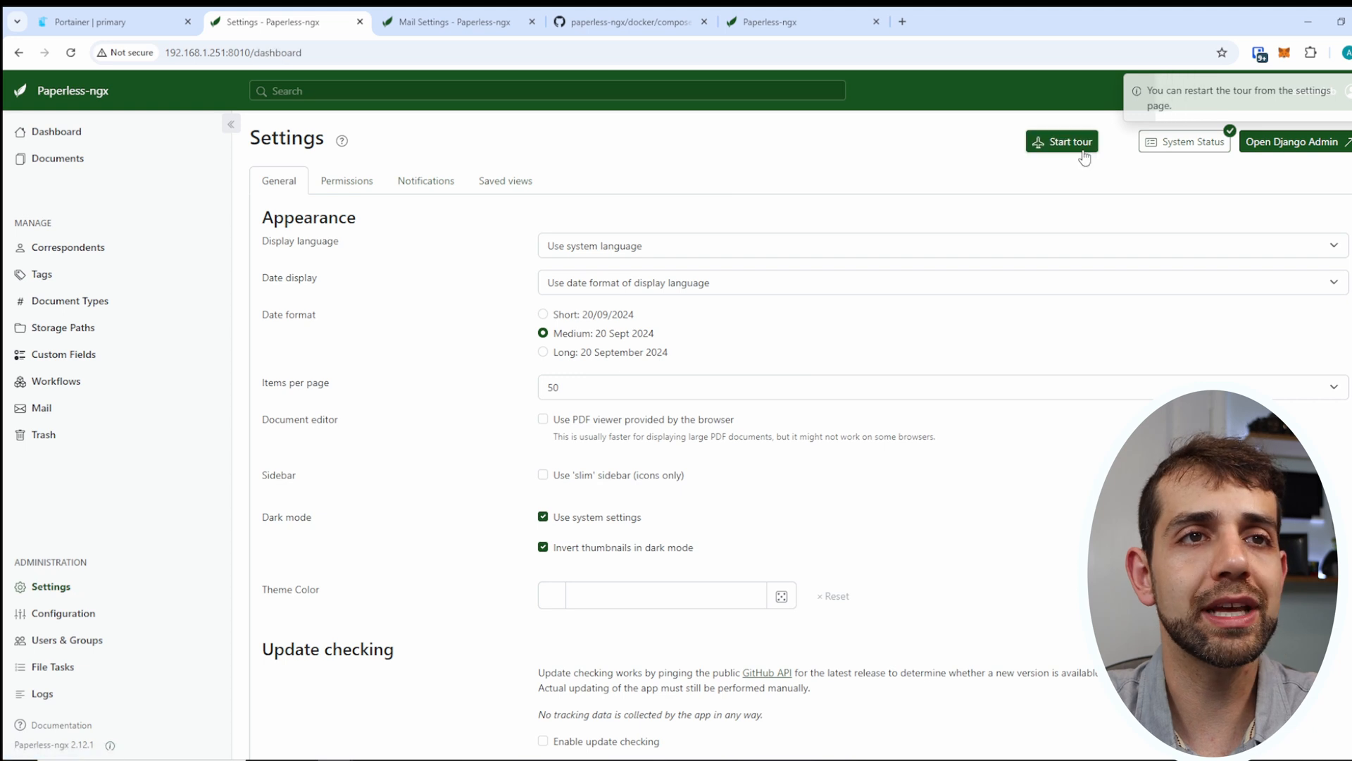
pyautogui.click(1062, 141)
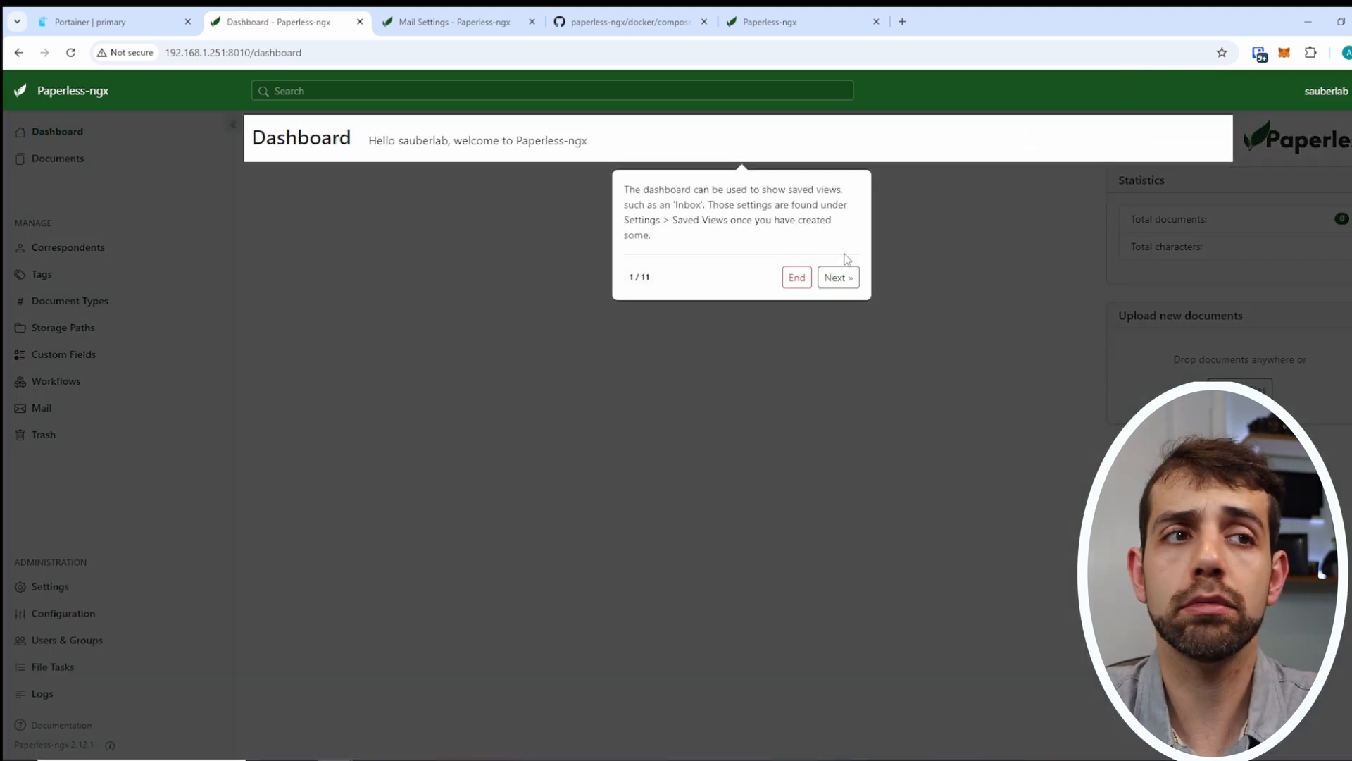
pyautogui.click(796, 277)
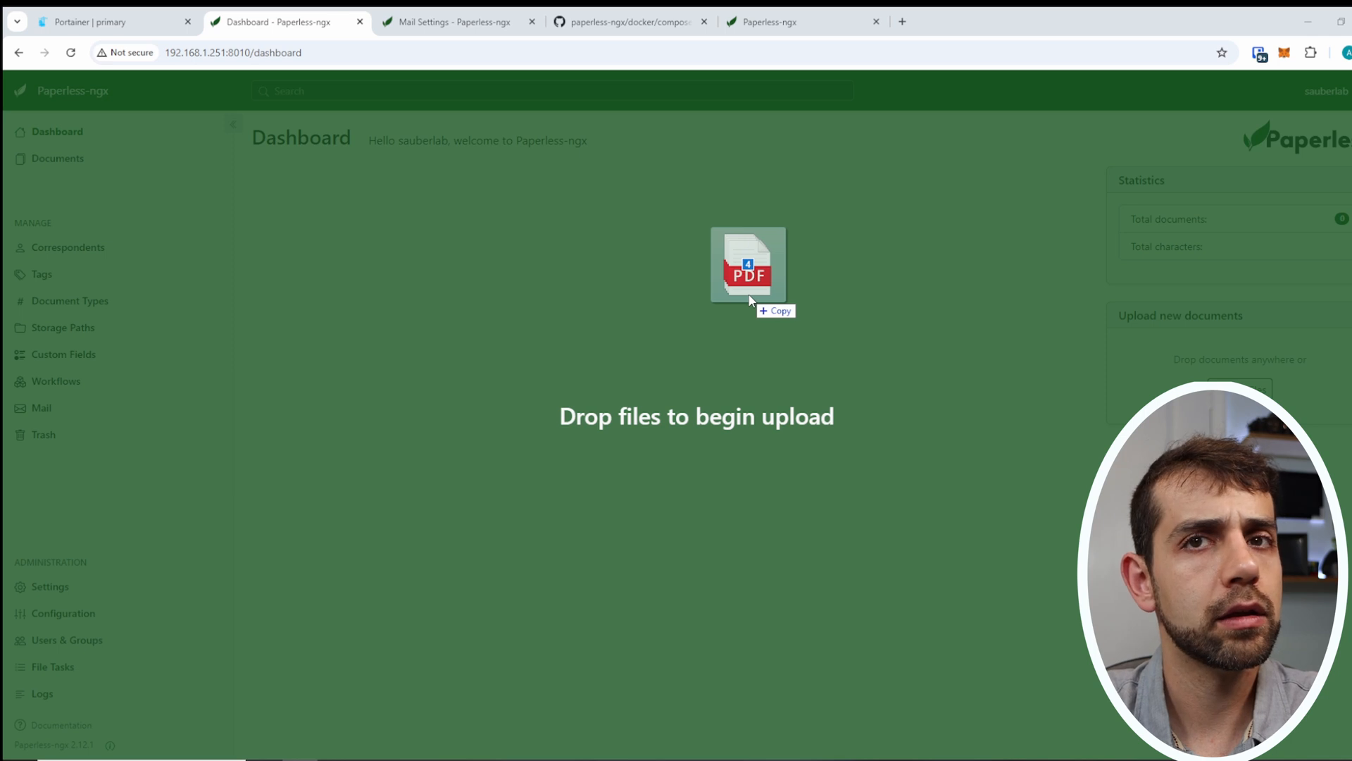
# Step: Drop the PDF files from the file manager onto the dashboard to upload them
pyautogui.moveTo(748, 264); pyautogui.dragTo(748, 263)
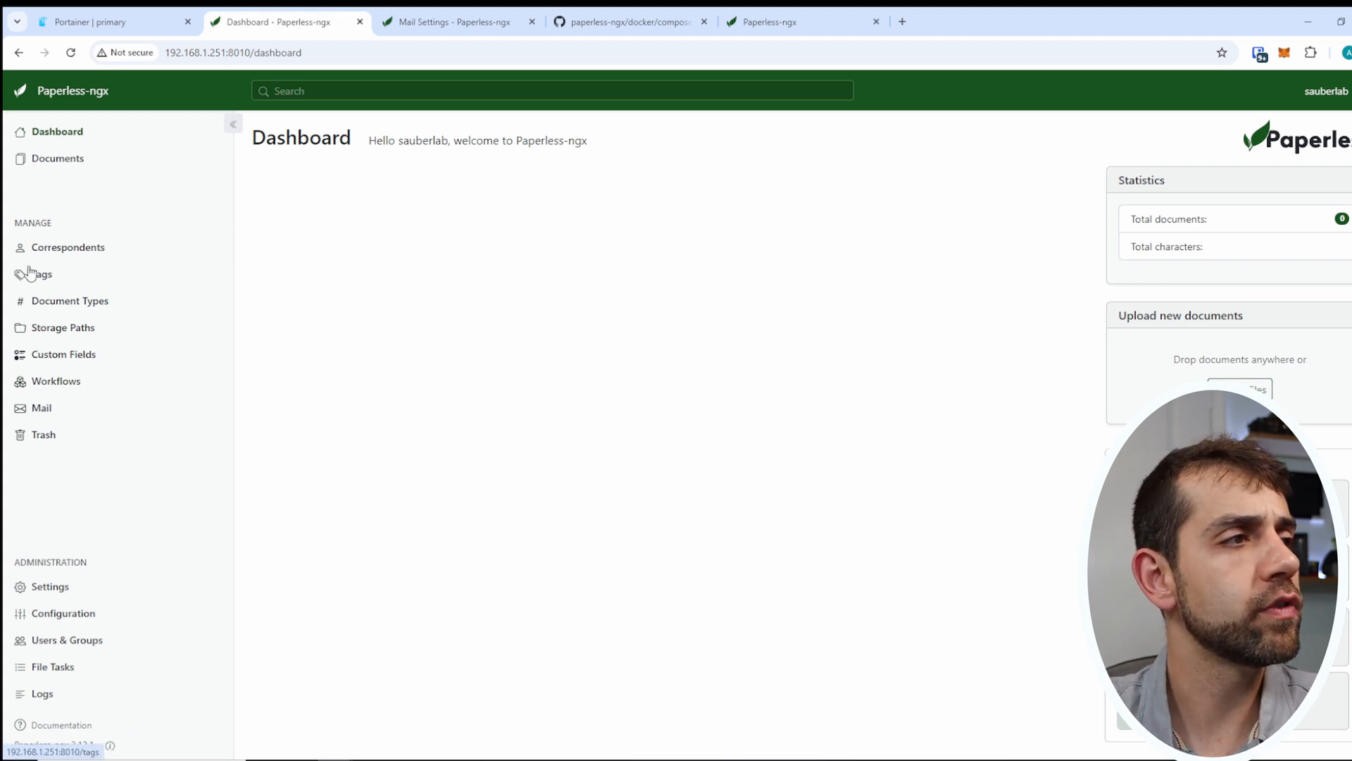
# Step: Check Correspondents, the upload Logs and the queued File Tasks while PDFs are consumed
pyautogui.click(67, 247)
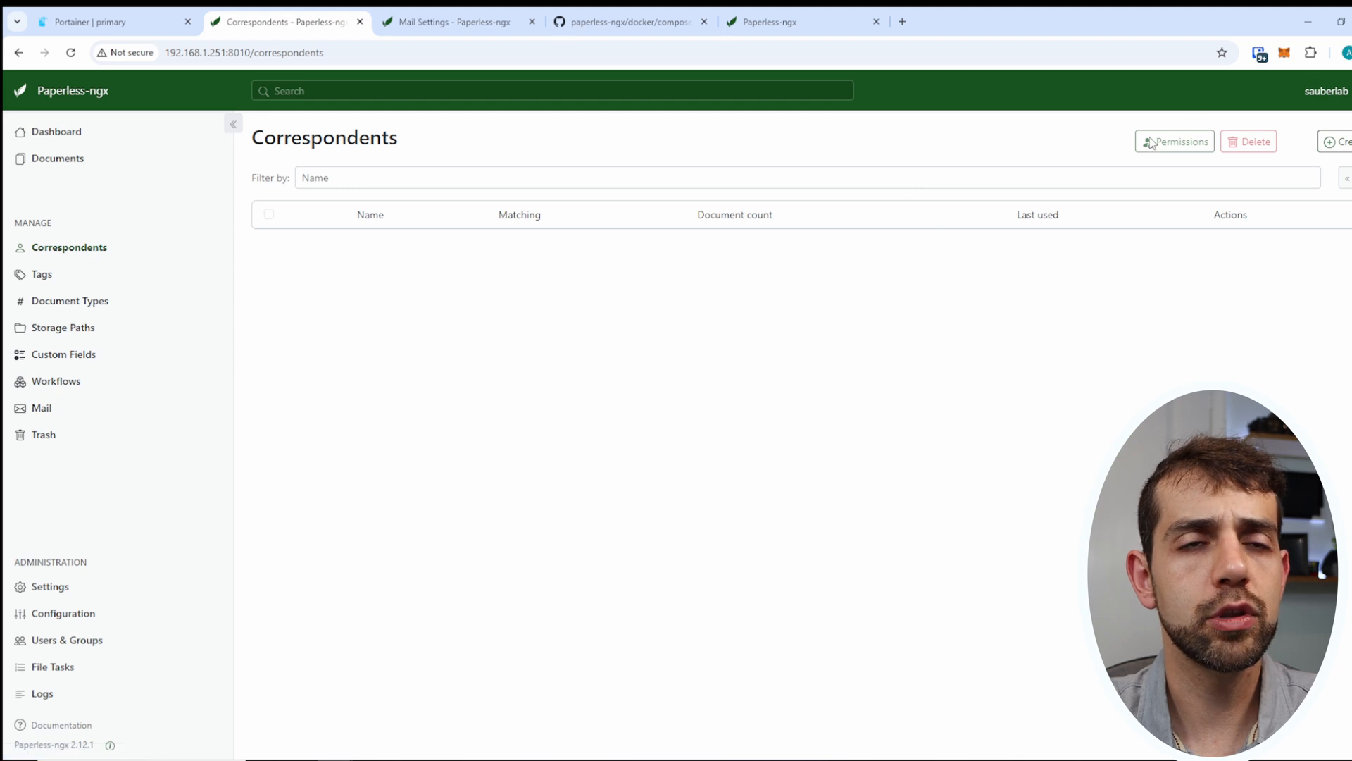
pyautogui.moveTo(51, 422)
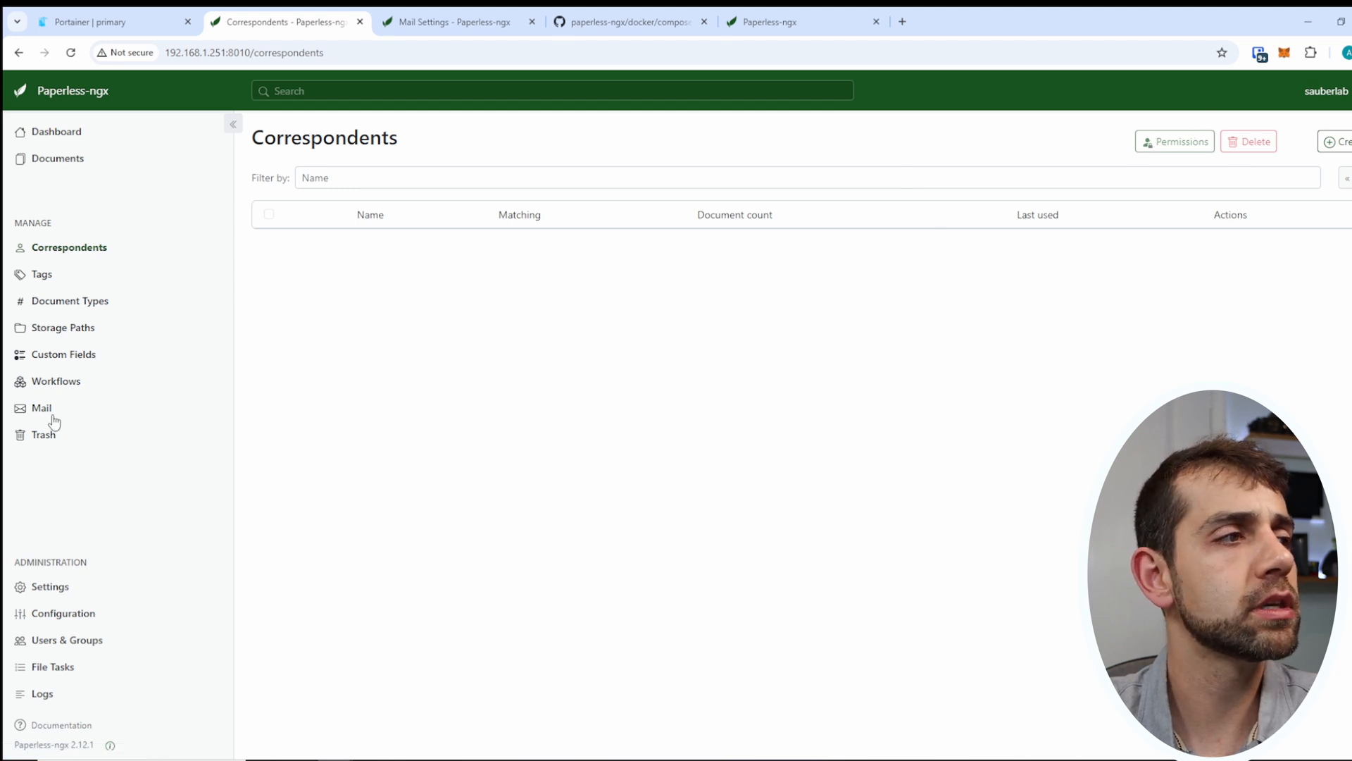
pyautogui.click(56, 133)
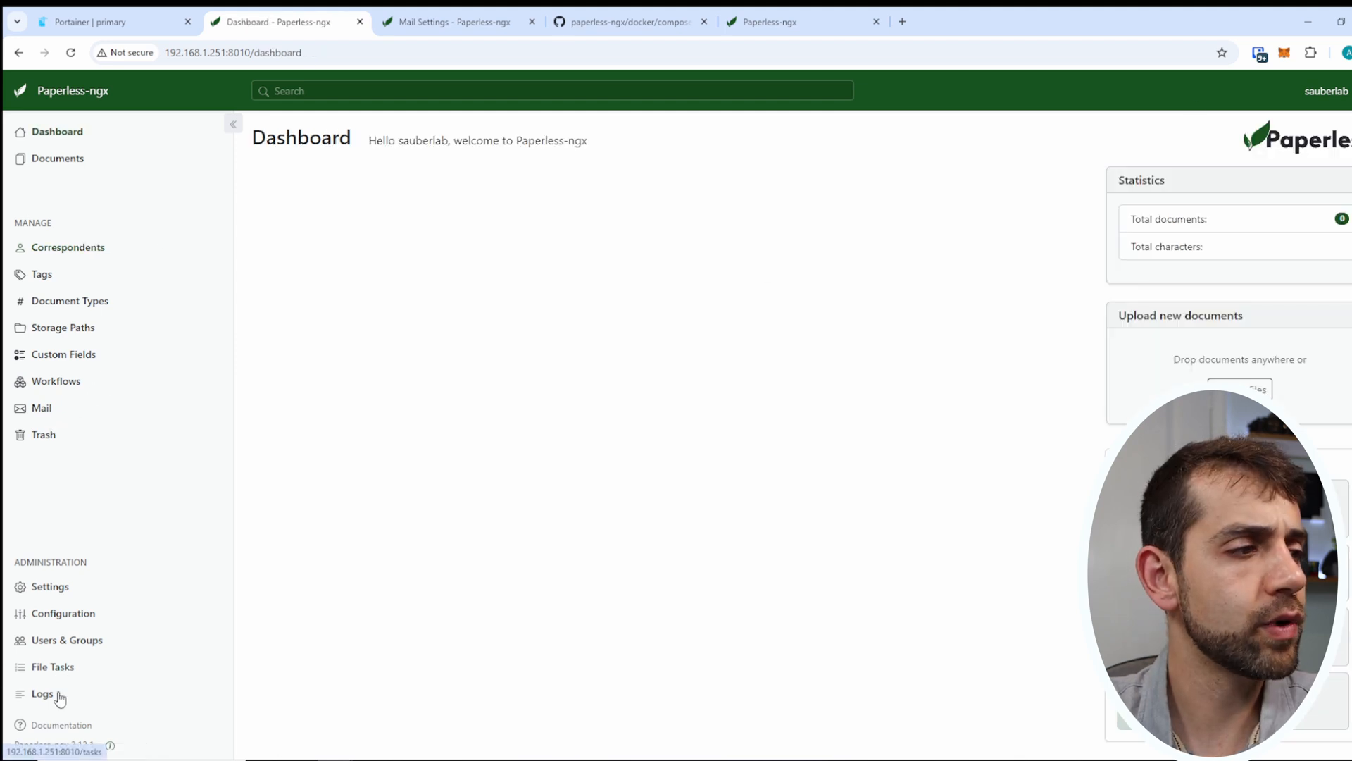
pyautogui.click(43, 693)
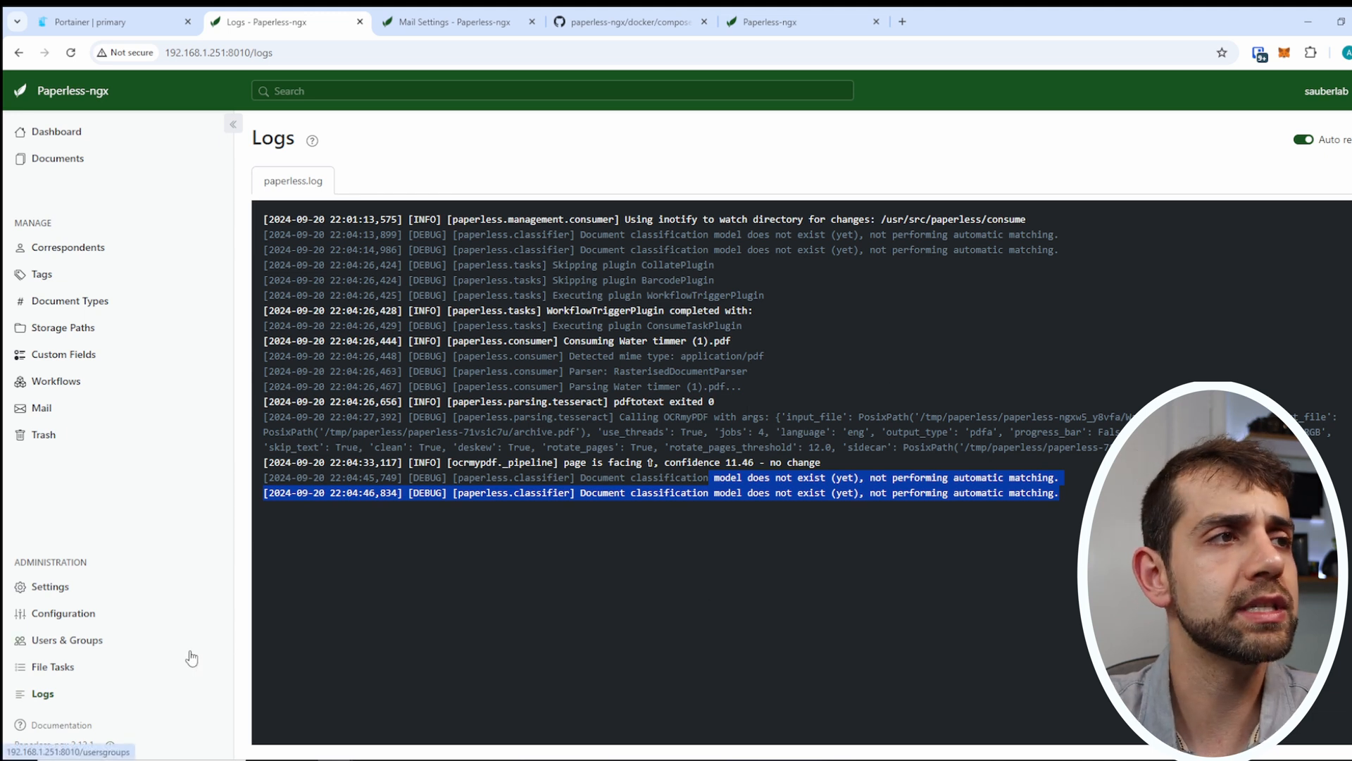
pyautogui.click(51, 668)
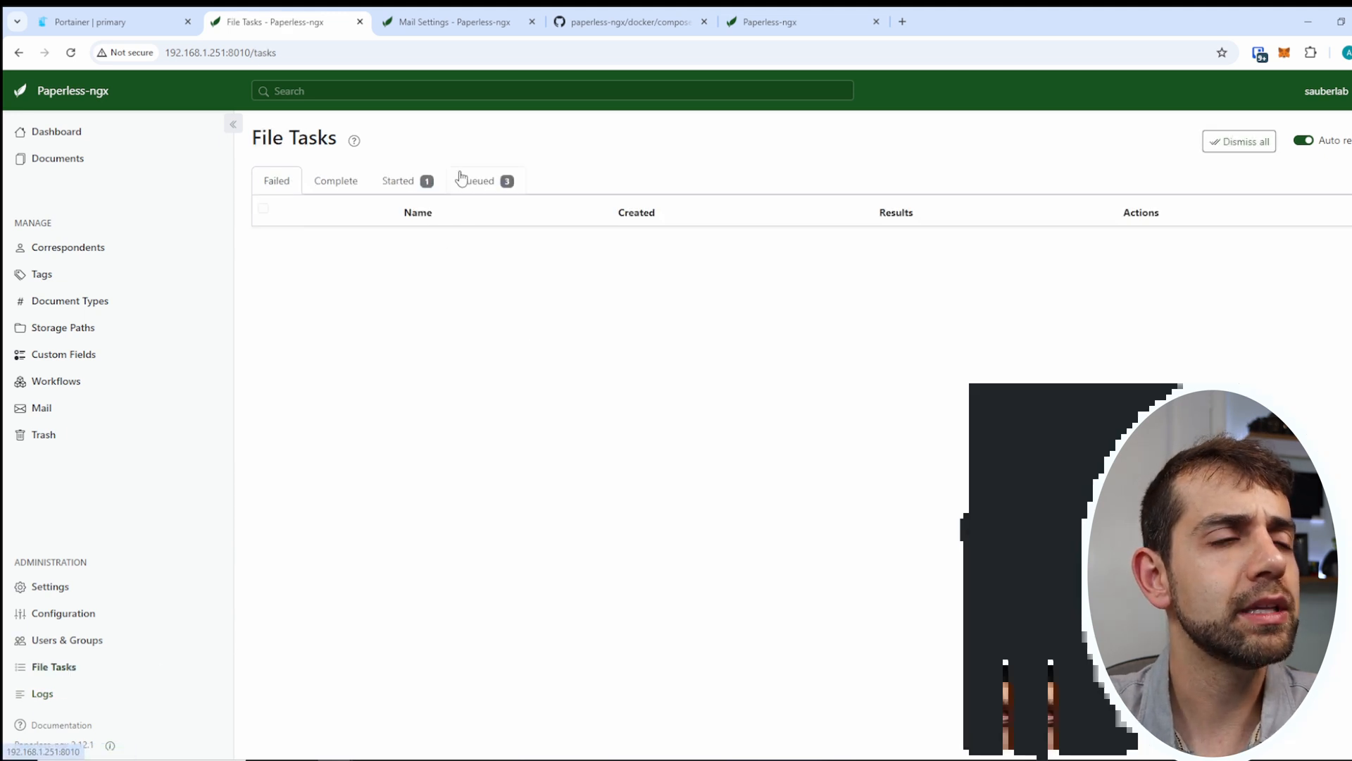
pyautogui.click(476, 180)
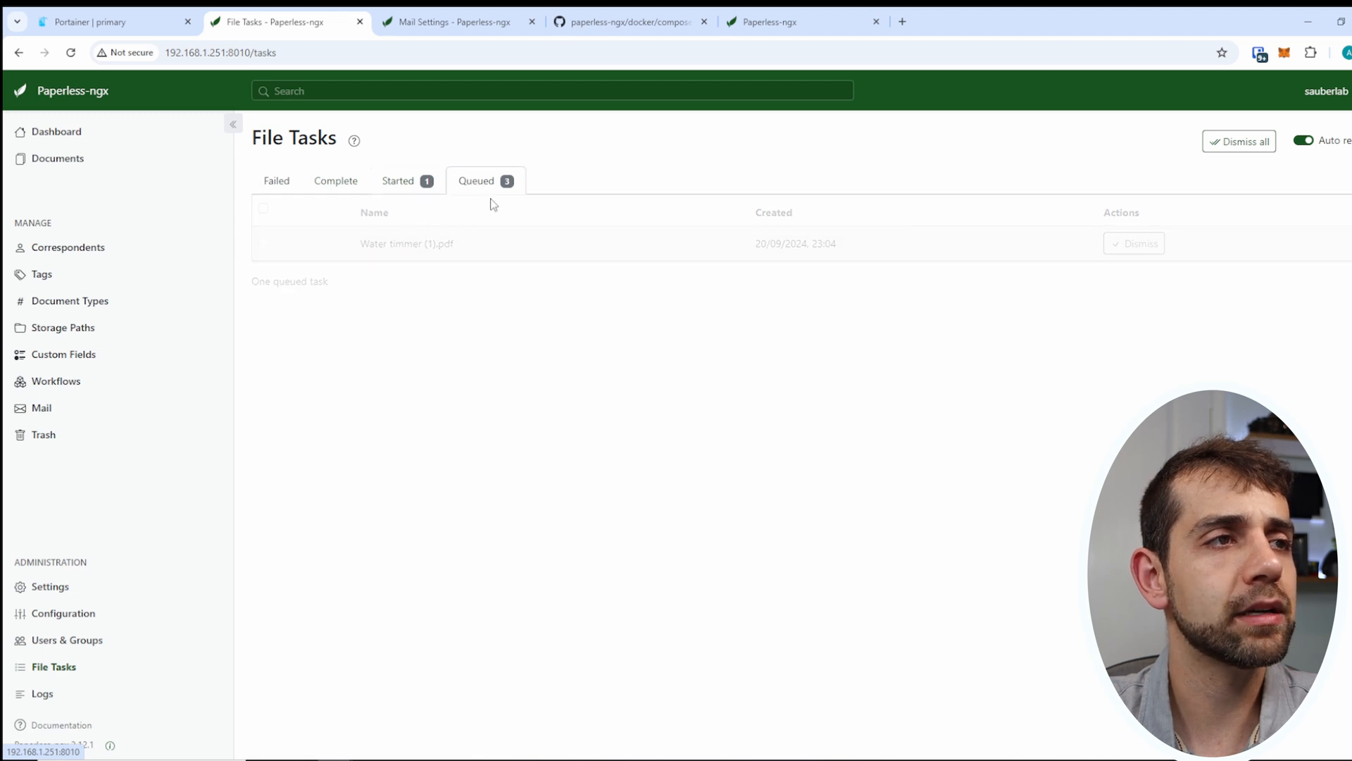
# Step: Review Users & Groups, then the Notifications and Saved views settings
pyautogui.click(67, 640)
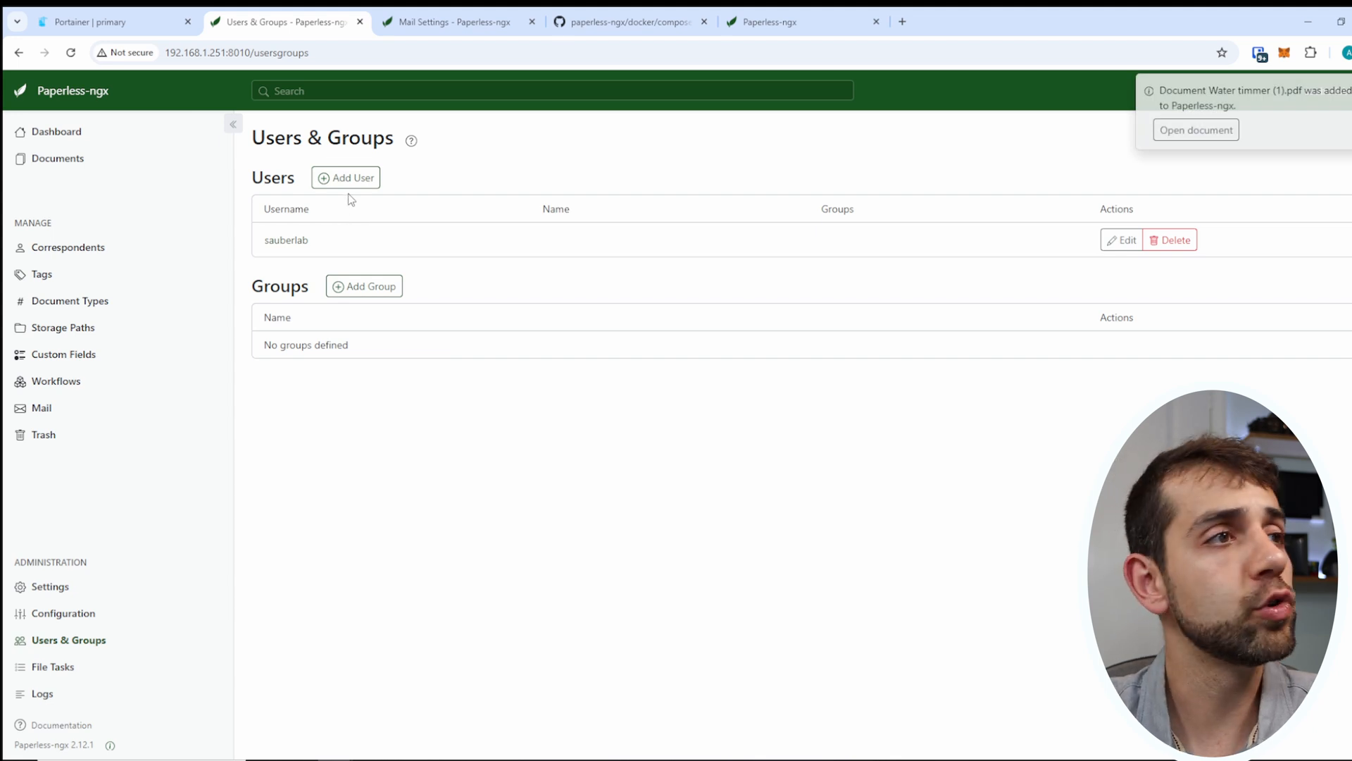
pyautogui.moveTo(388, 285)
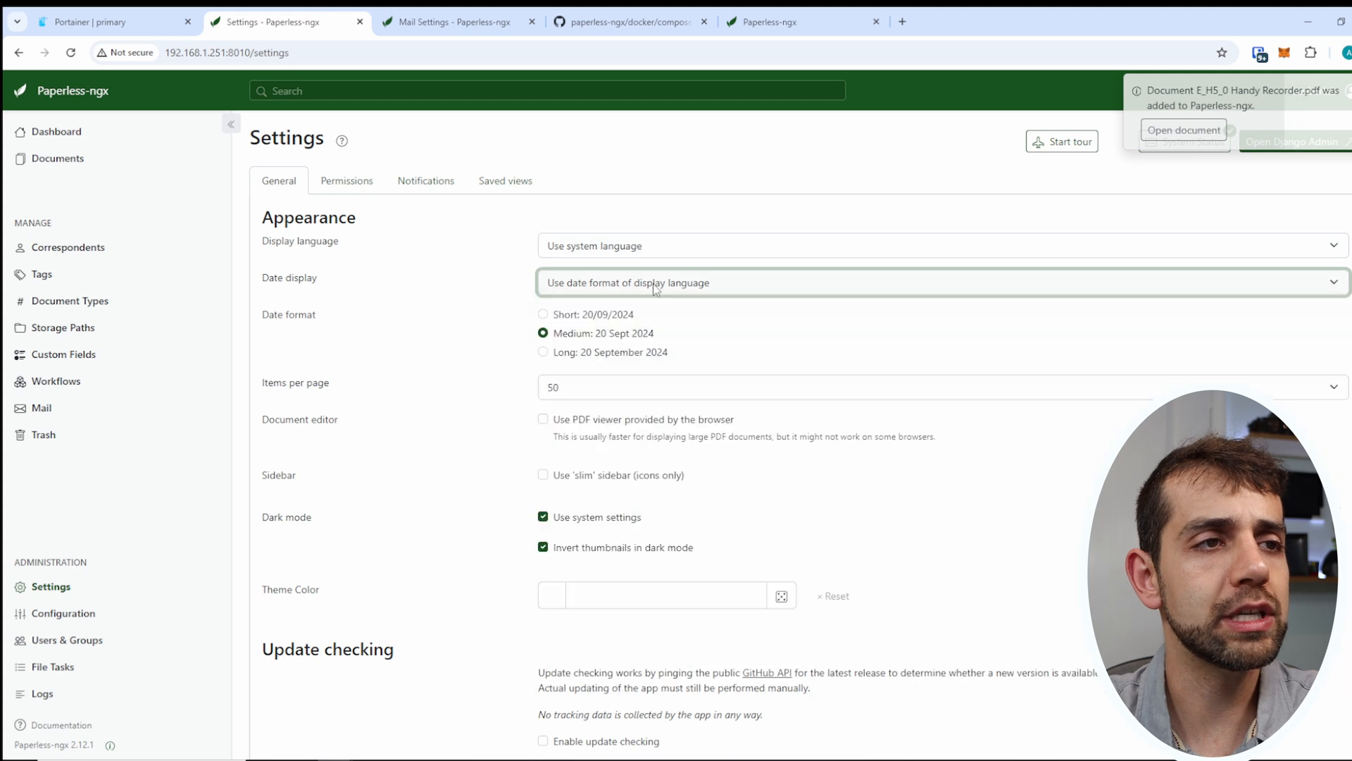
pyautogui.scroll(-3)
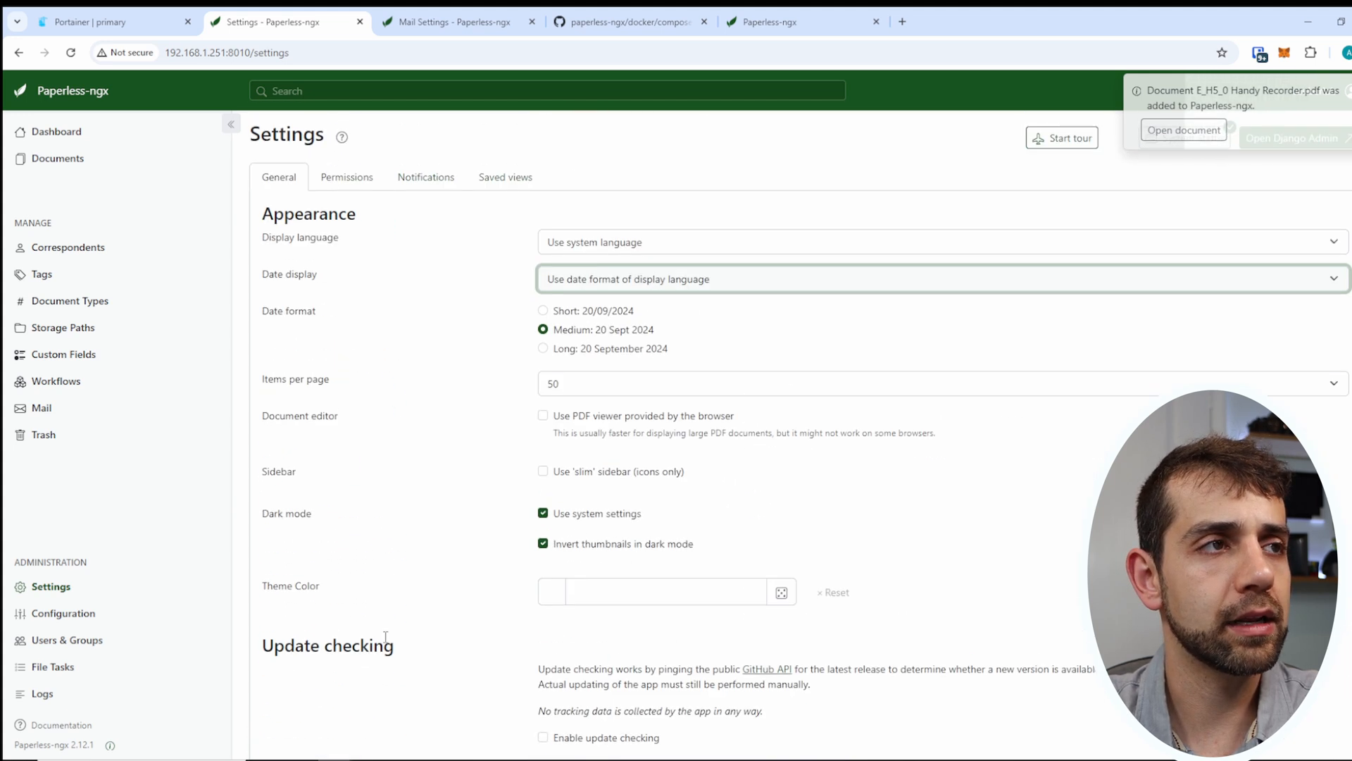
pyautogui.click(425, 178)
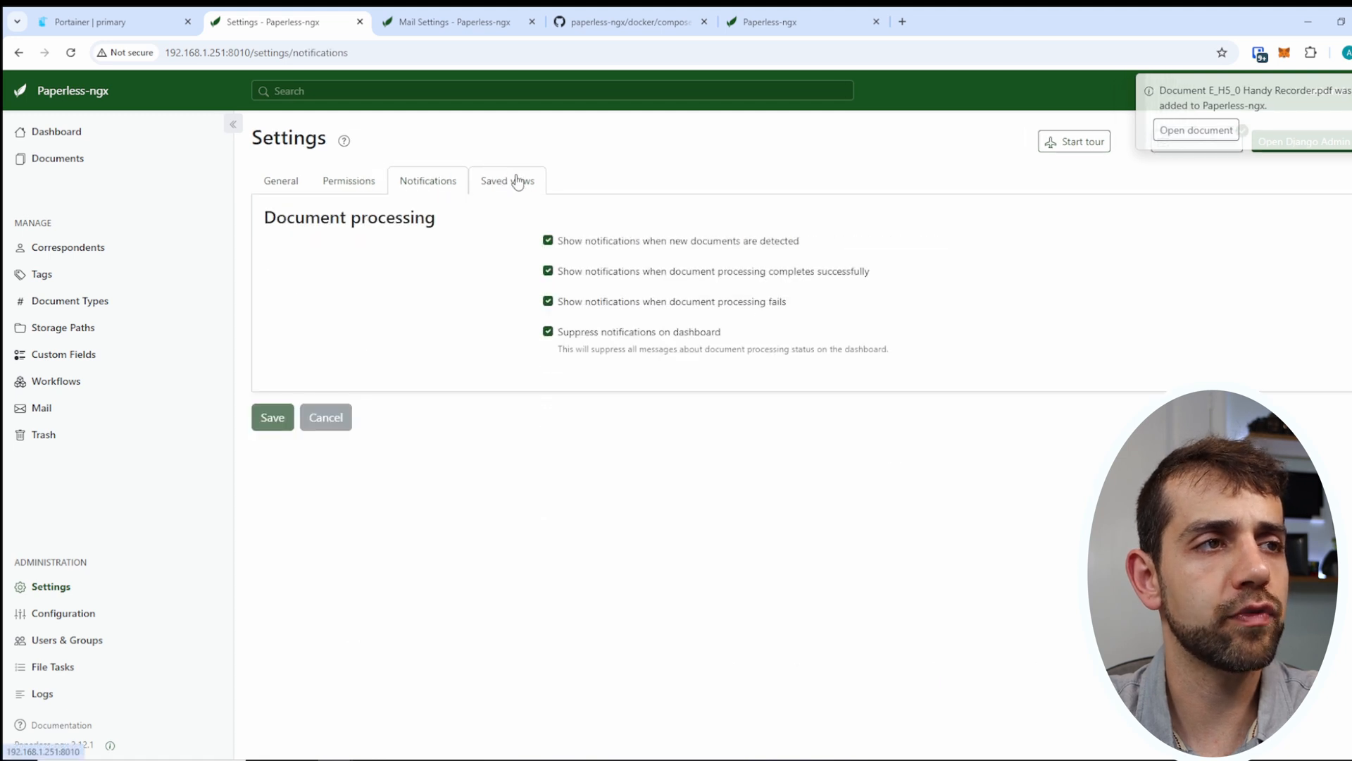
pyautogui.click(56, 132)
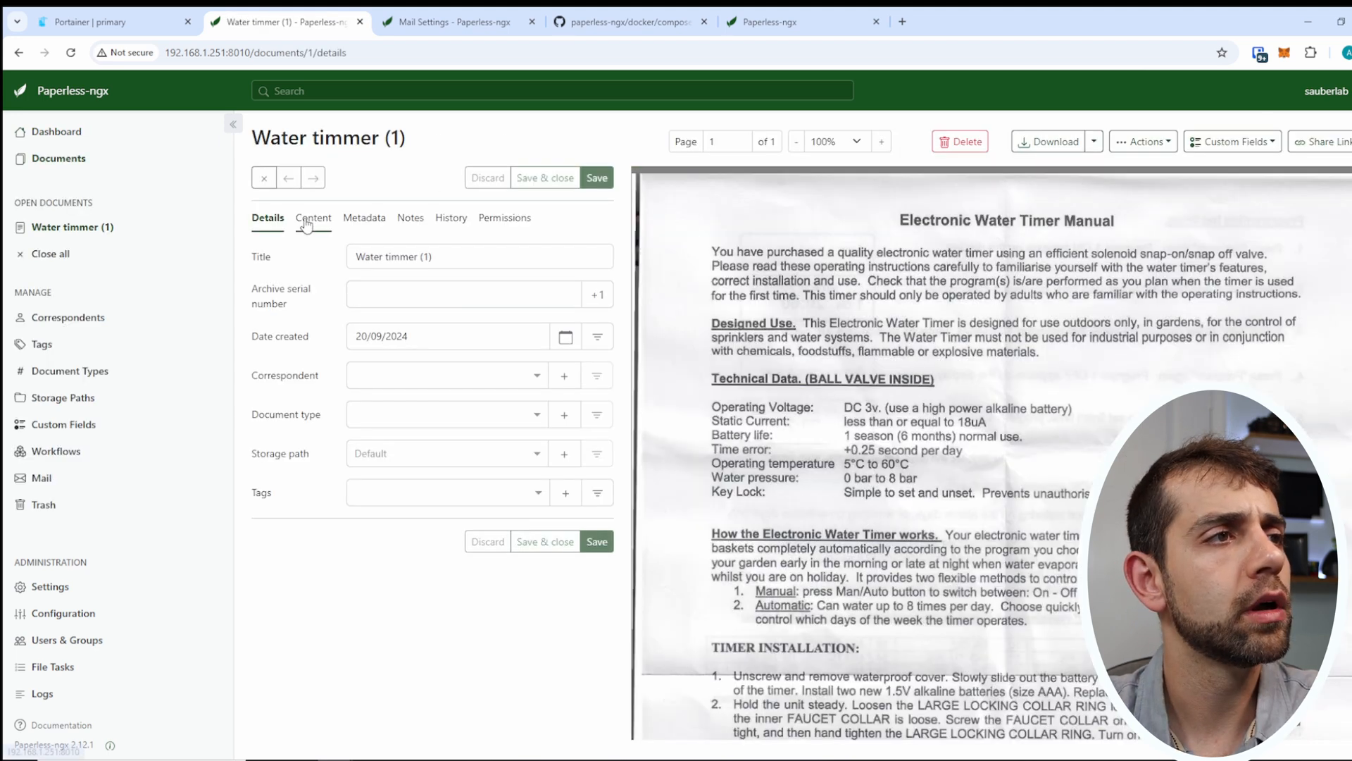
# Step: Review the Water timmer (1) document's Content, empty Notes and Permissions with sauberlab as owner
pyautogui.click(313, 217)
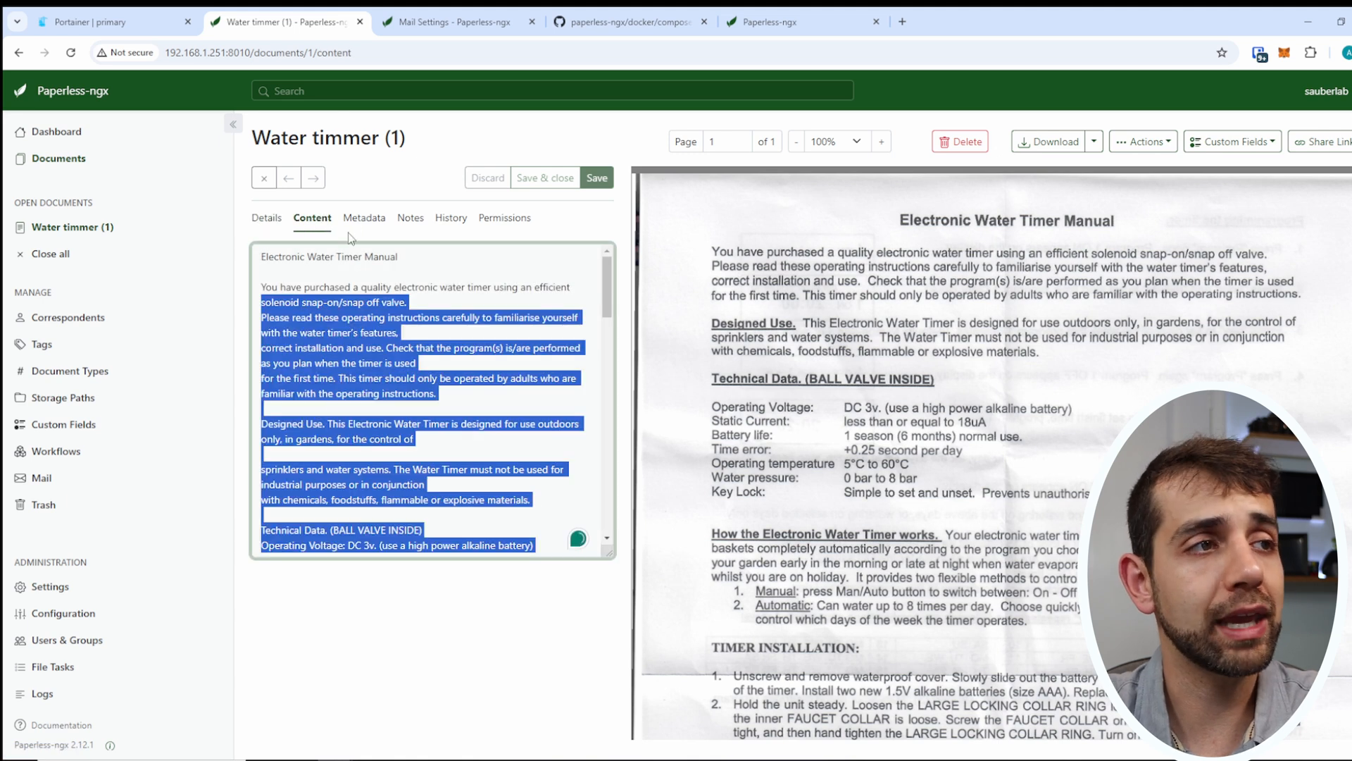
pyautogui.click(408, 217)
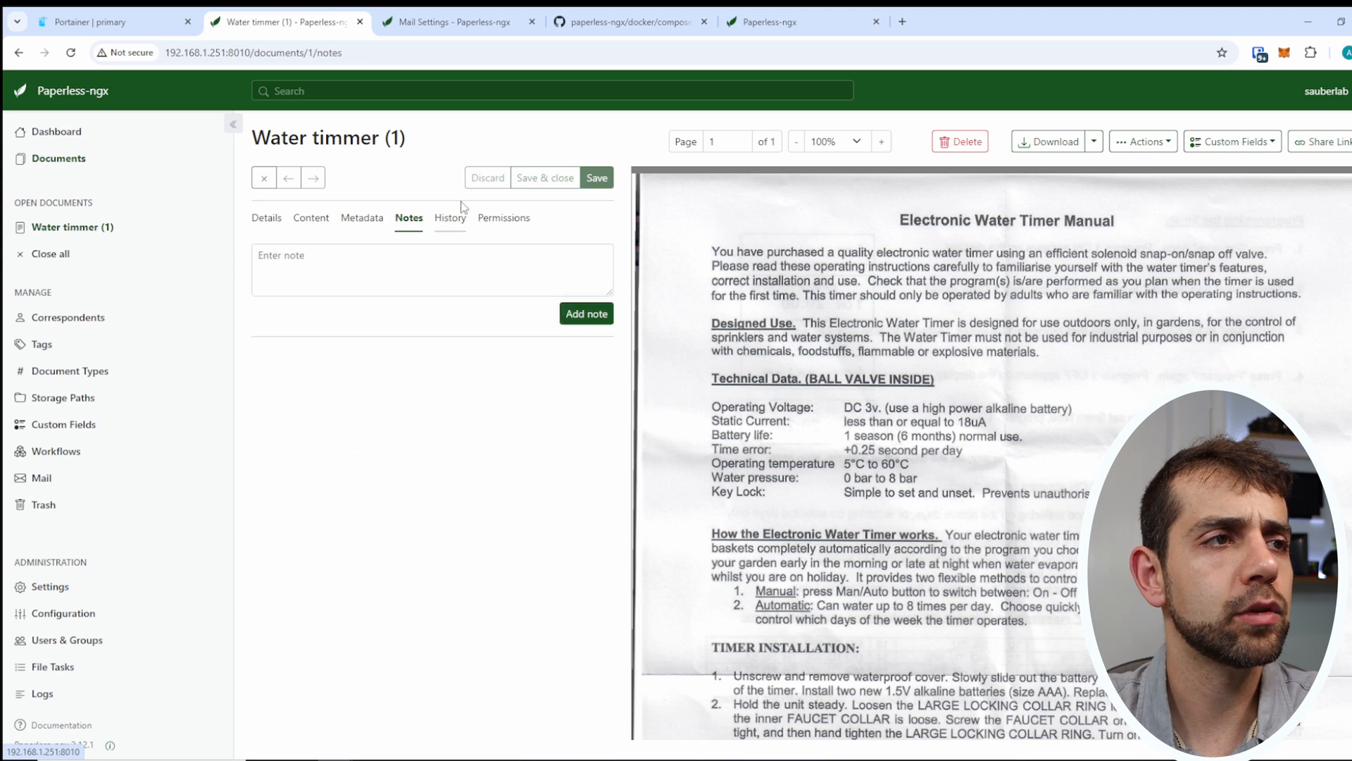
pyautogui.click(504, 217)
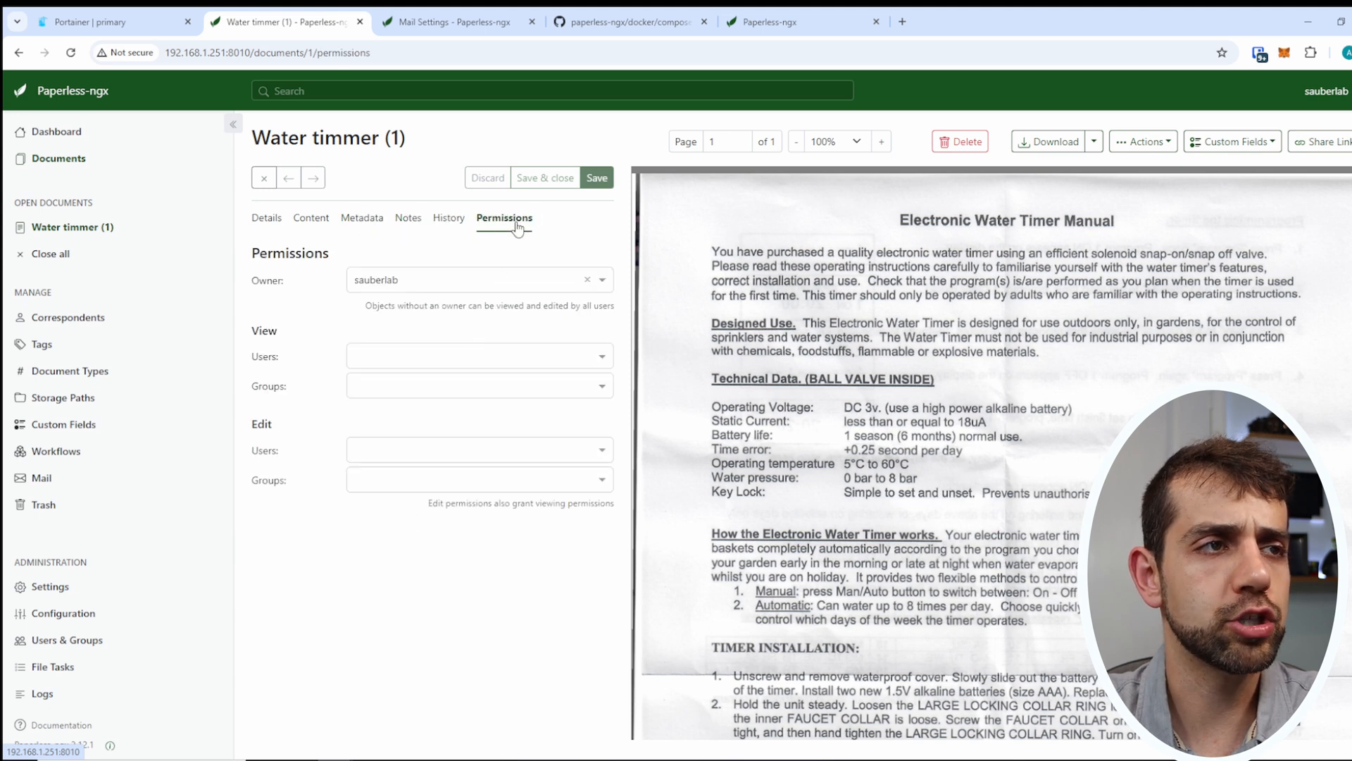